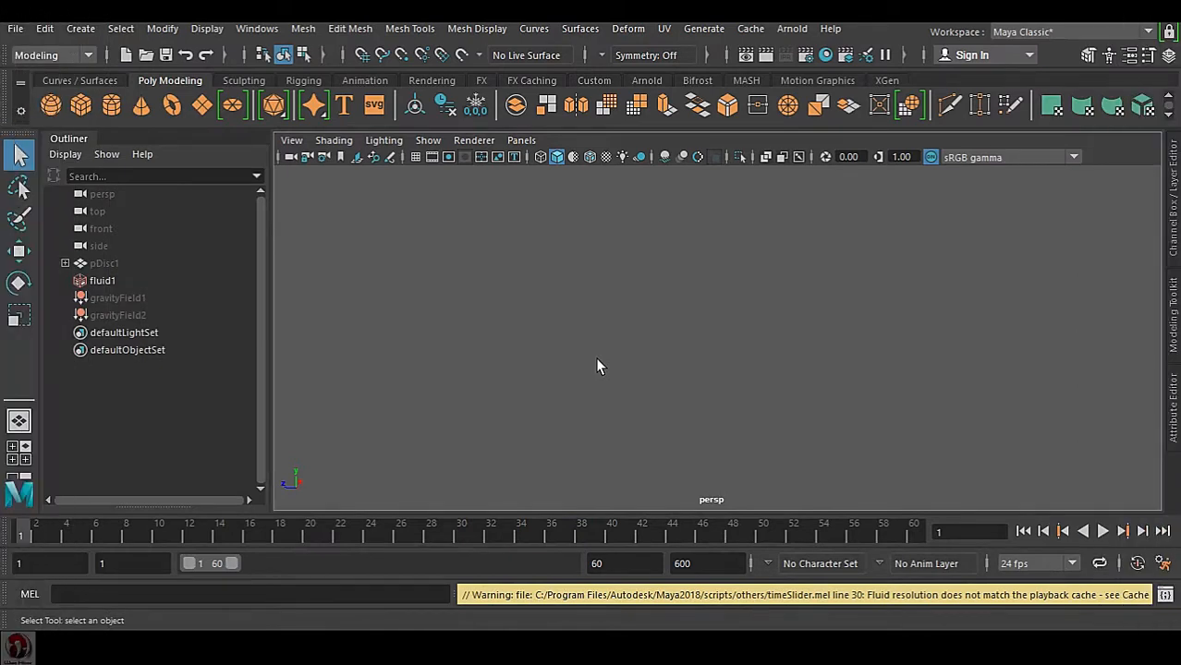
mouse_move(568, 362)
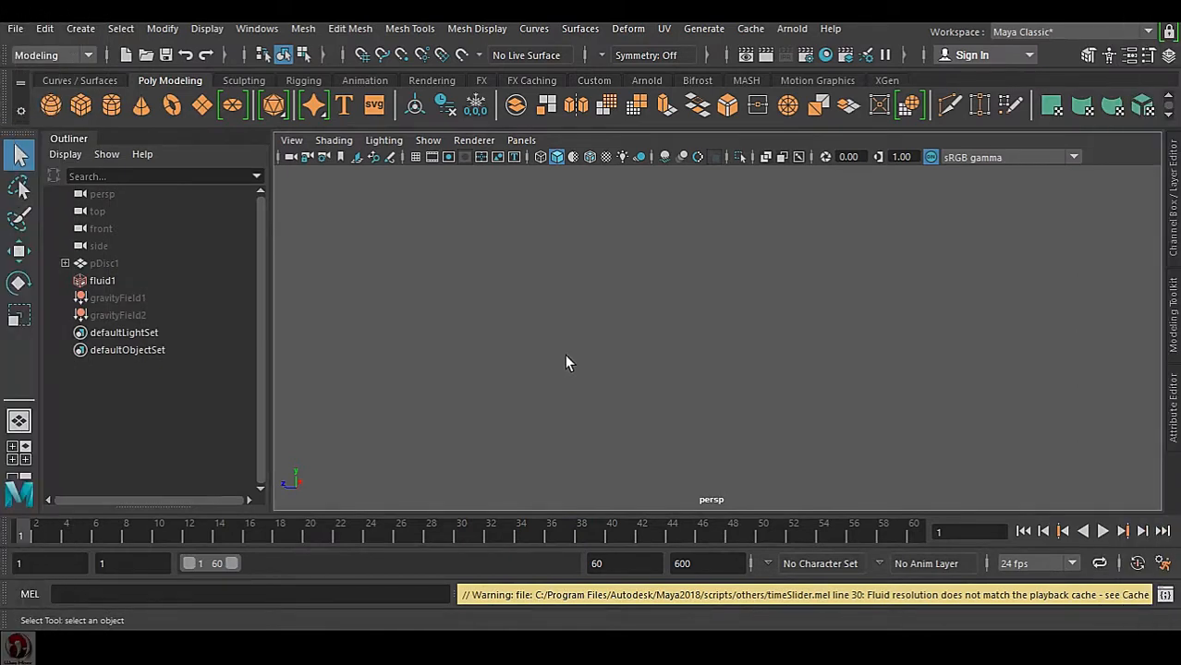
mouse_move(492, 373)
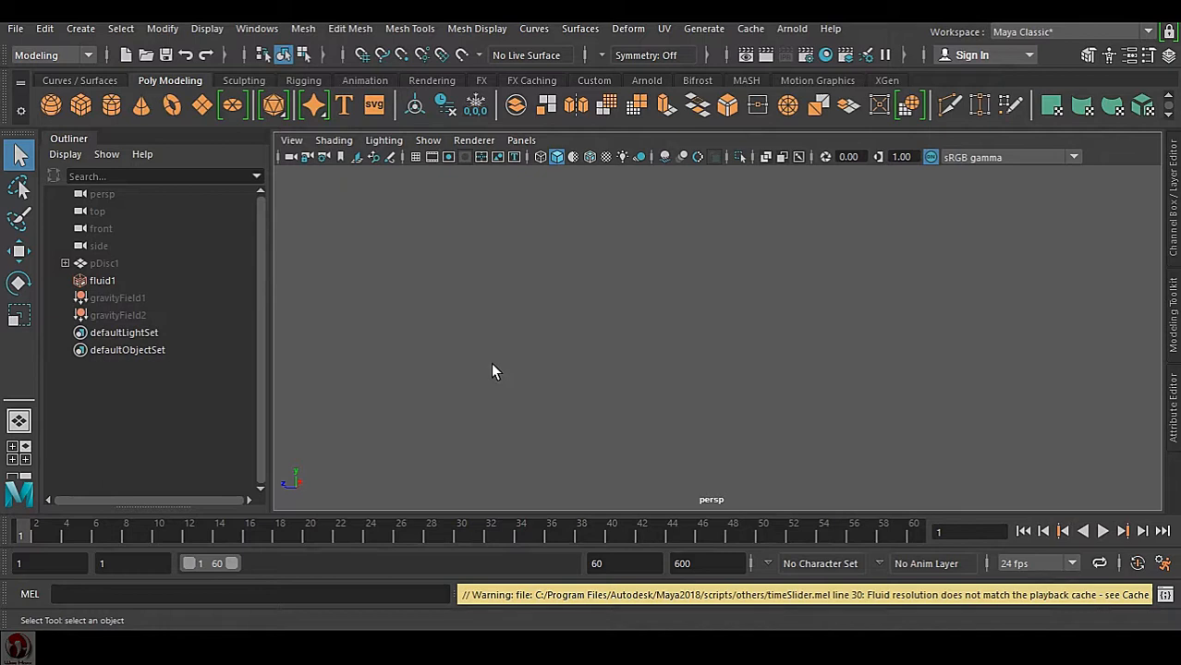
mouse_move(488, 366)
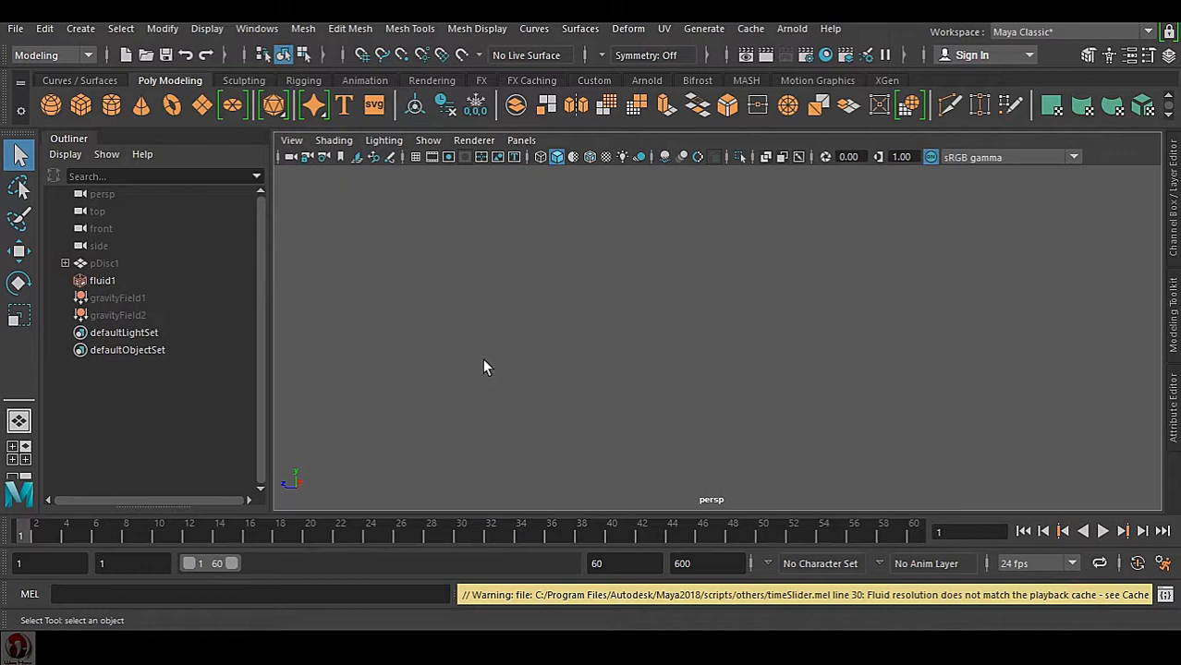
mouse_move(384, 322)
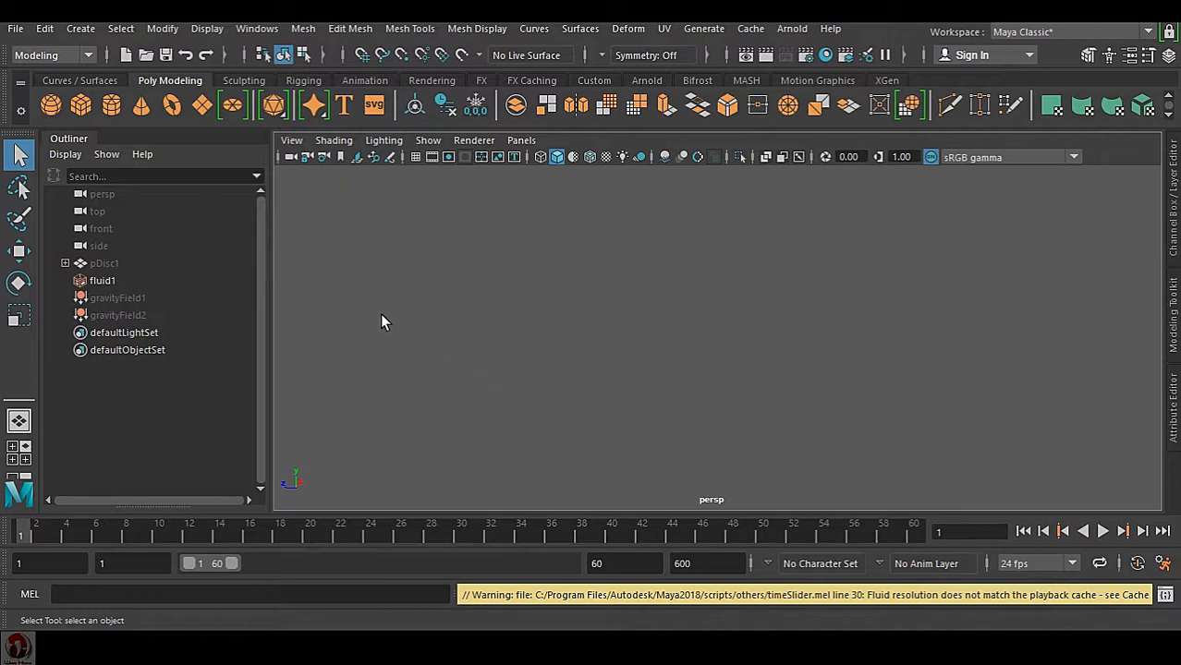
Step: Select fluid1 and reach the FX nCache commands for creating a fluid cache
left_click(102, 281)
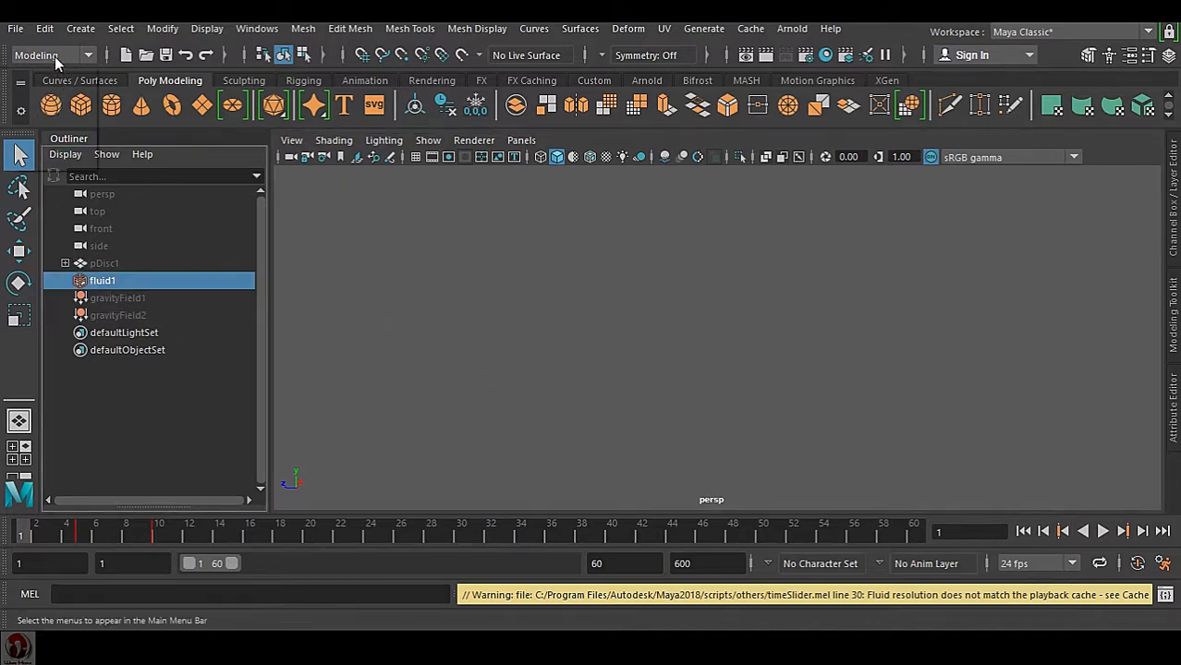
left_click(50, 56)
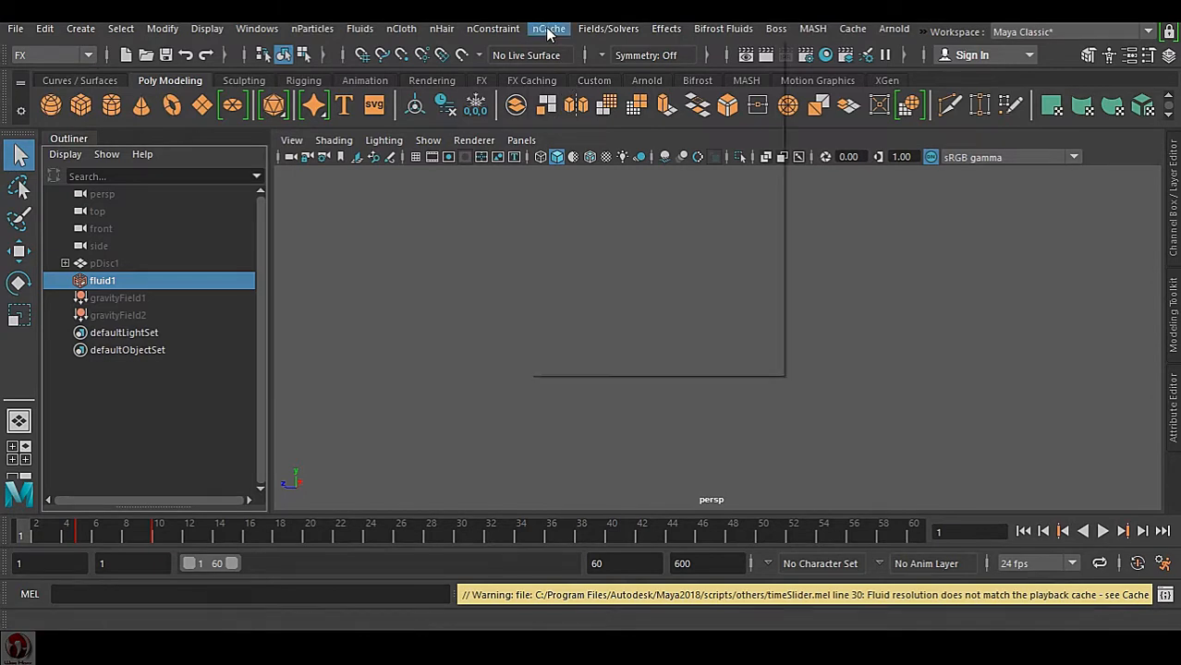
left_click(547, 29)
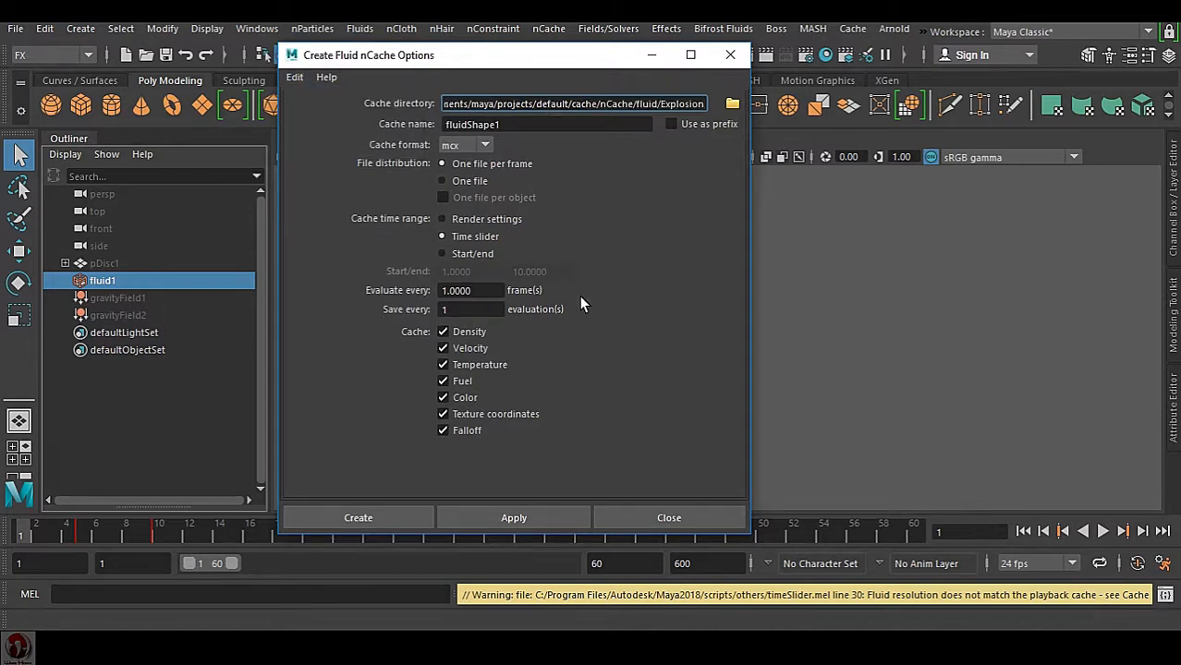
mouse_move(521, 368)
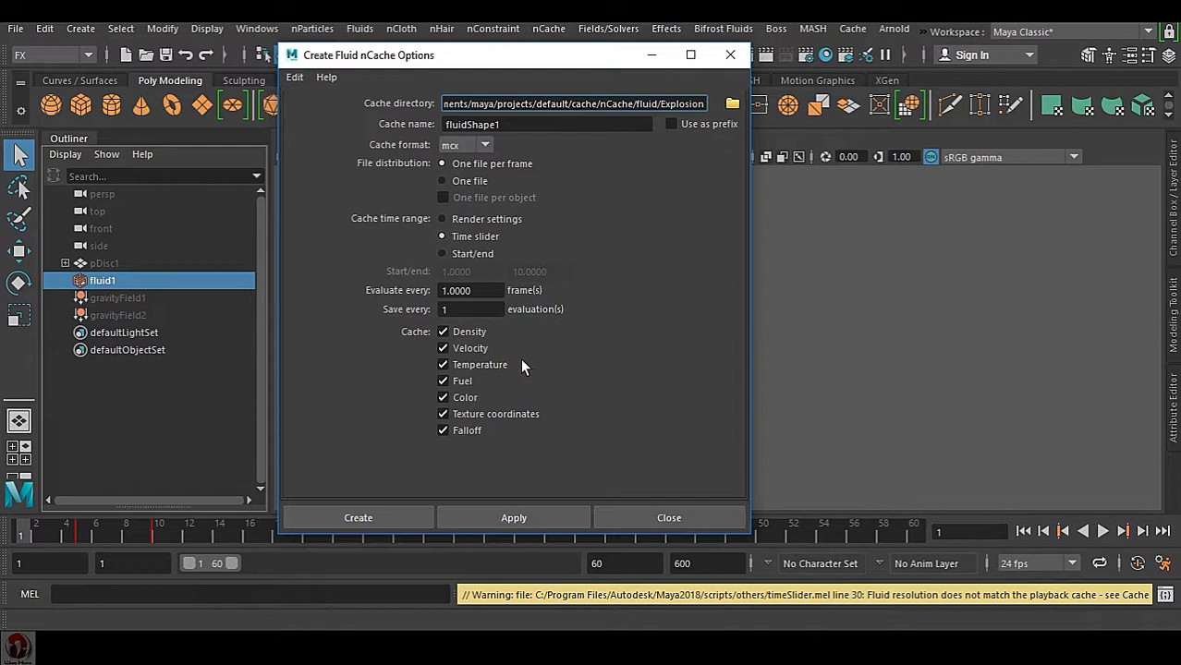
mouse_move(440, 155)
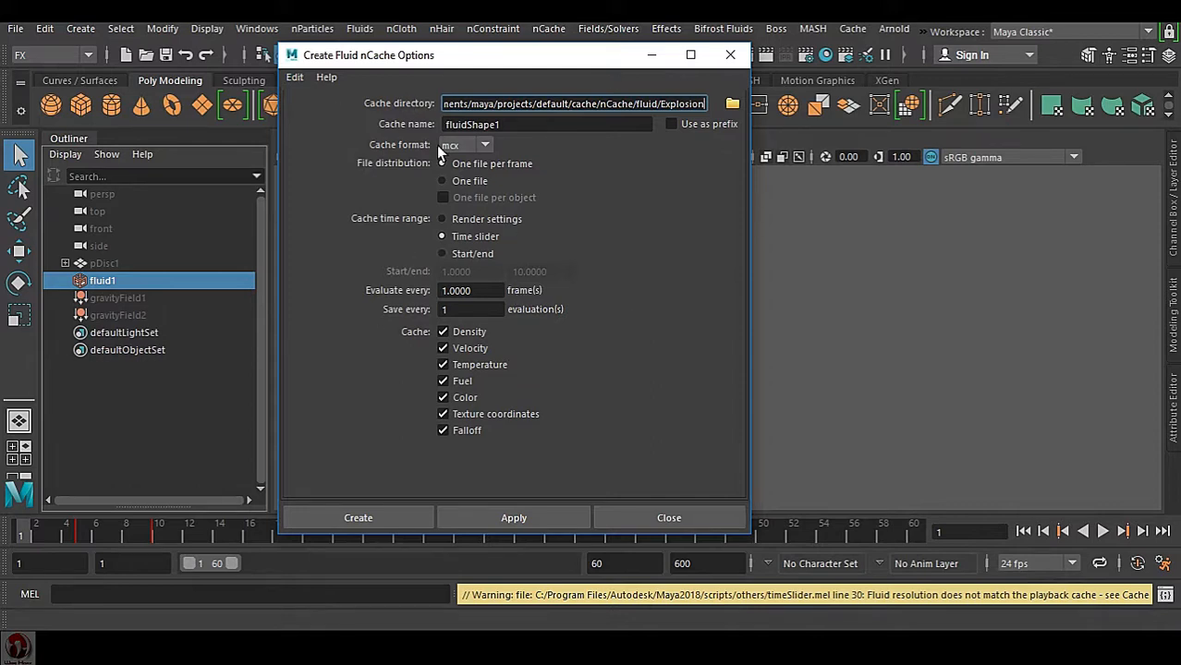
mouse_move(595, 189)
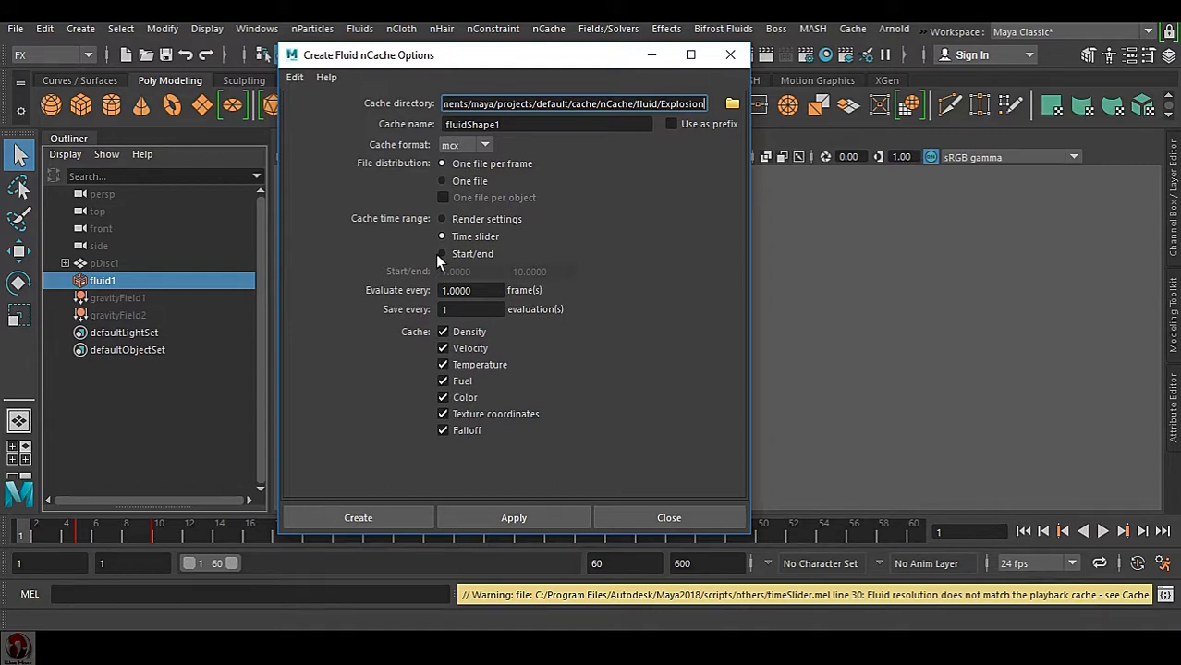
mouse_move(730, 115)
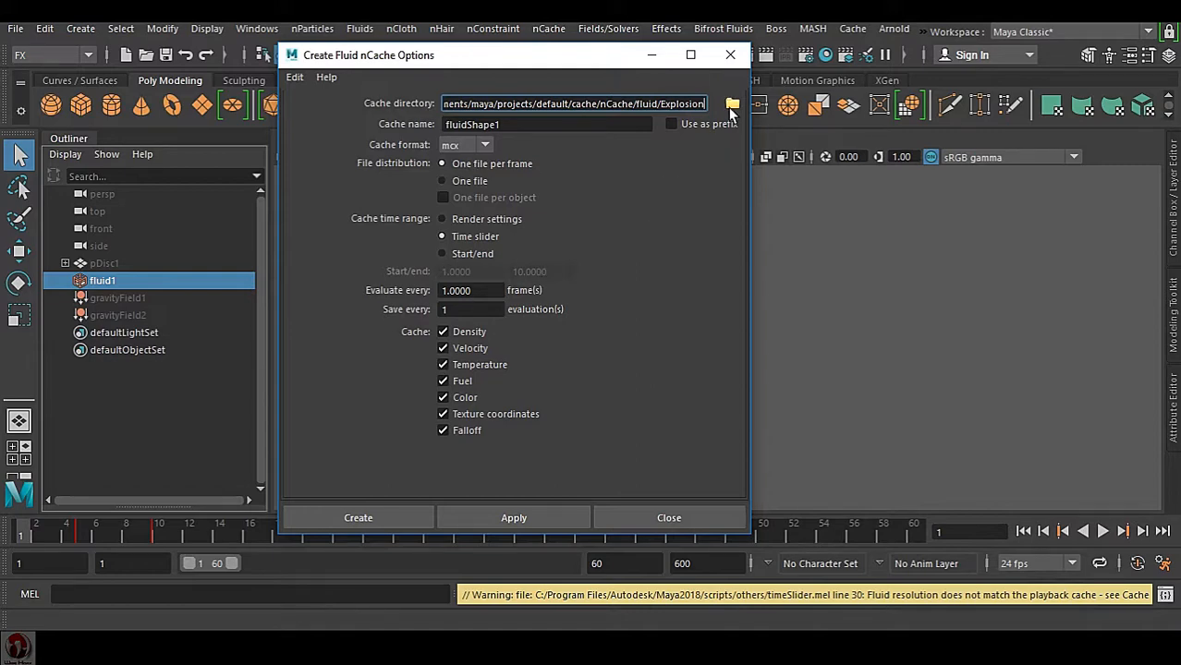
Step: Browse the cache directory to the AD folder on the Desktop
left_click(732, 104)
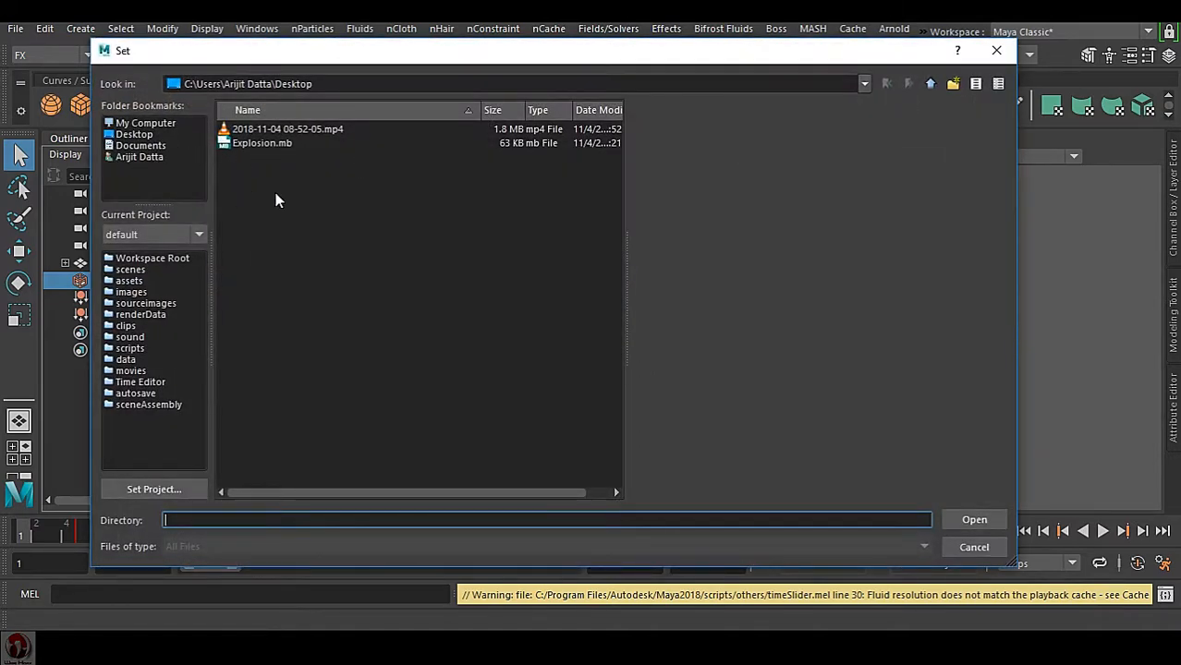
left_click(954, 83)
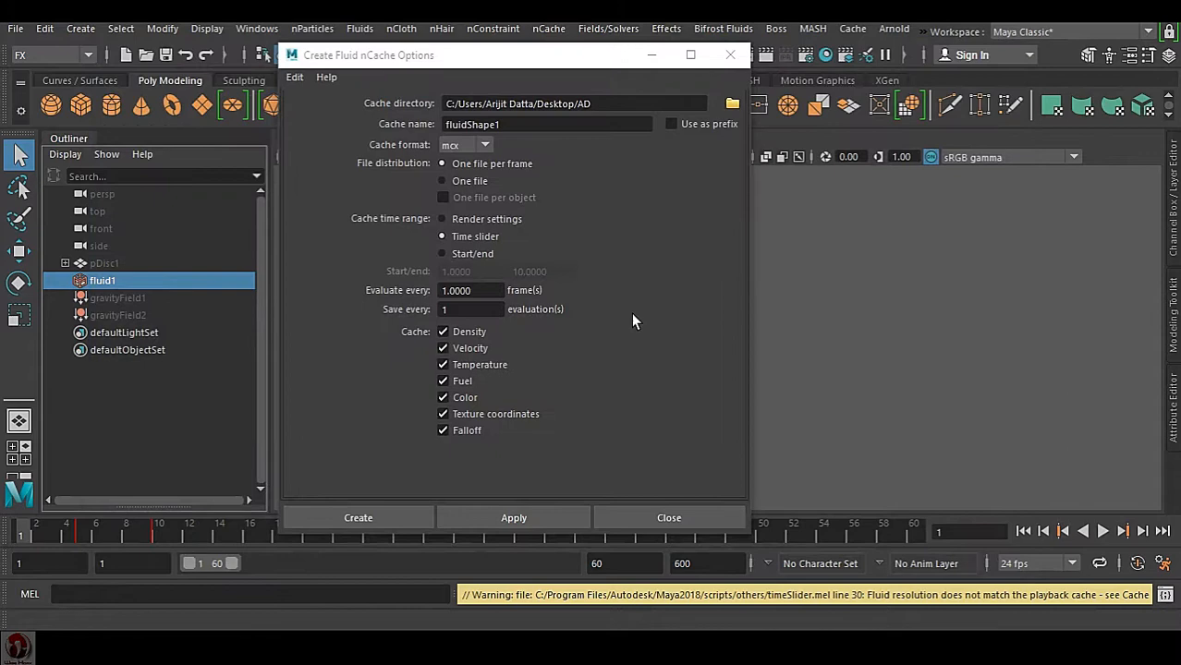
mouse_move(503, 388)
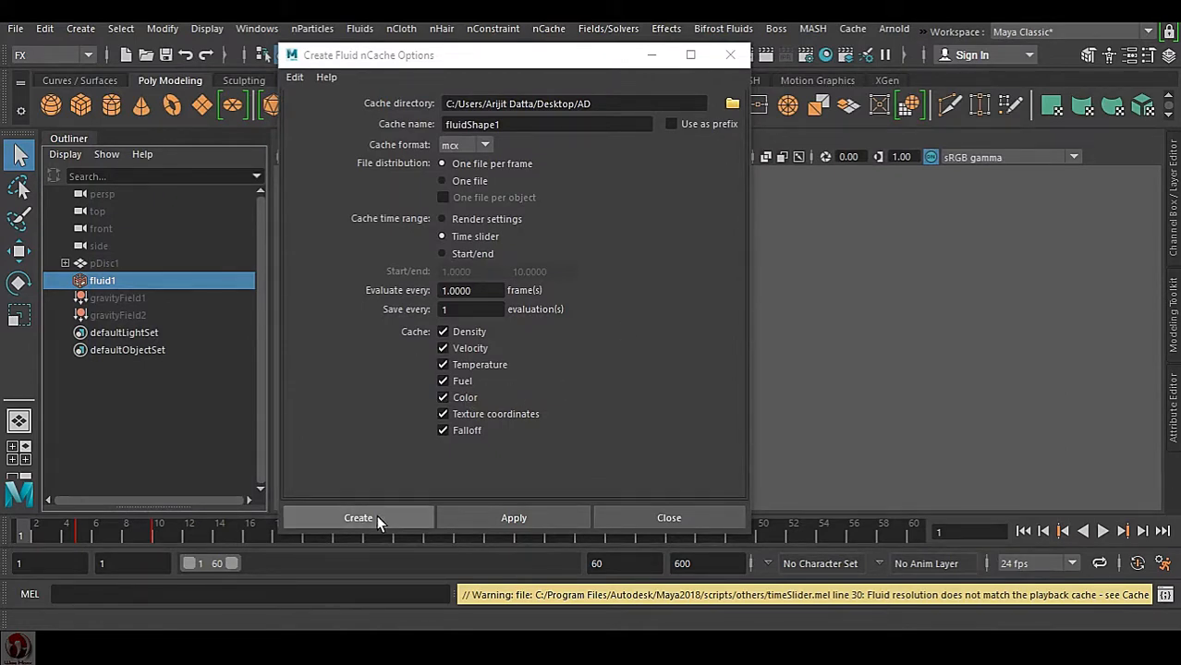
Step: Create the fluid cache, replacing the existing one
left_click(359, 517)
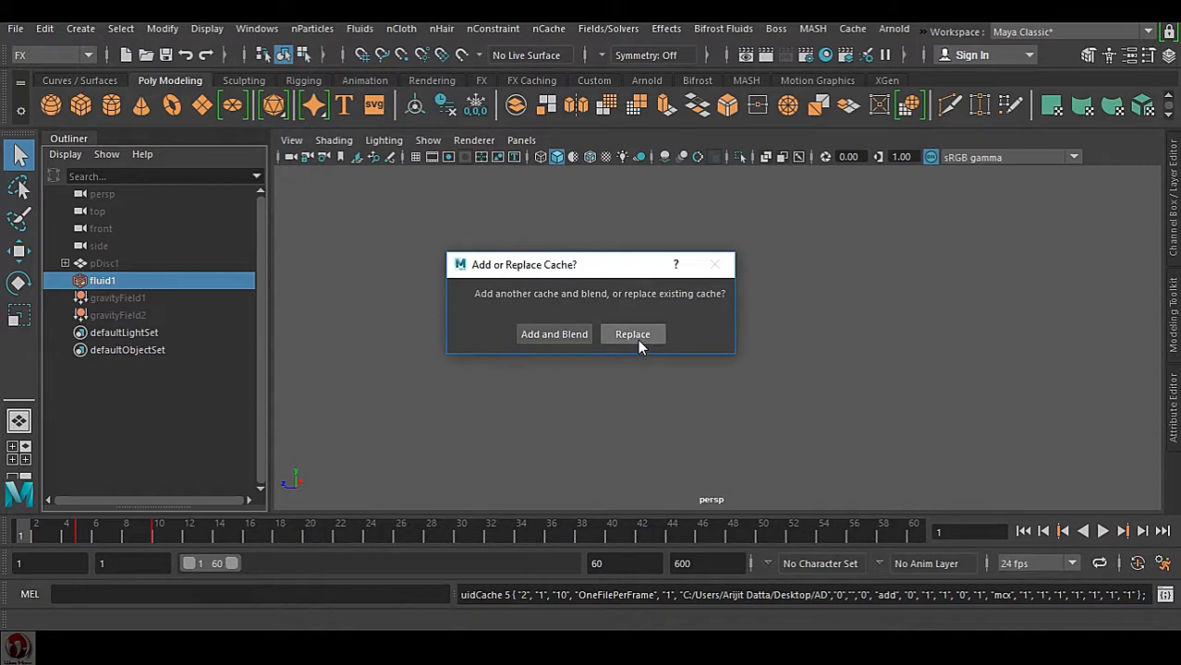
left_click(632, 332)
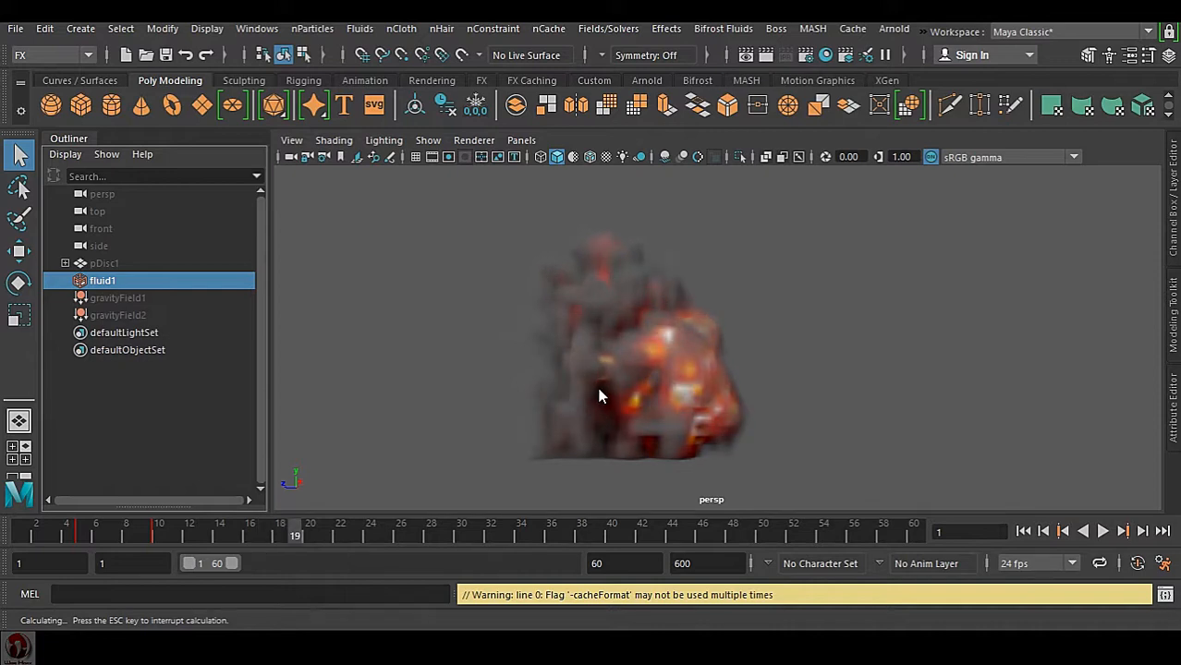
Step: Stop the cache calculation early, around frame 22
left_click(310, 536)
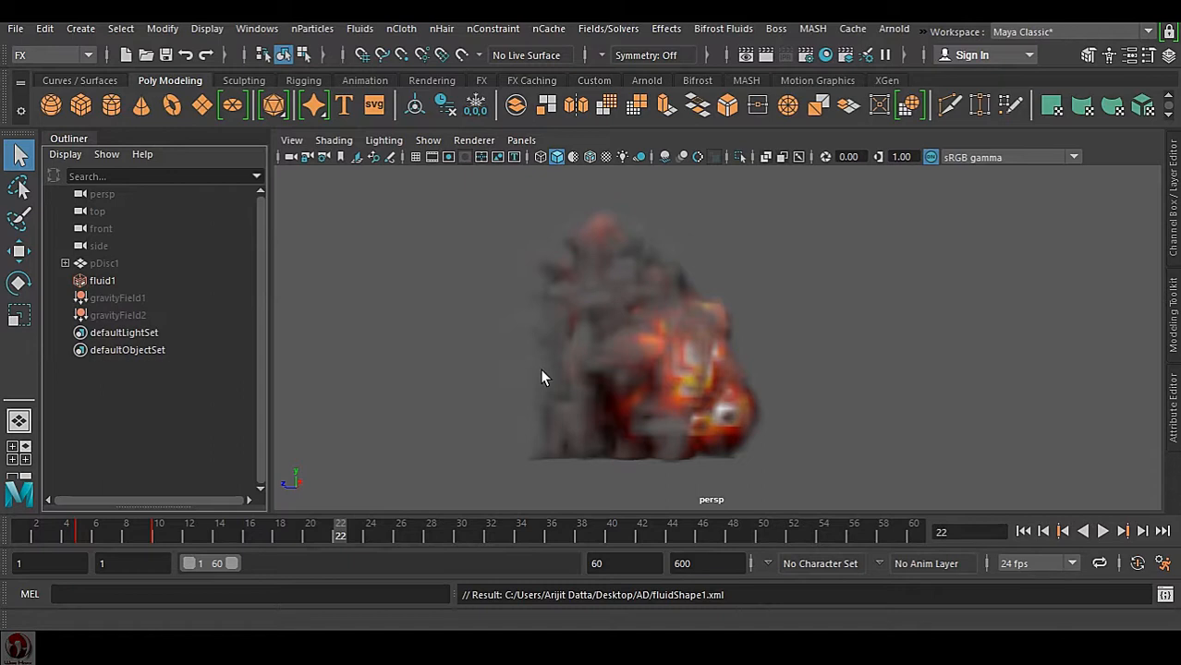
mouse_move(543, 381)
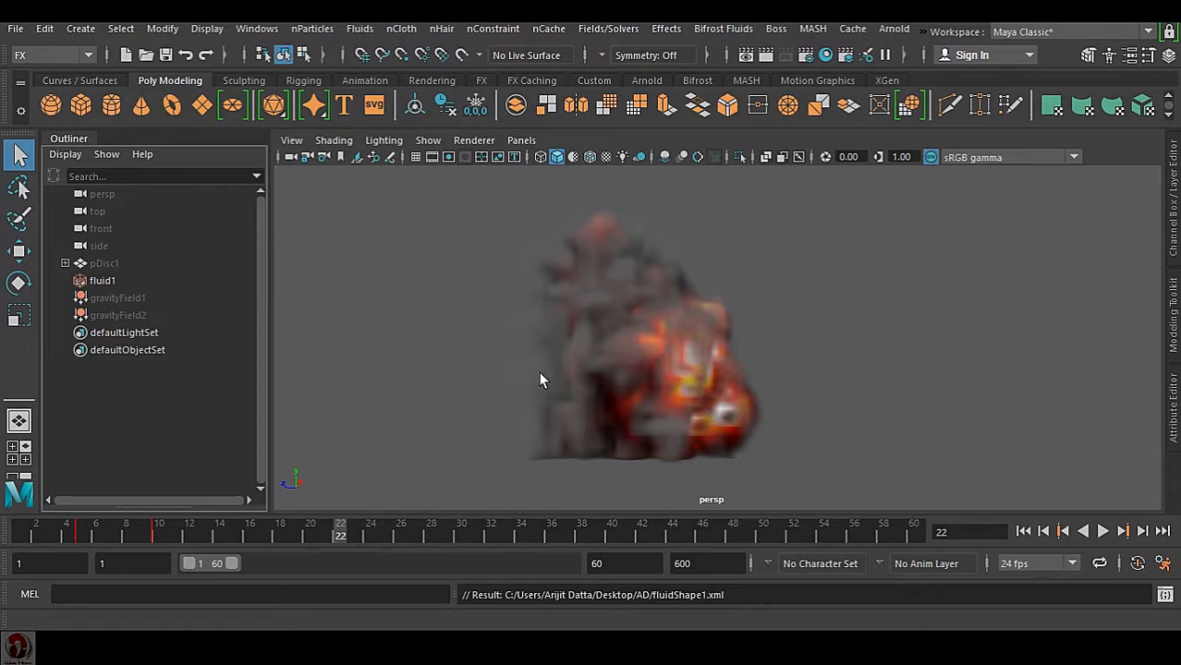
mouse_move(591, 329)
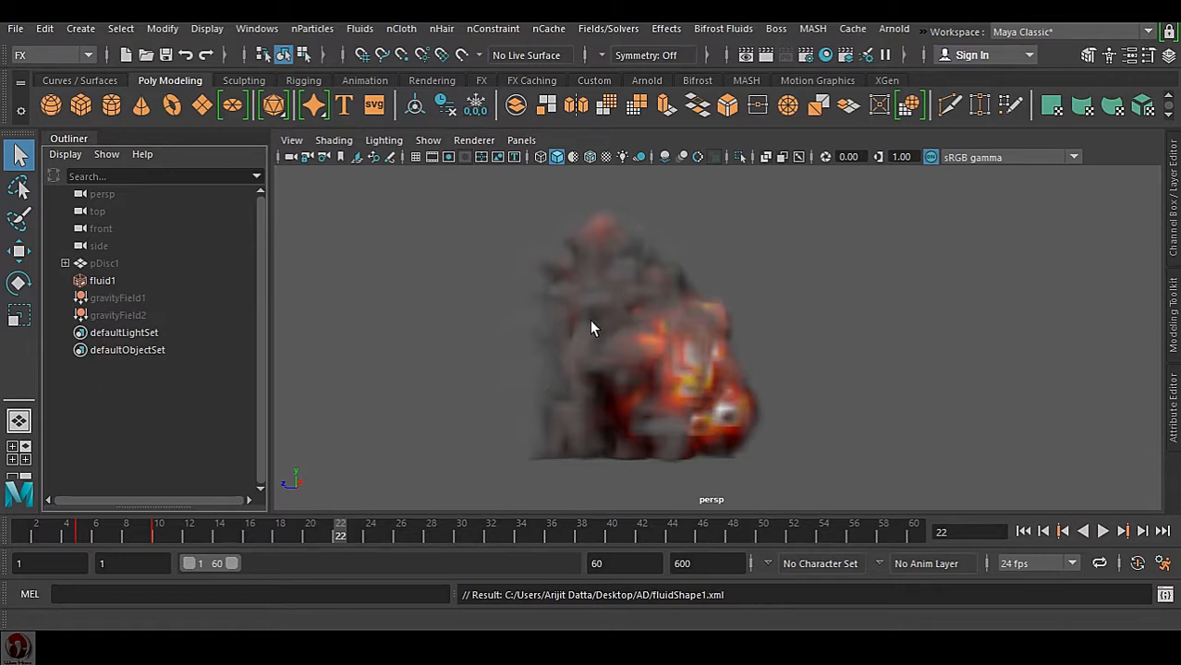
mouse_move(672, 368)
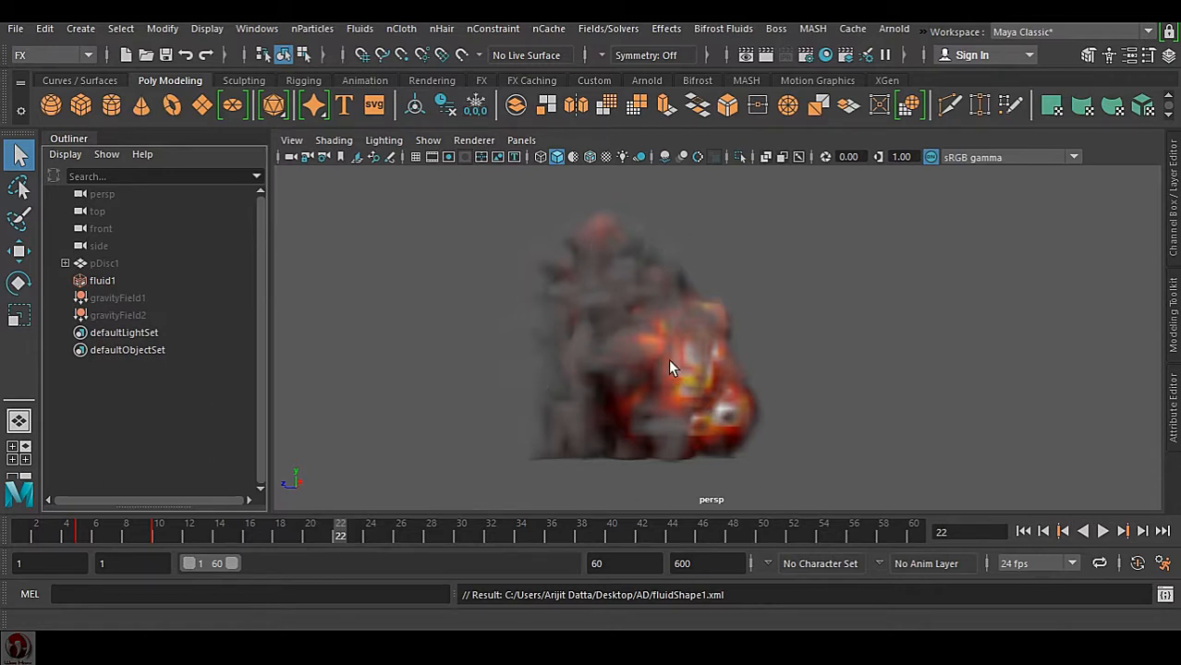
mouse_move(1173, 428)
type("5")
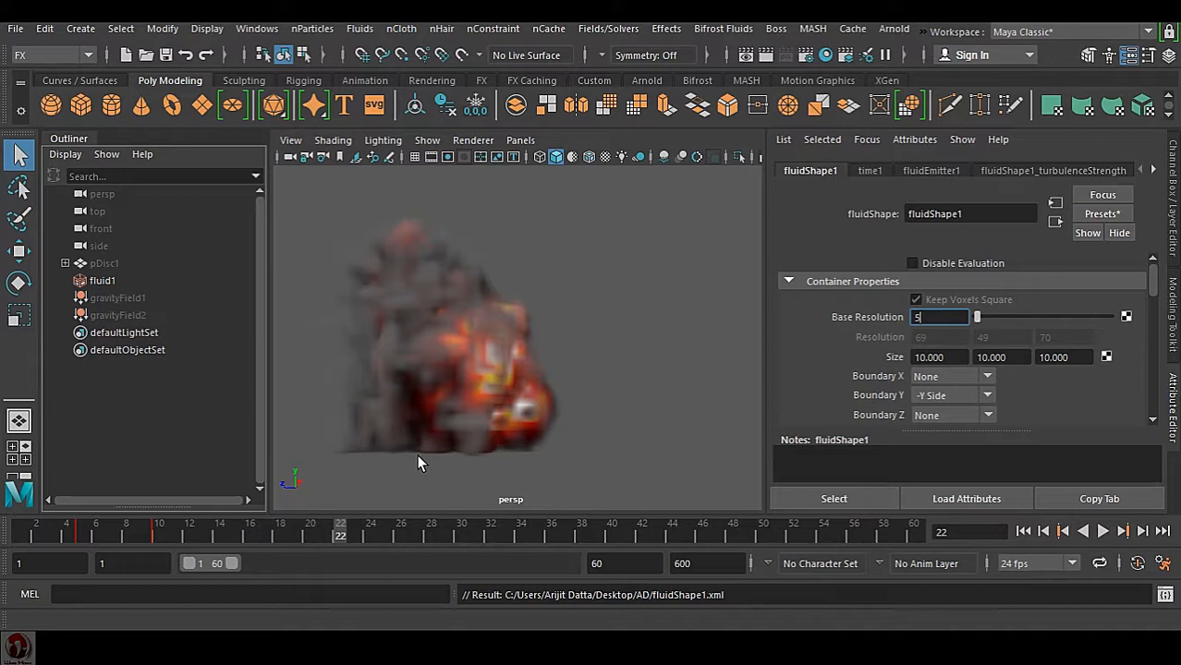
mouse_move(349, 543)
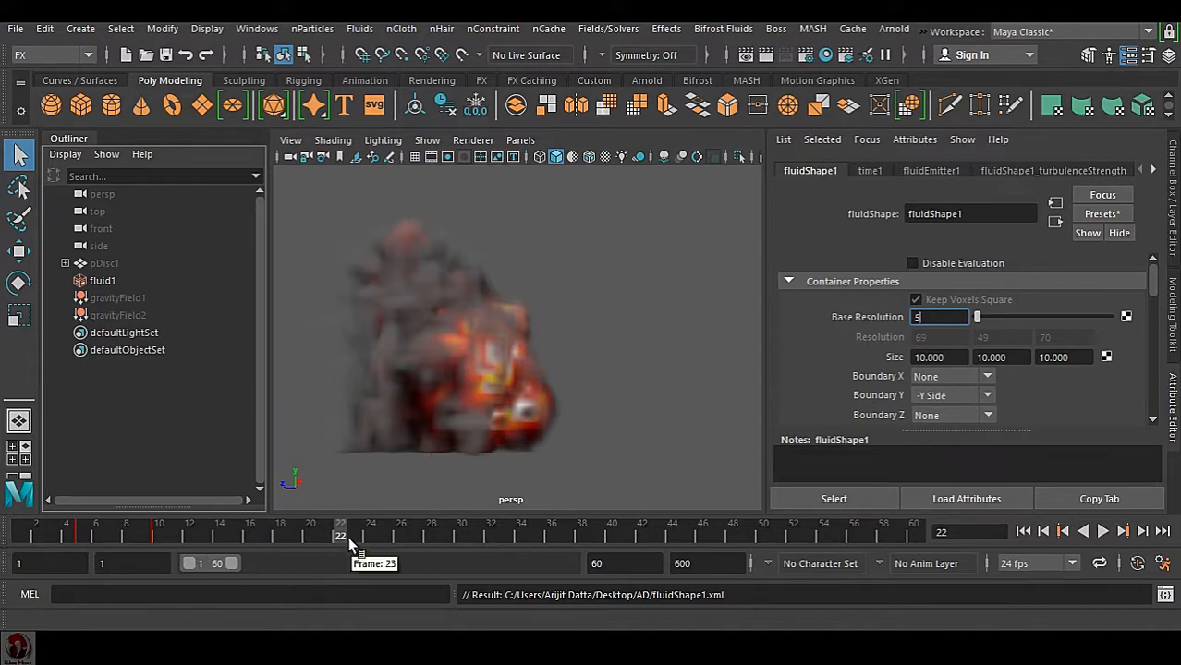
mouse_move(477, 477)
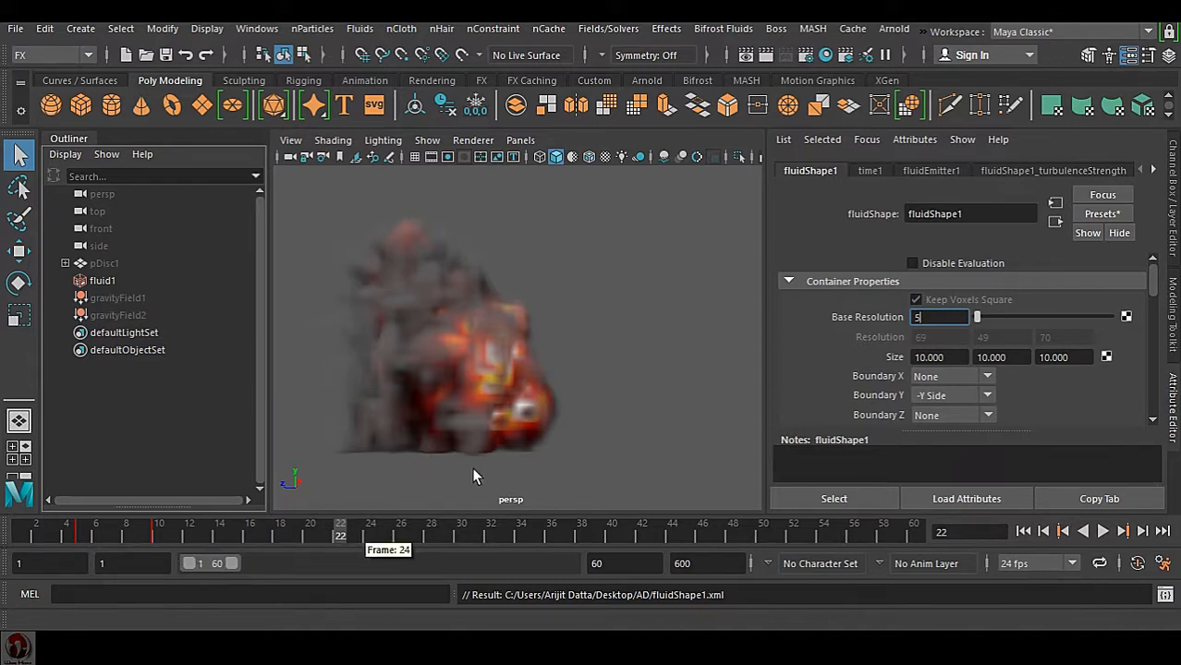
mouse_move(547, 407)
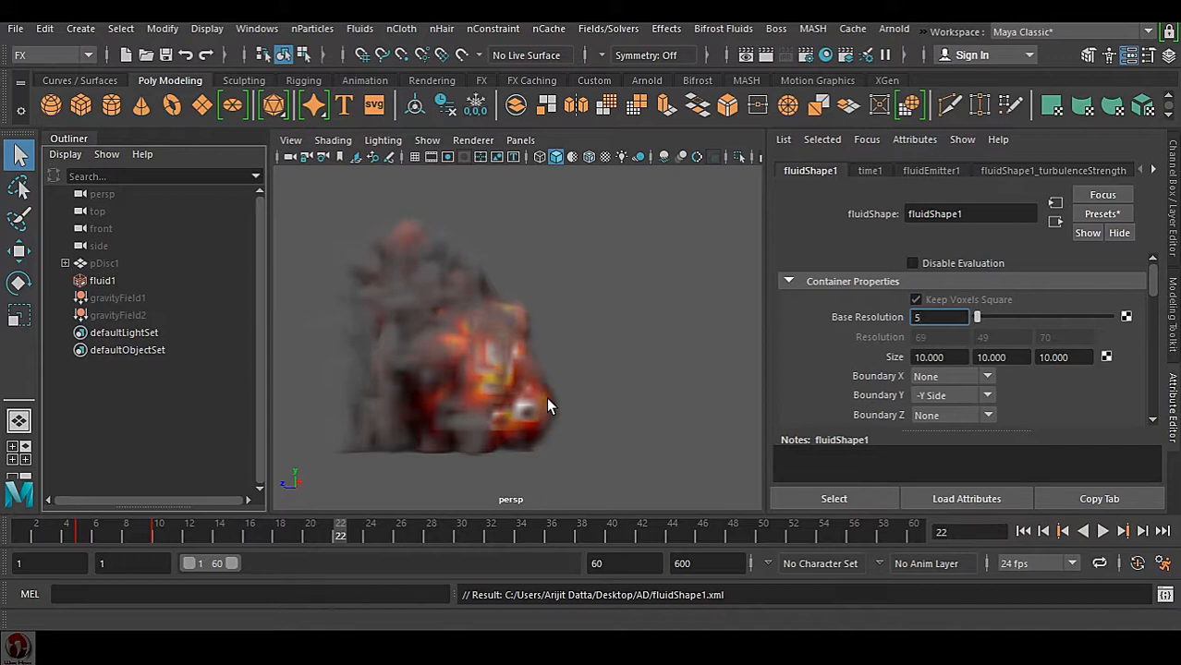
mouse_move(685, 392)
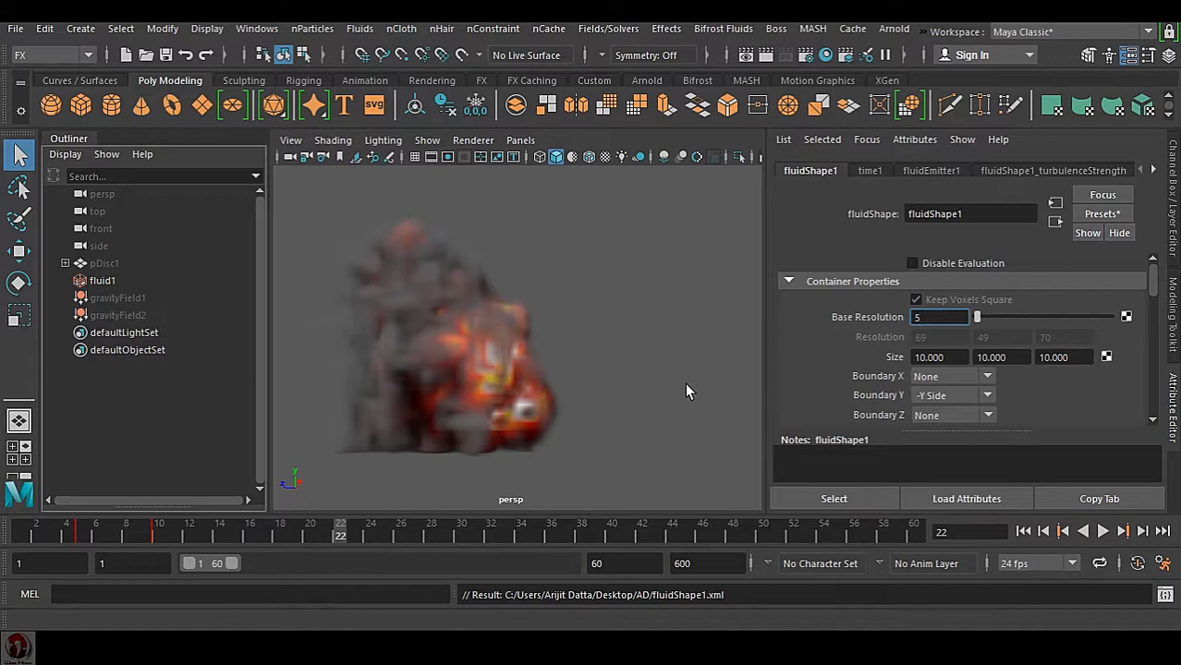
mouse_move(427, 525)
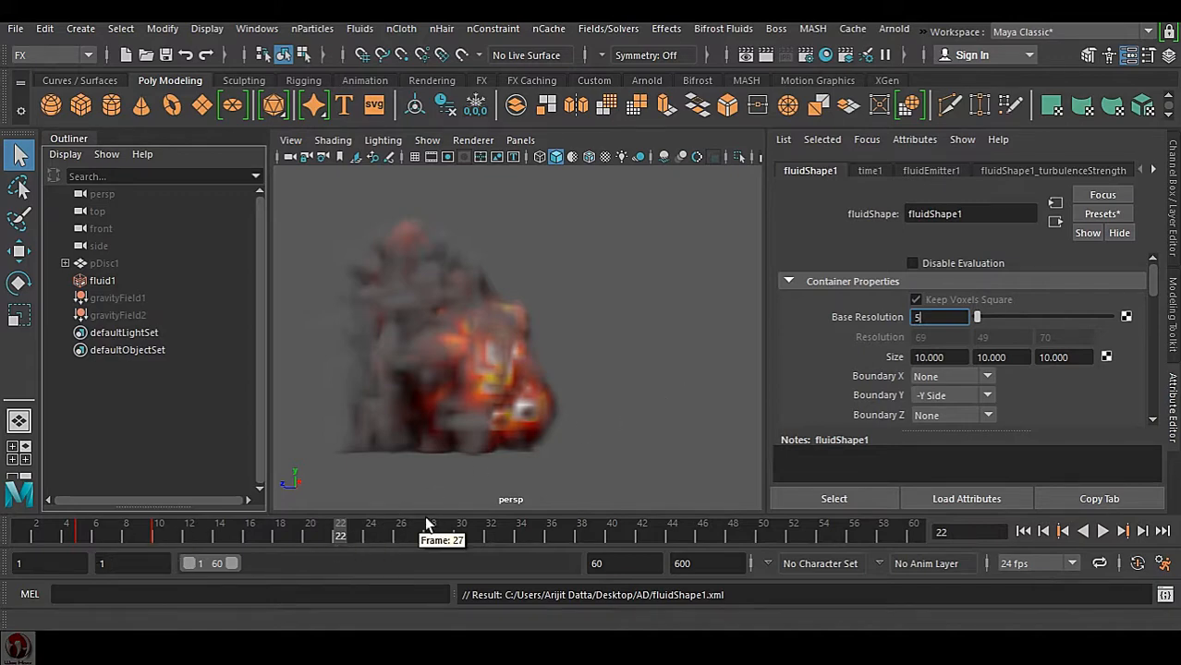
mouse_move(305, 545)
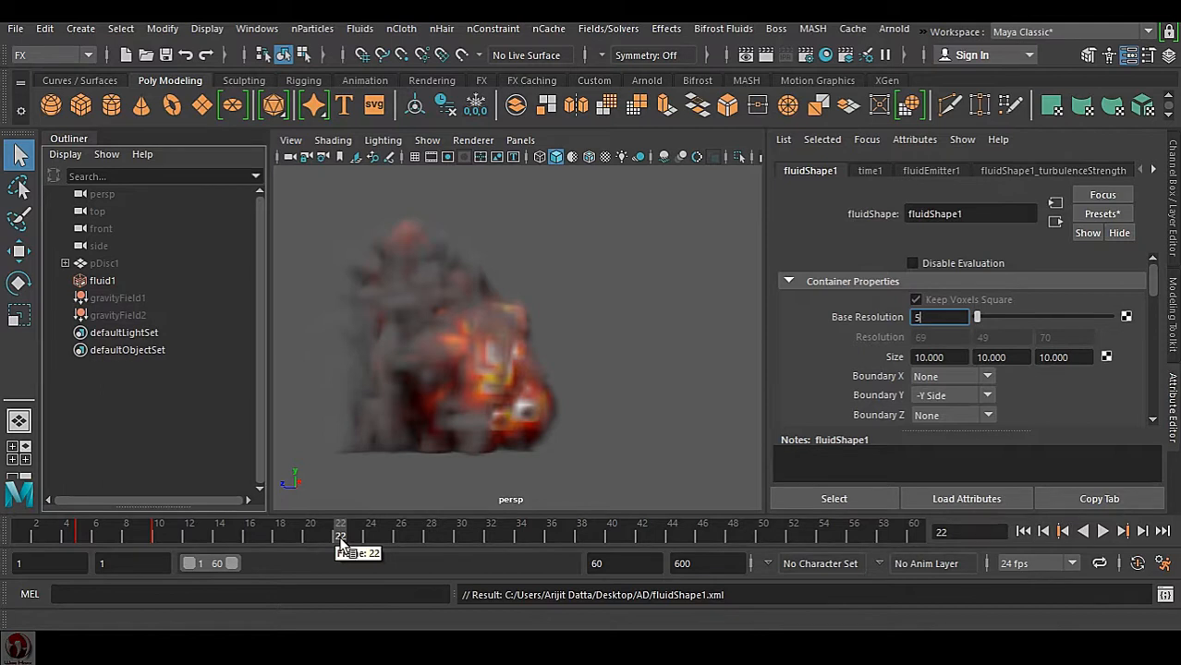
mouse_move(365, 545)
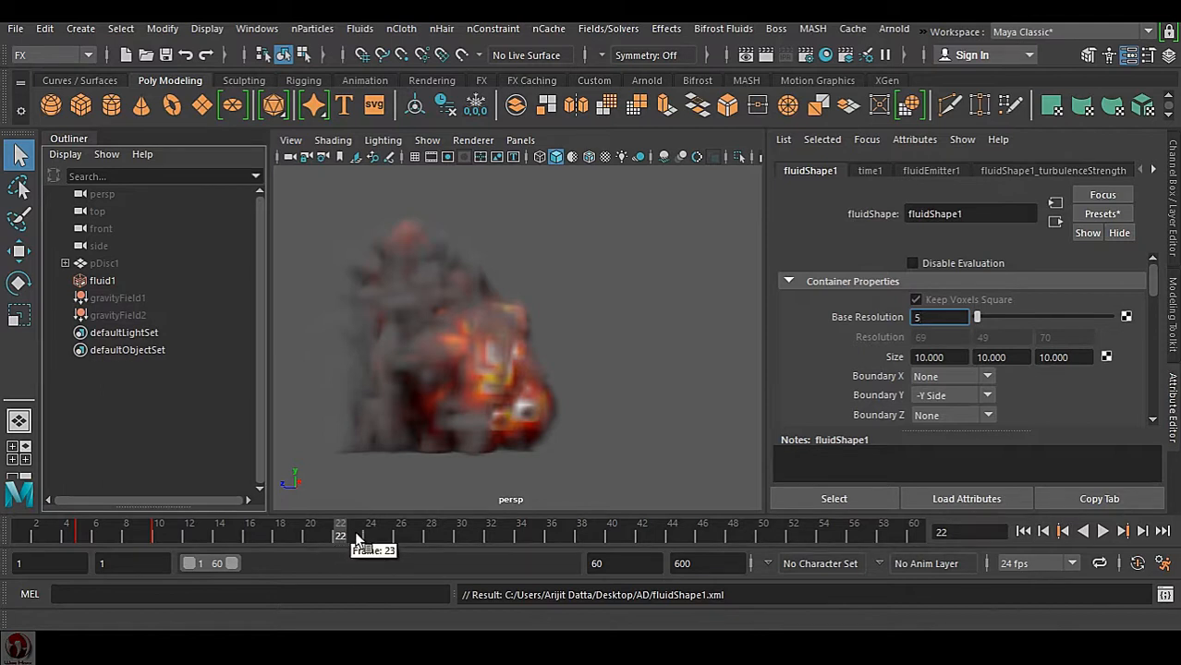
mouse_move(684, 538)
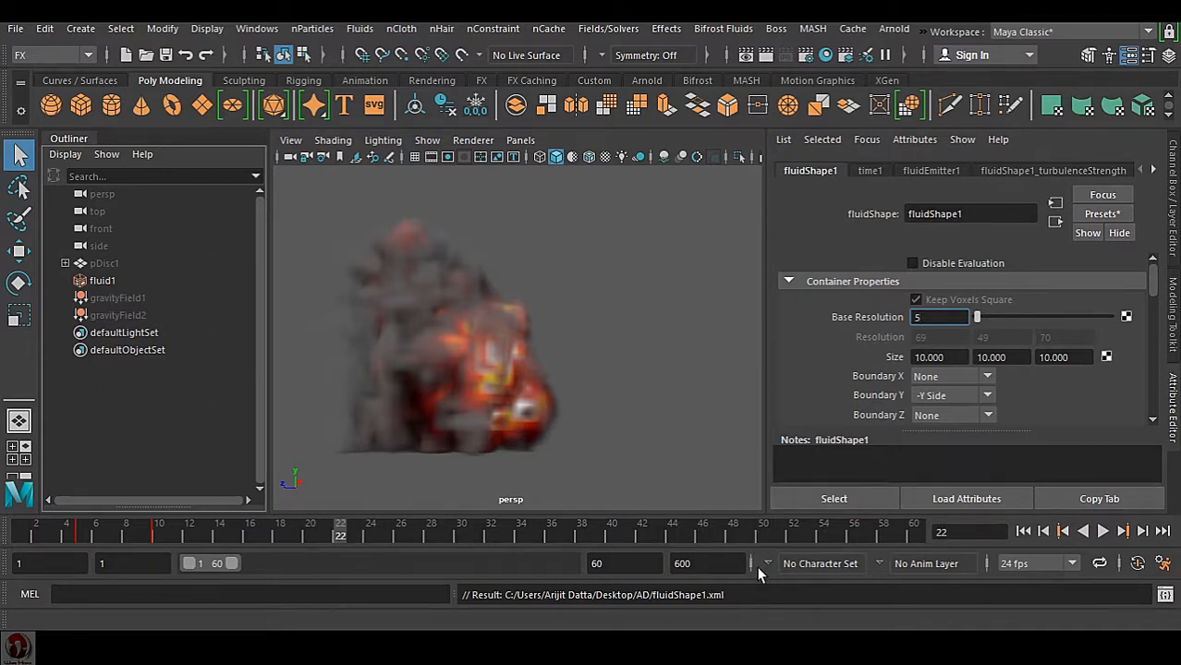
mouse_move(747, 540)
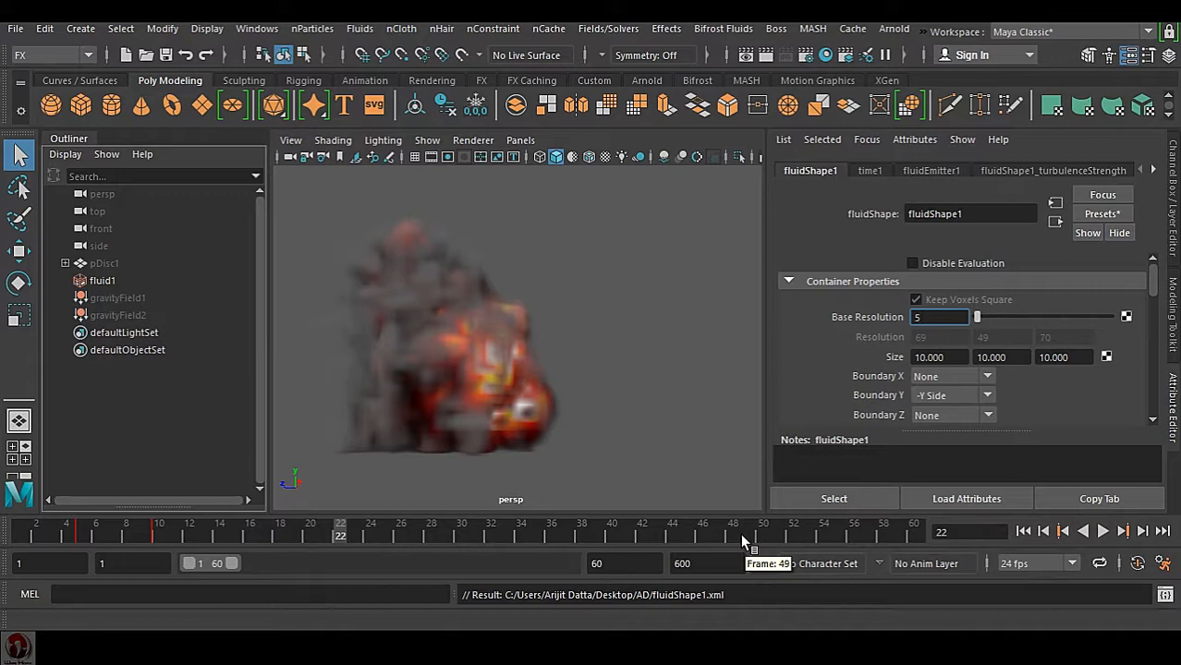
mouse_move(625, 434)
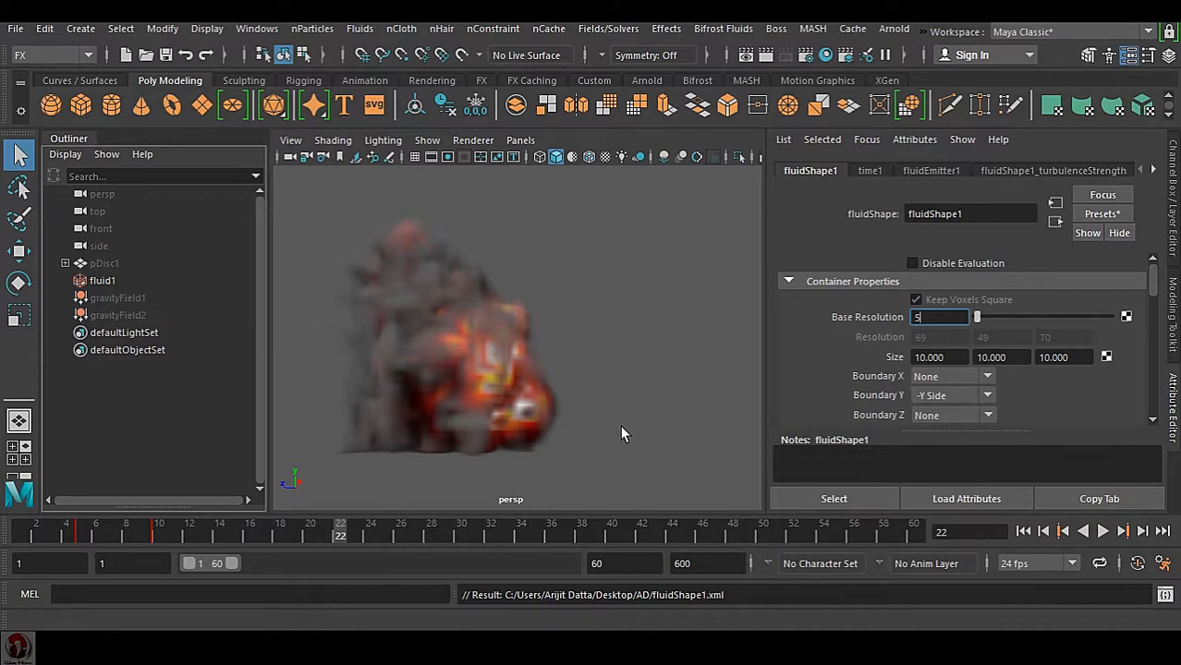
mouse_move(573, 361)
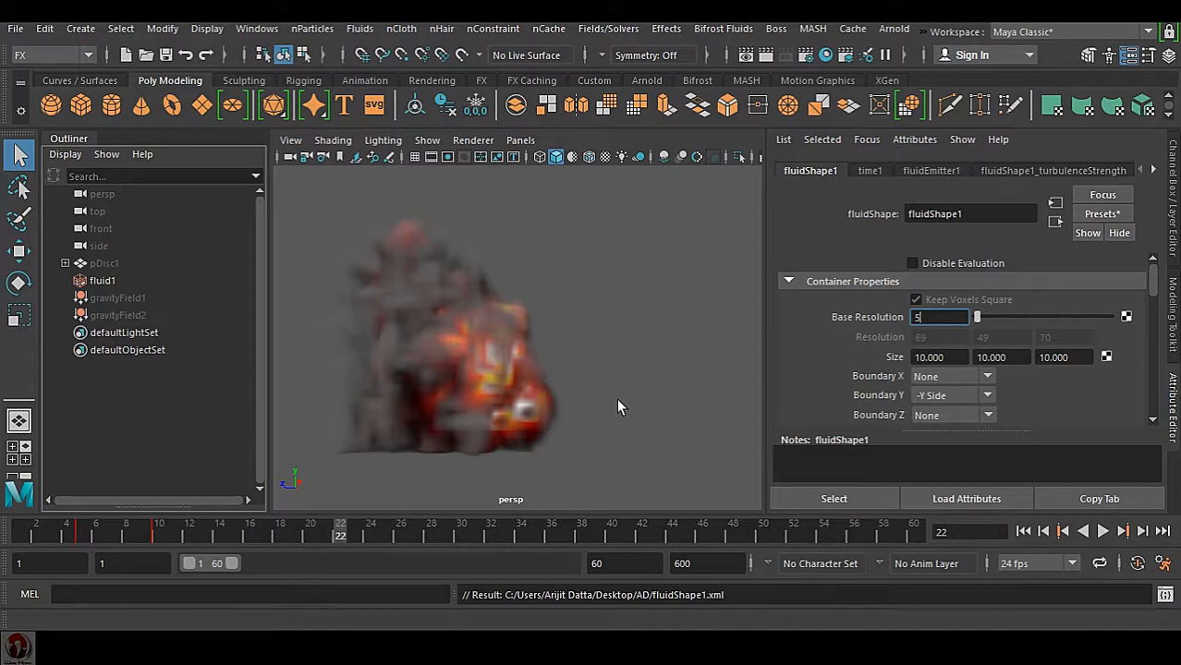
mouse_move(610, 388)
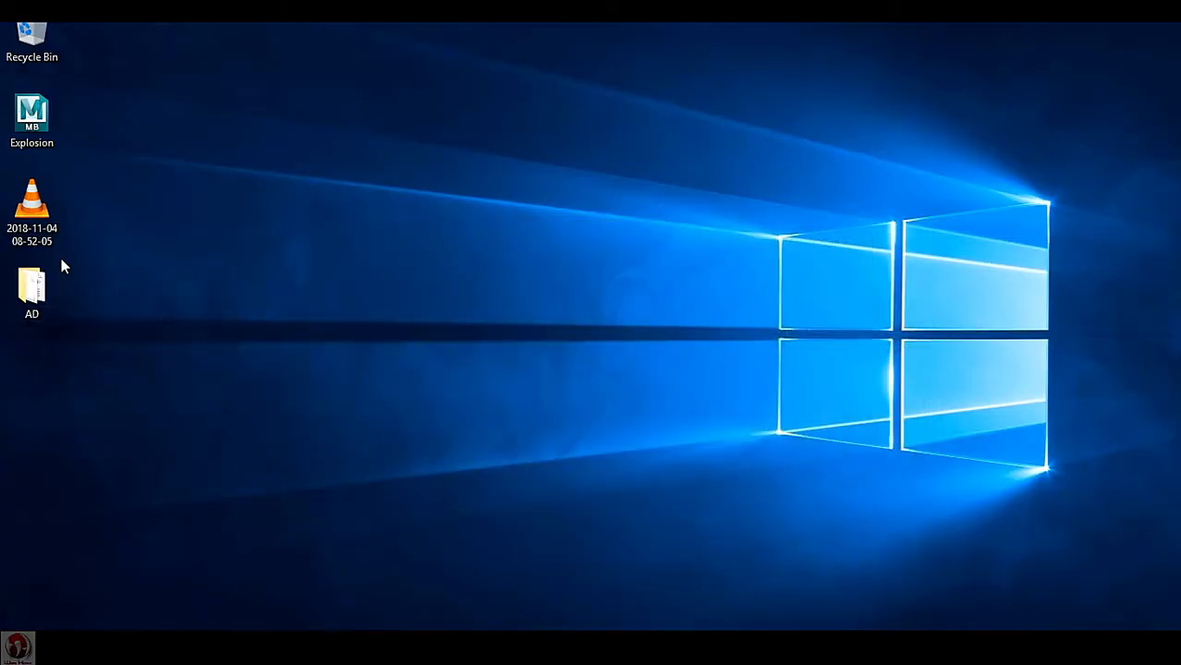
Step: View the AD folder holding the per-frame cache files
double_click(31, 287)
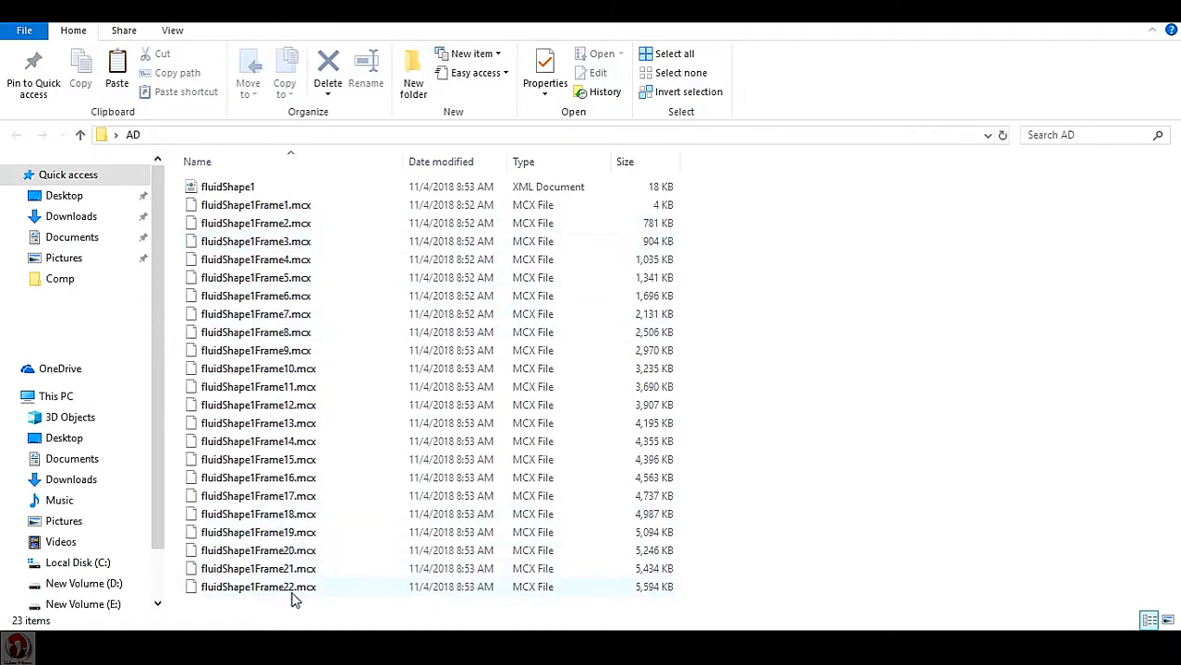
mouse_move(324, 603)
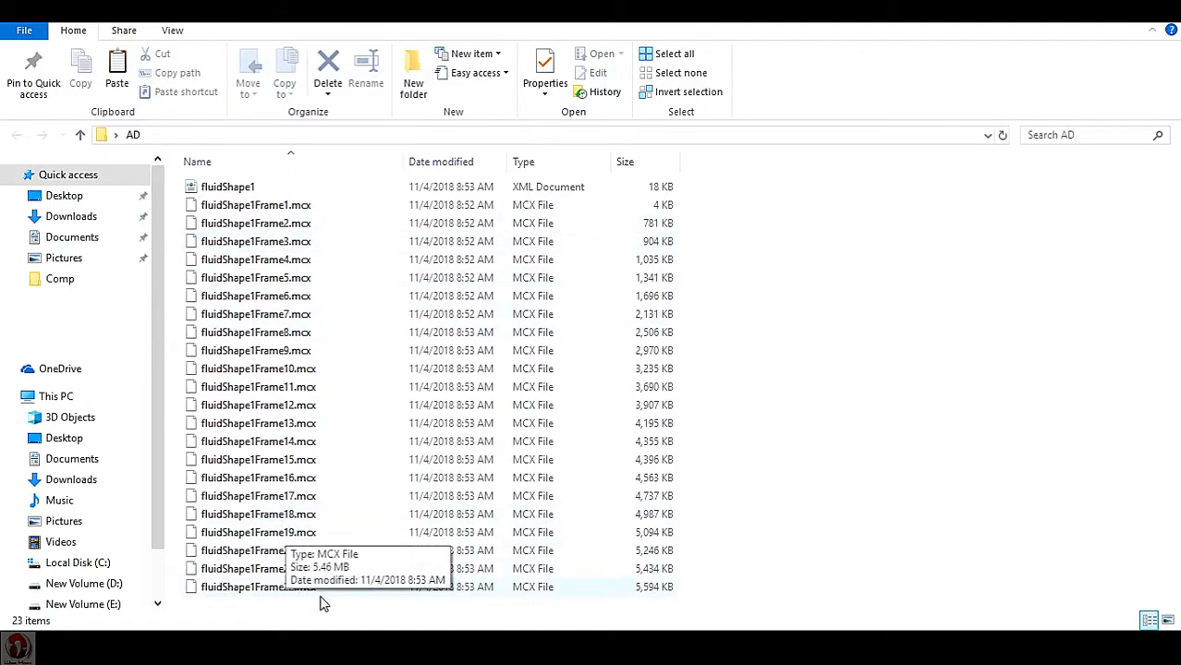
mouse_move(566, 617)
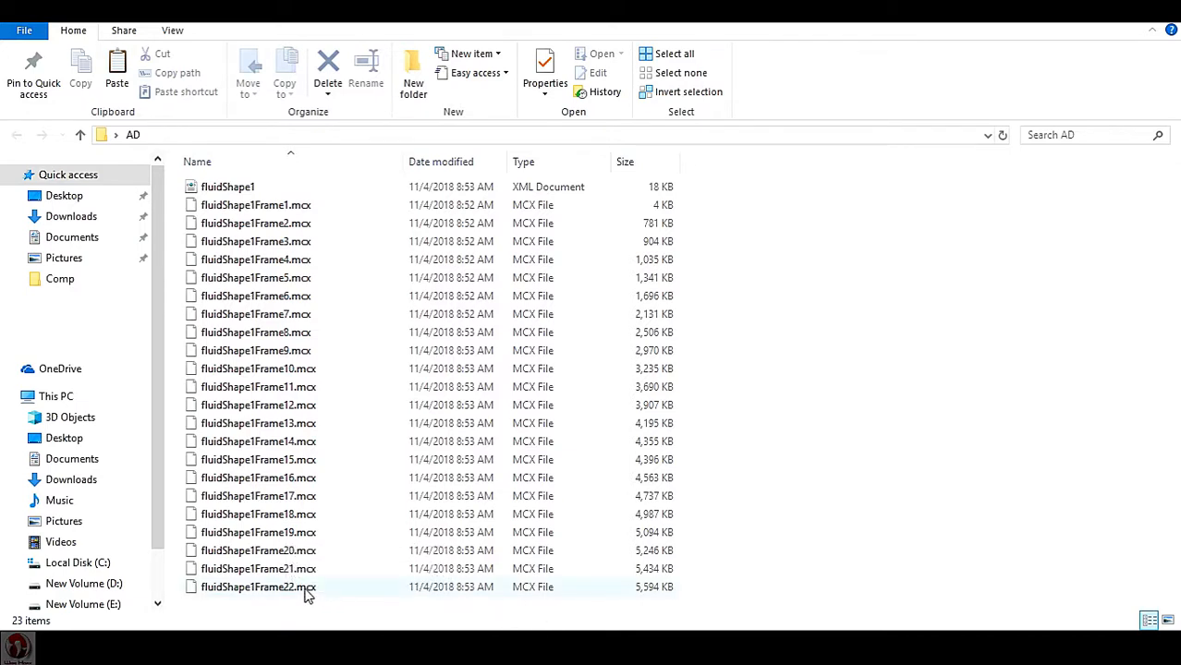
mouse_move(307, 595)
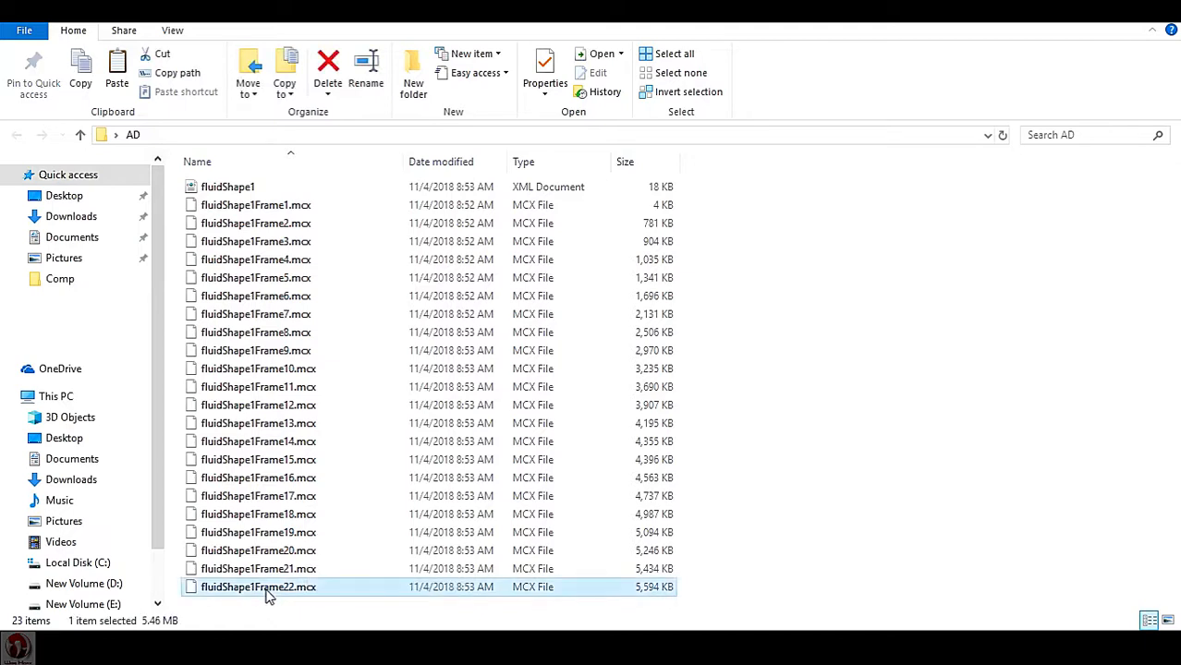
mouse_move(294, 595)
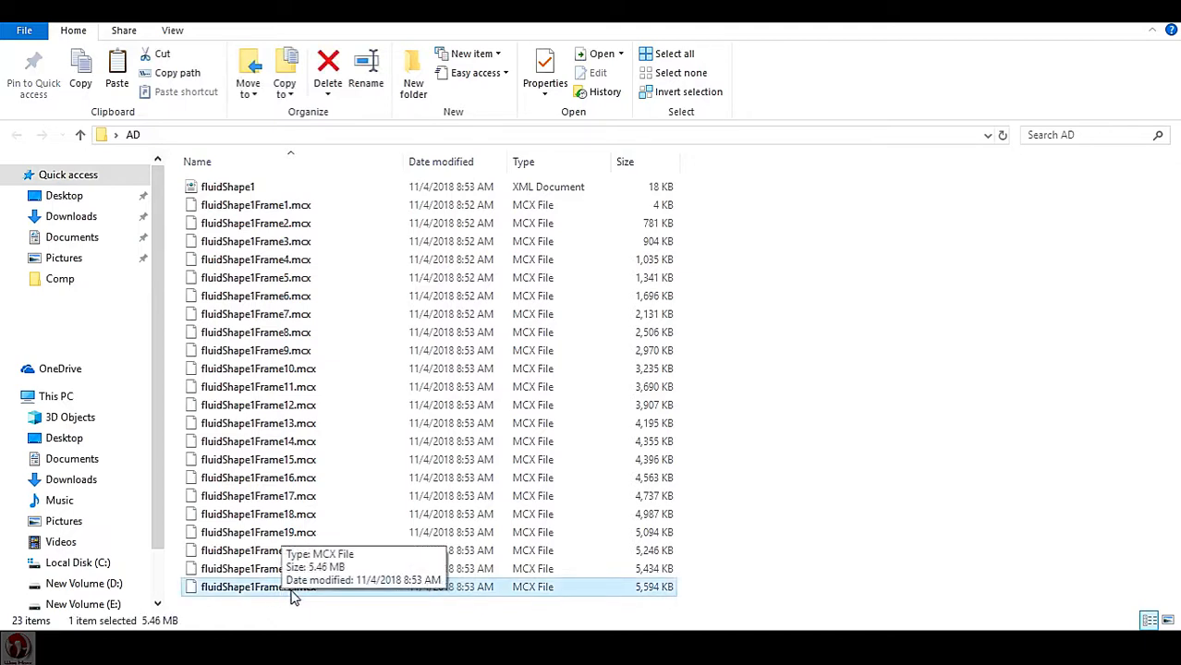
mouse_move(532, 600)
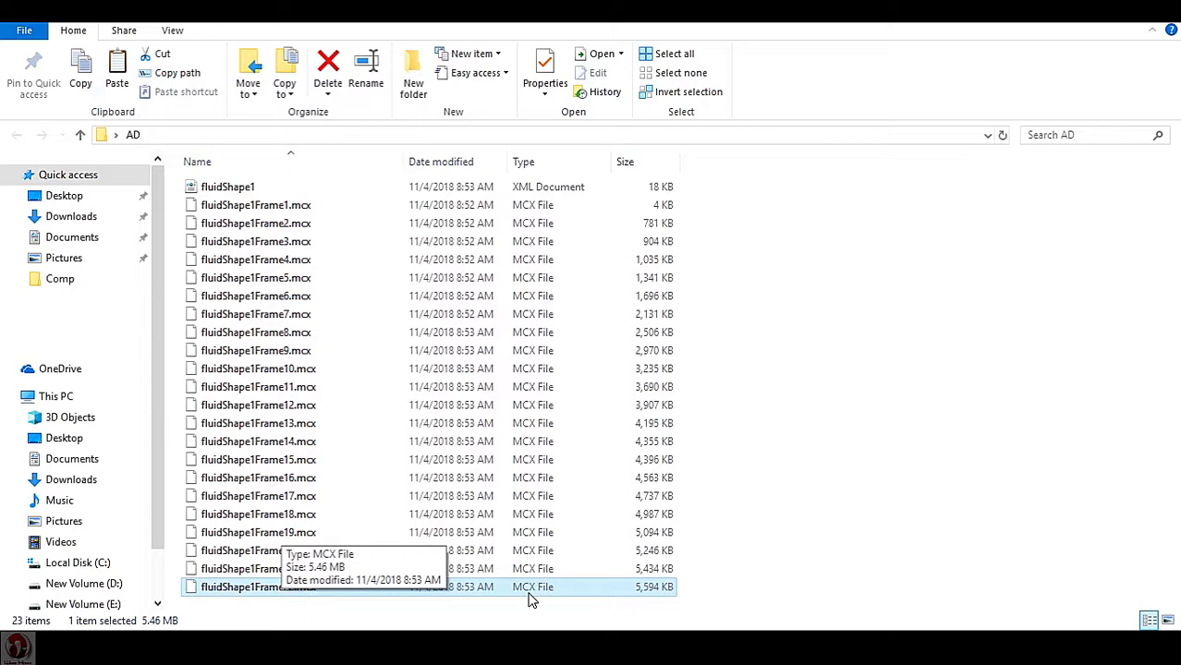
mouse_move(656, 601)
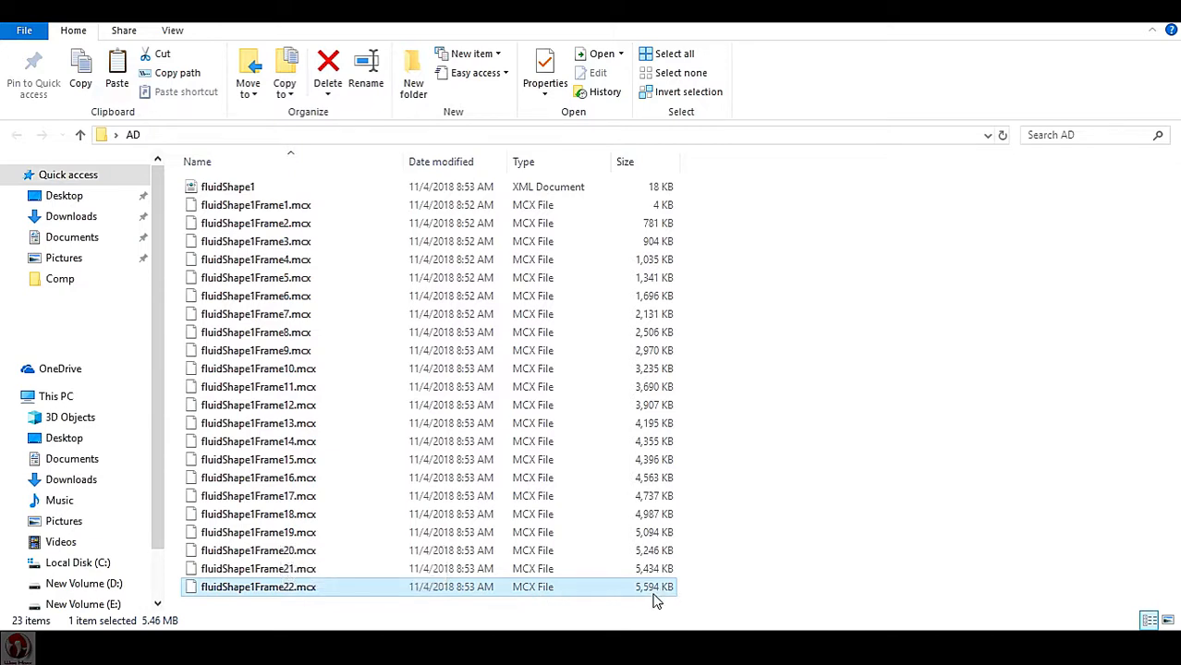
mouse_move(628, 595)
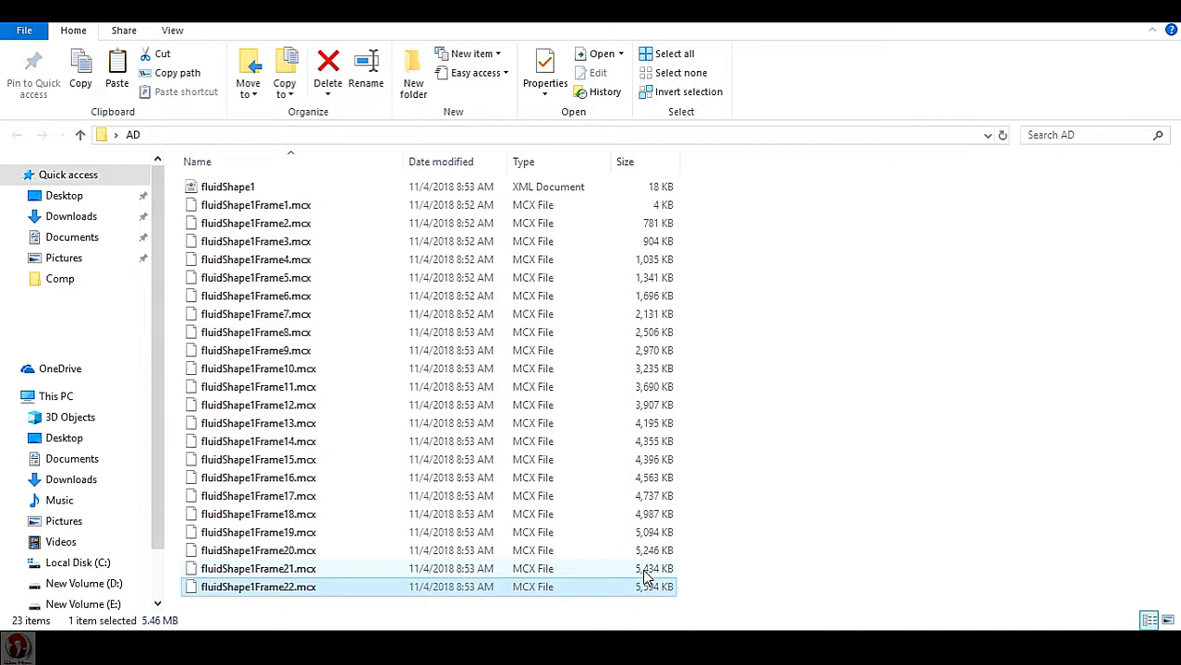
mouse_move(263, 589)
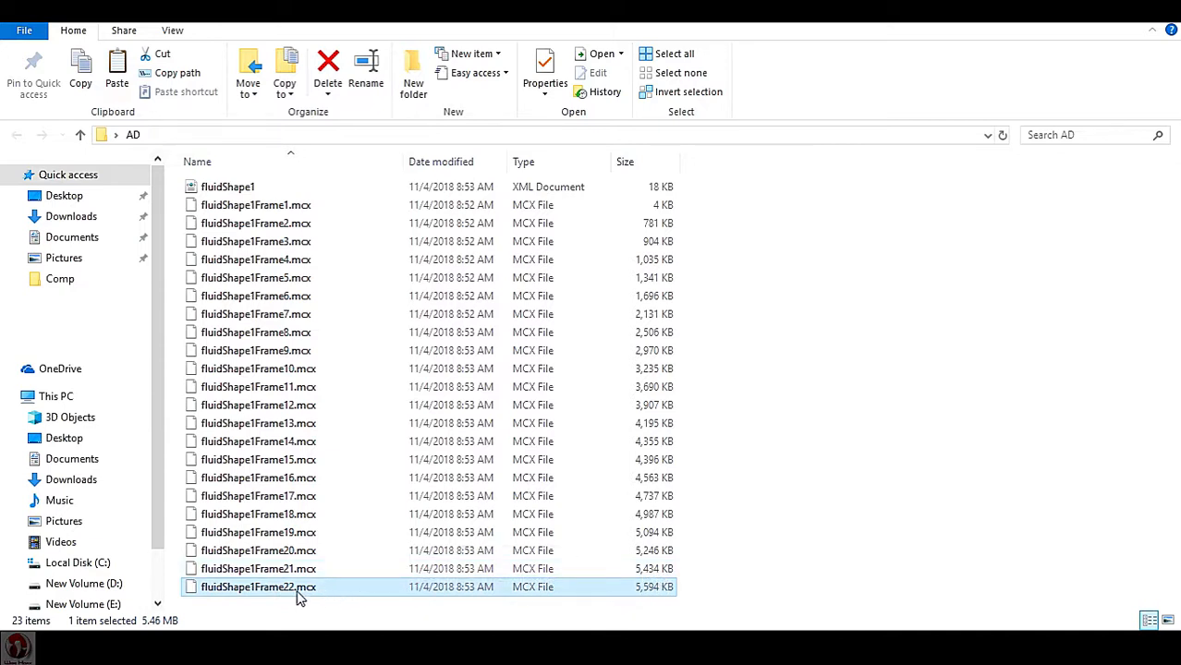
mouse_move(299, 592)
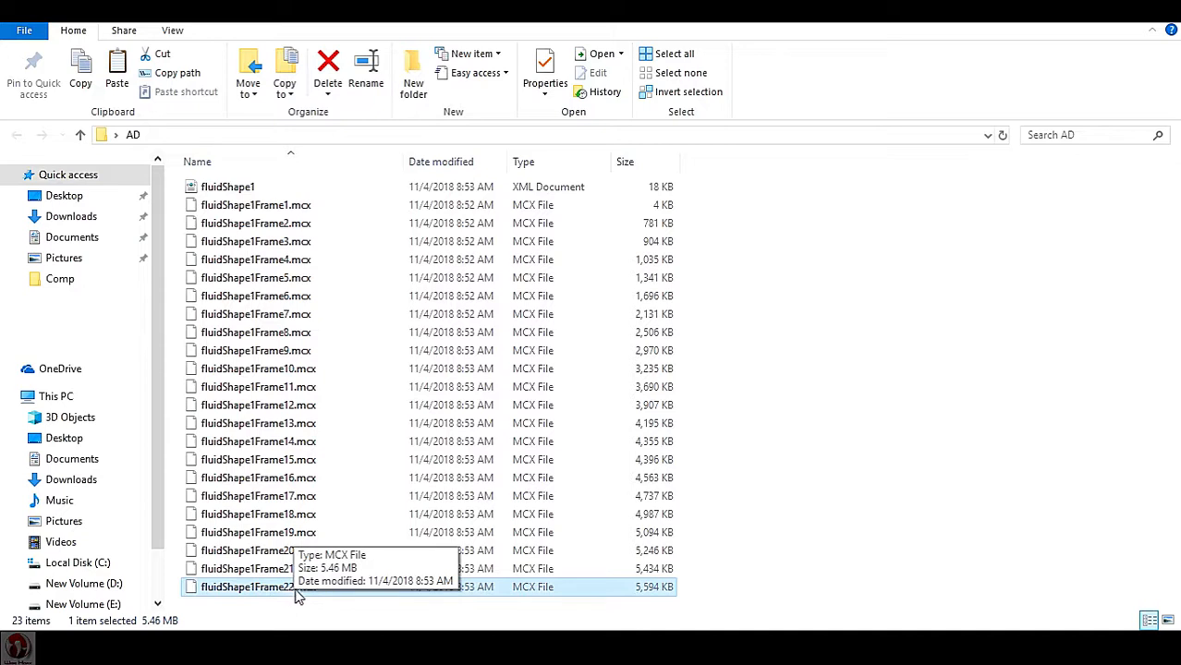
mouse_move(647, 600)
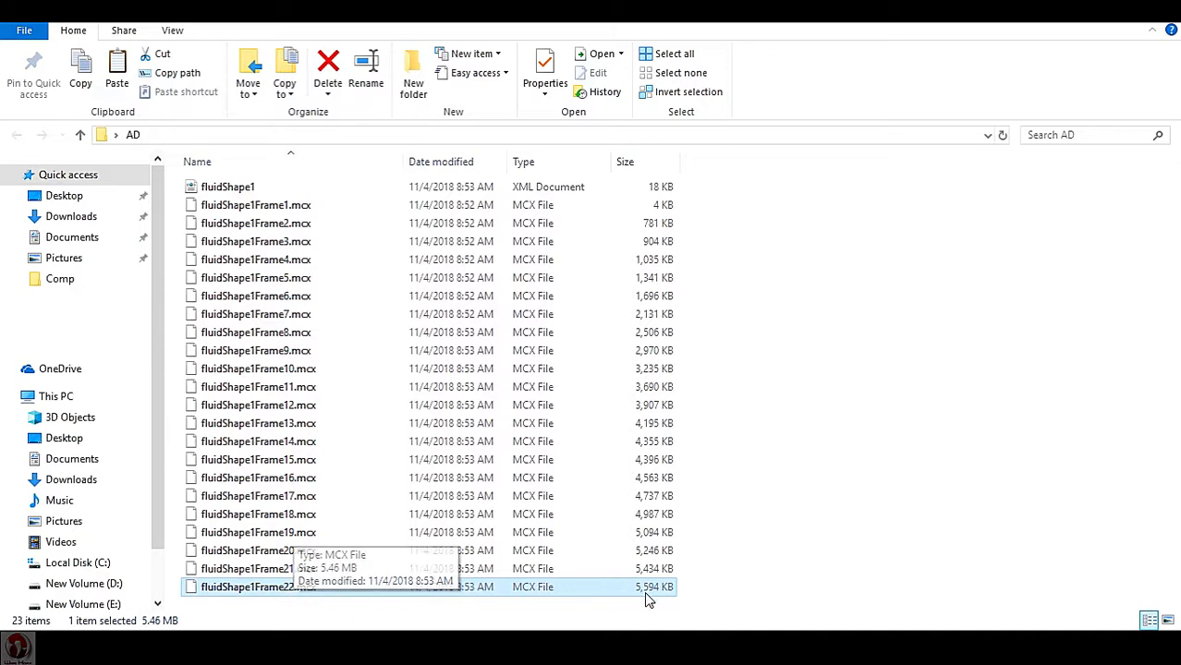
mouse_move(656, 594)
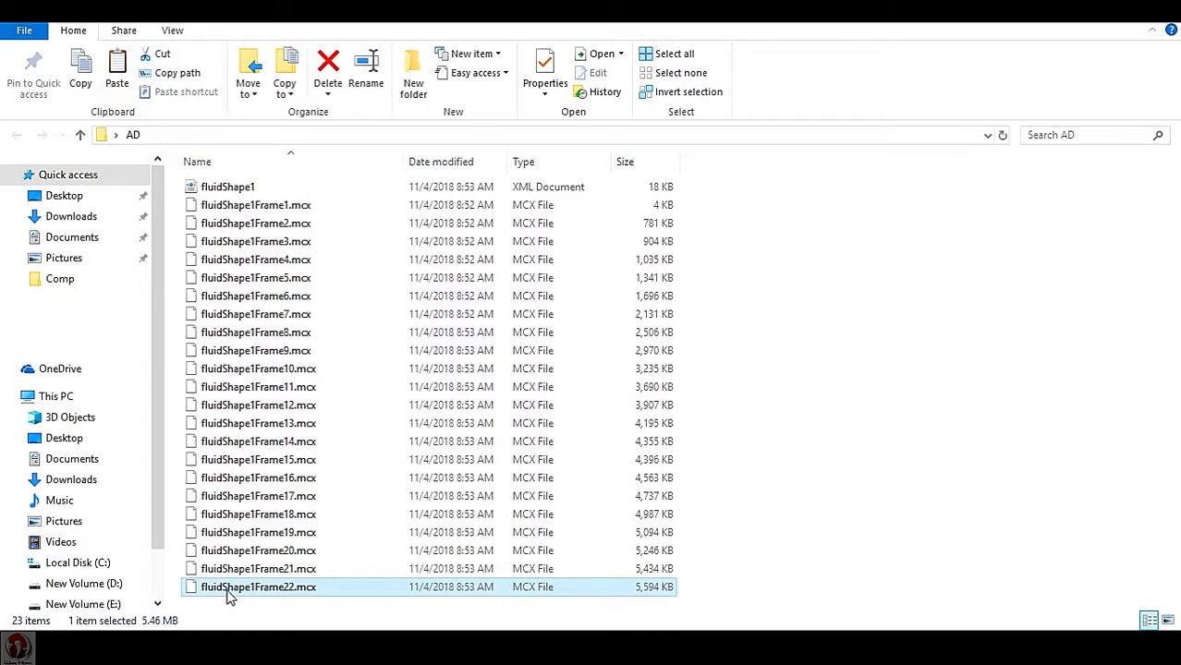
mouse_move(428, 595)
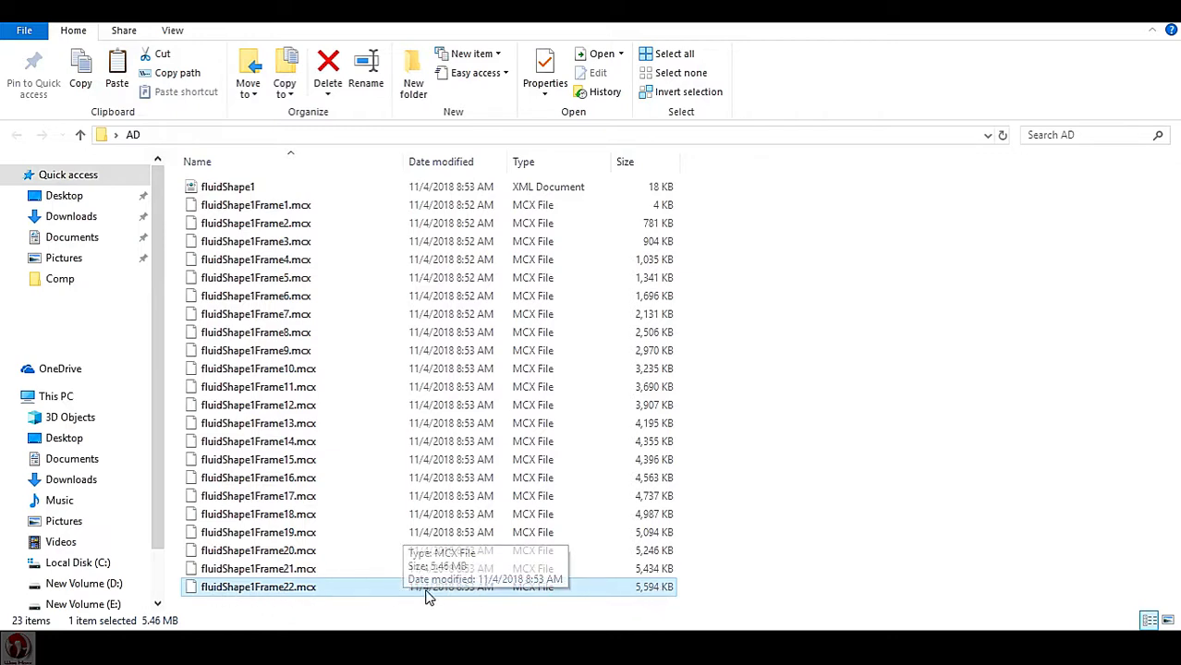
mouse_move(507, 591)
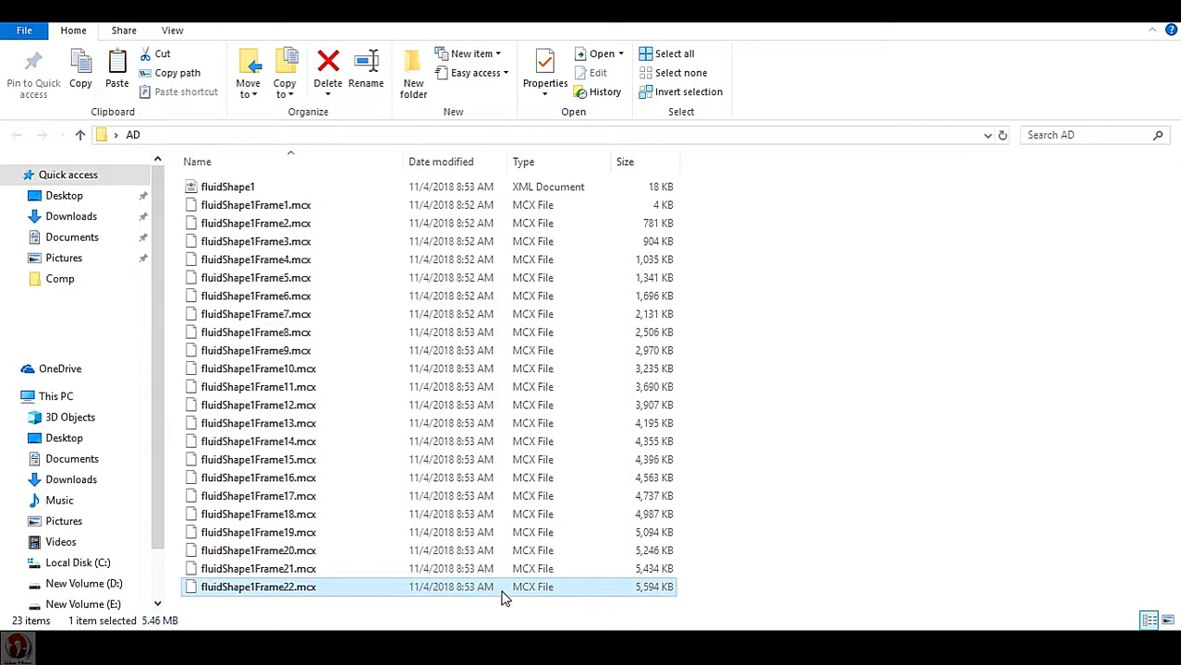
mouse_move(646, 589)
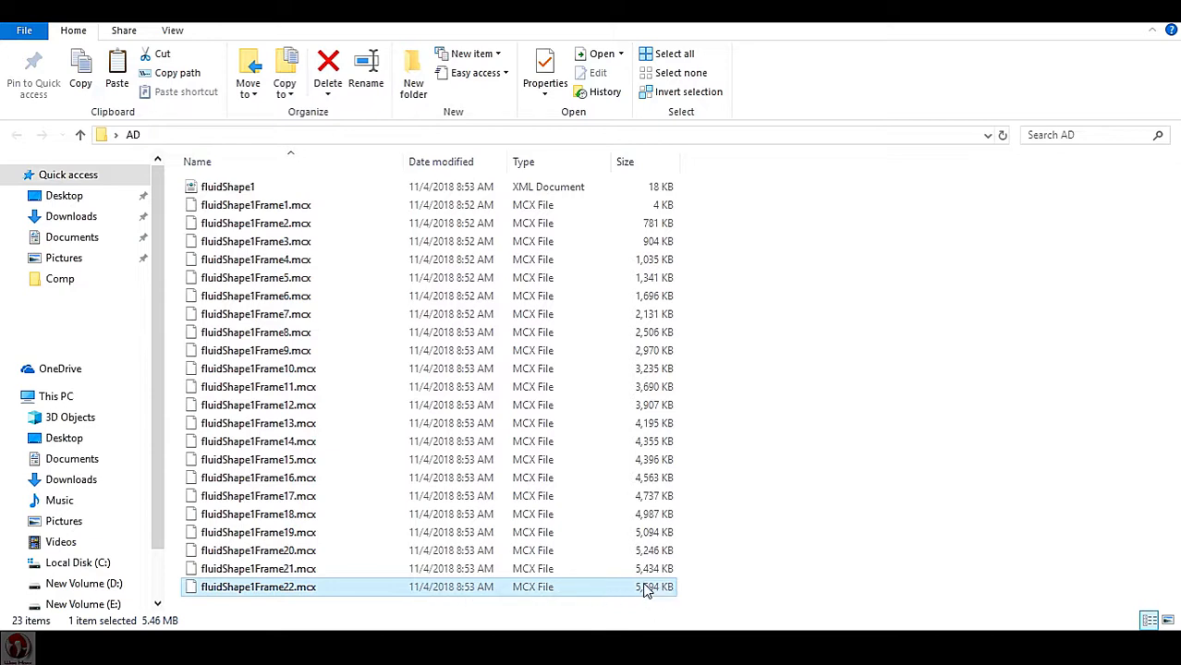
mouse_move(650, 595)
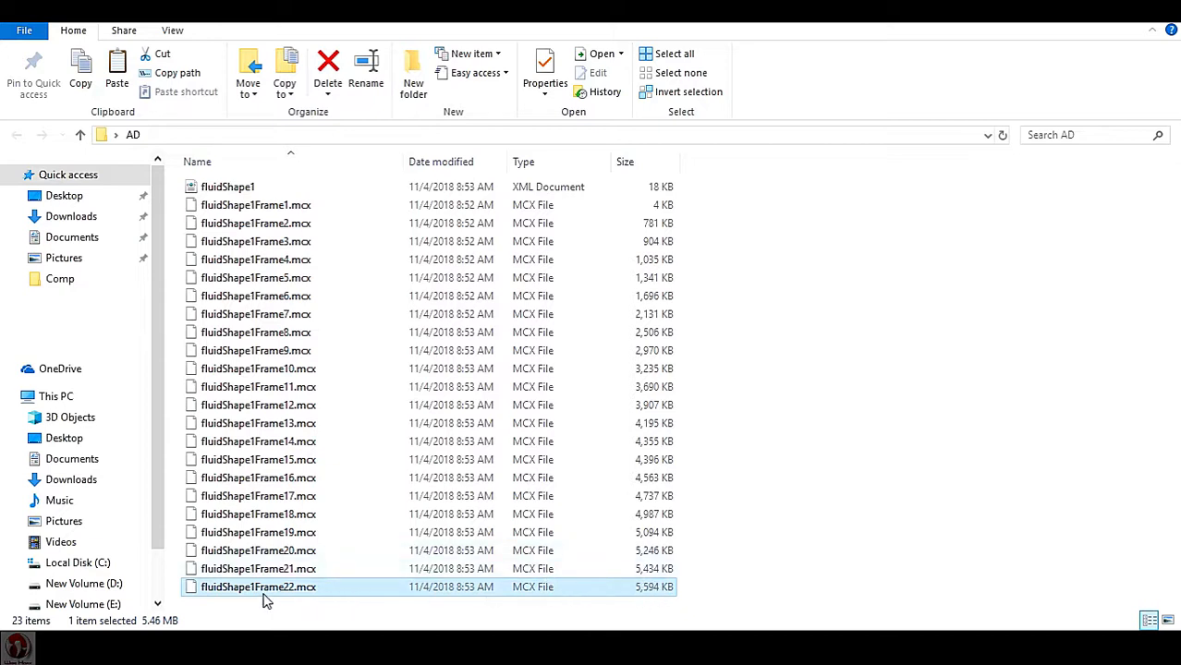
mouse_move(656, 591)
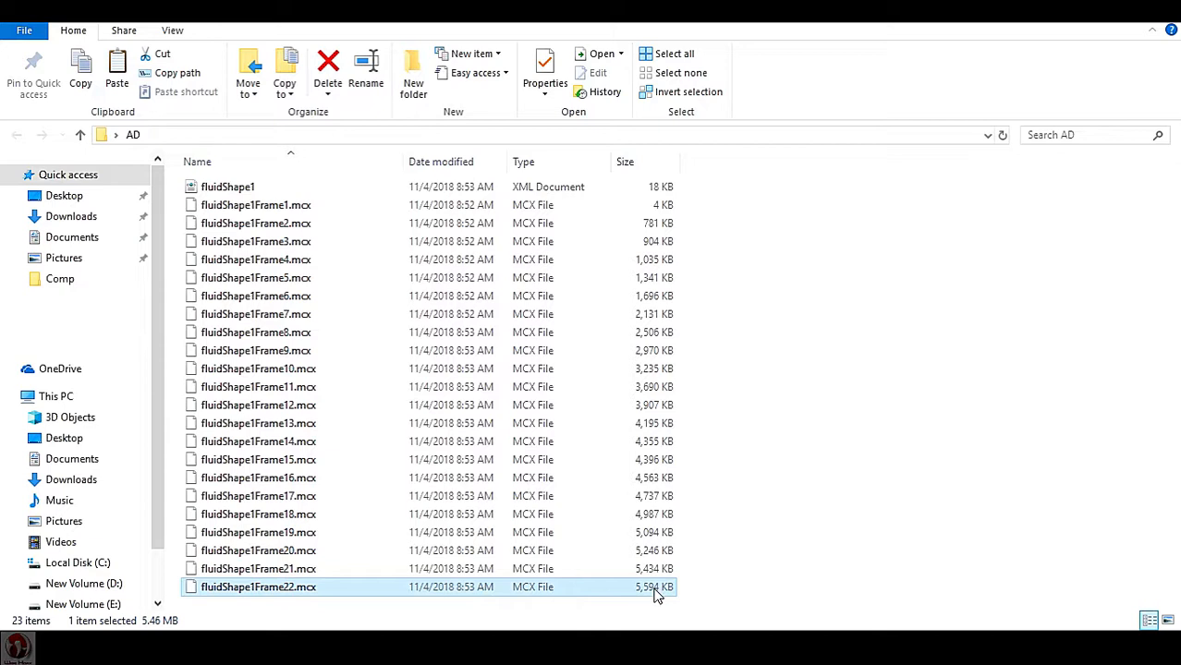
mouse_move(368, 558)
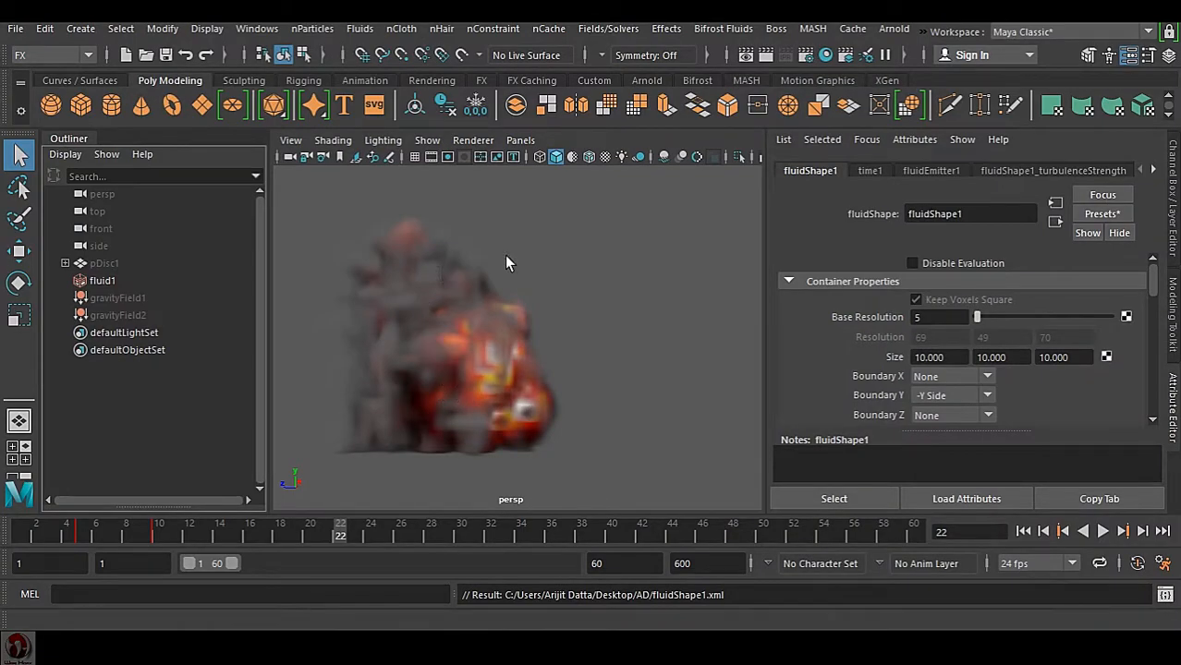
left_click(1139, 170)
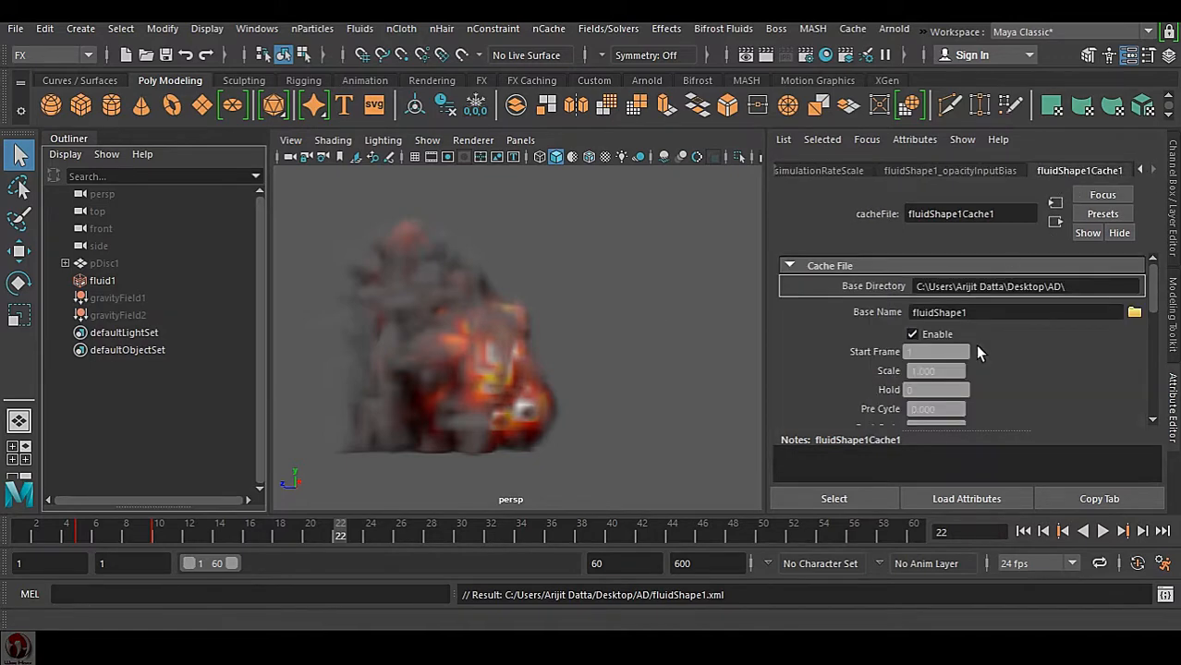
mouse_move(980, 274)
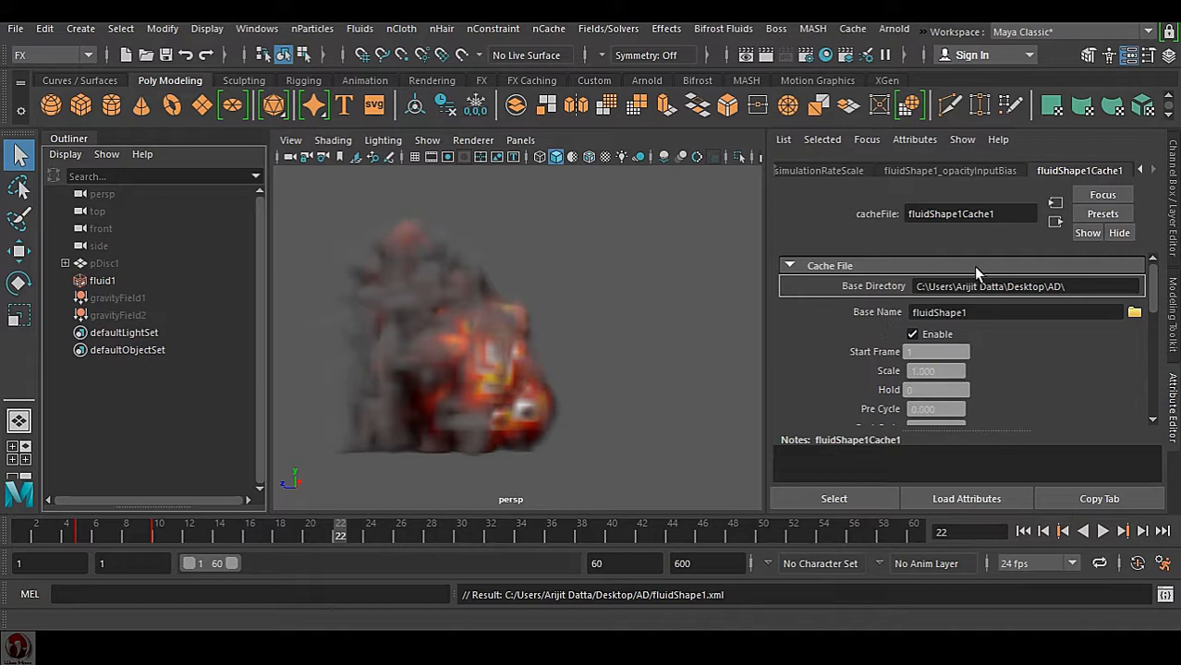
scroll("down", 3)
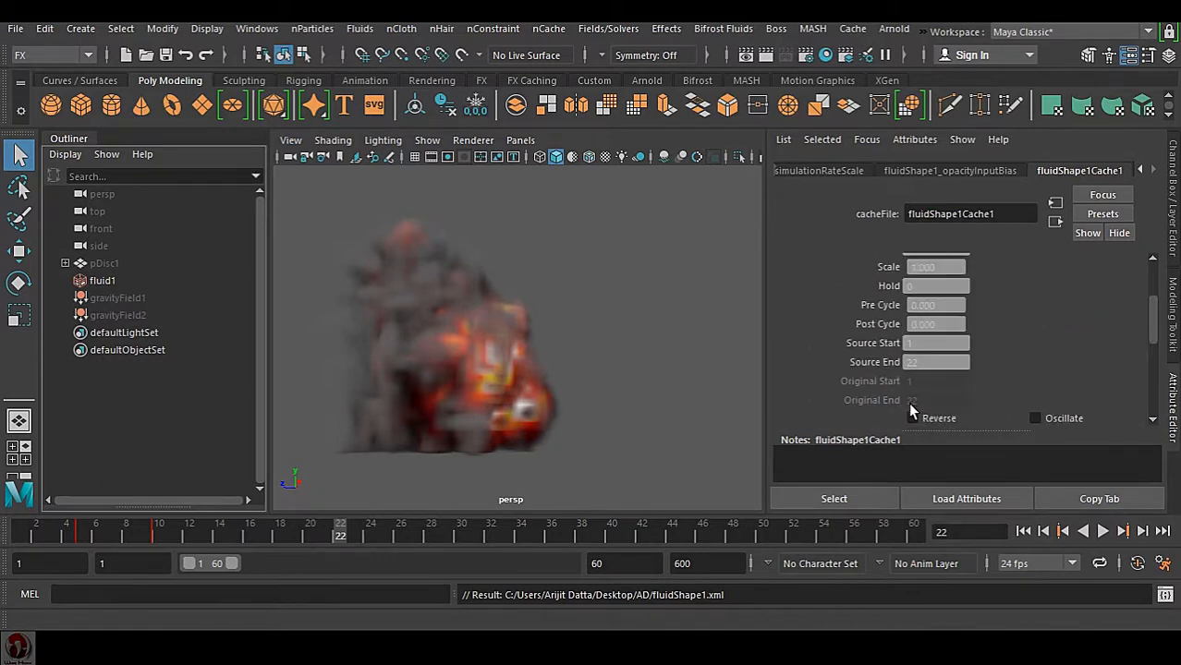
mouse_move(388, 480)
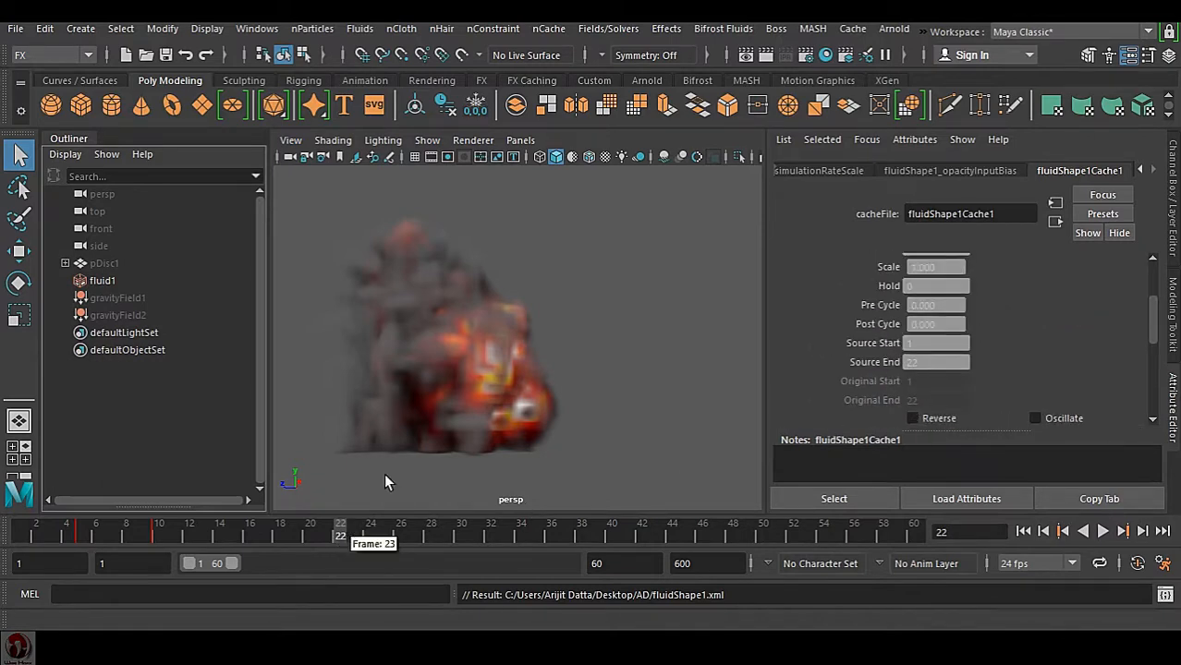
mouse_move(661, 398)
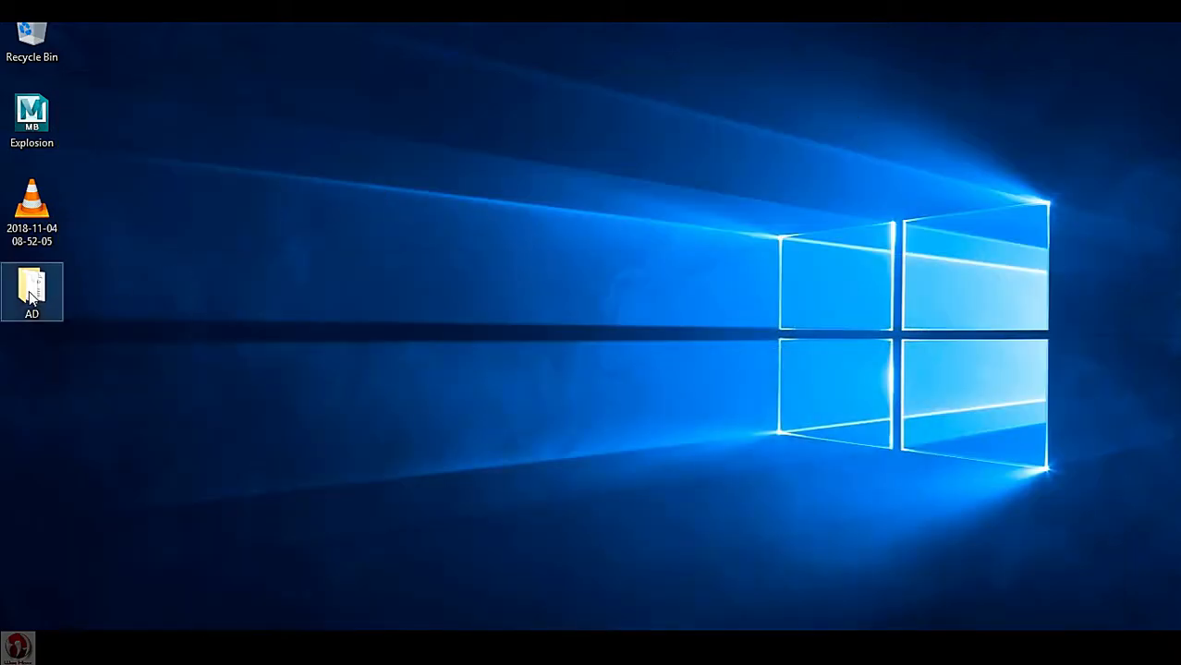
mouse_move(263, 518)
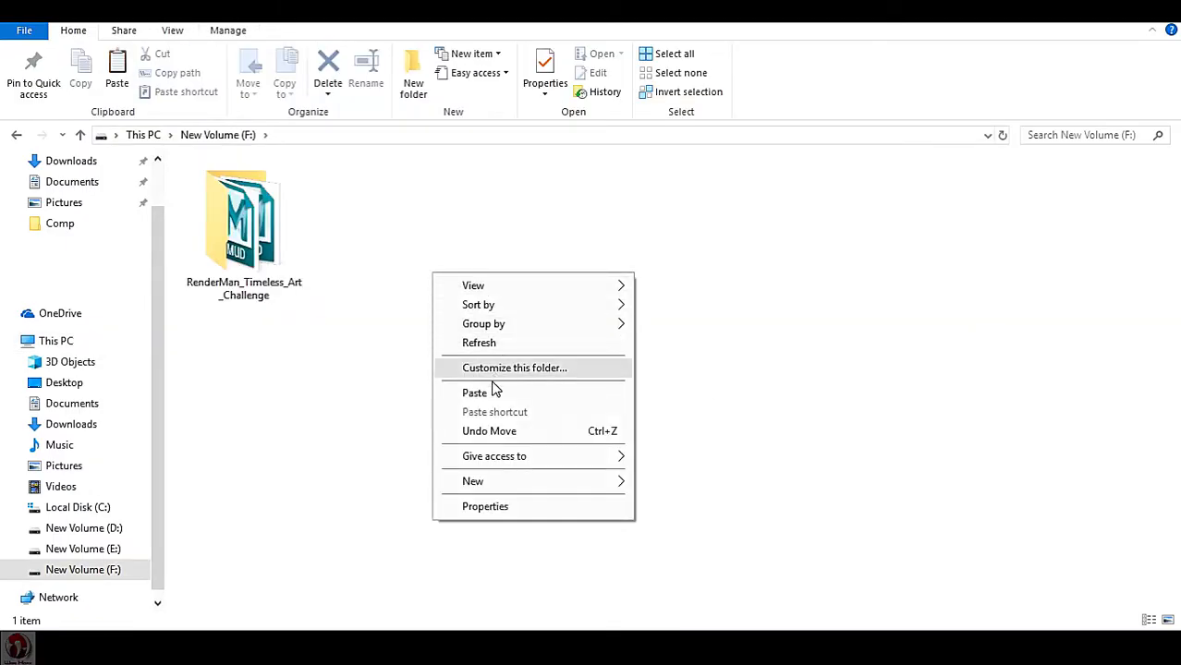
Step: Paste a copy of the AD folder into New Volume (F:)
left_click(473, 391)
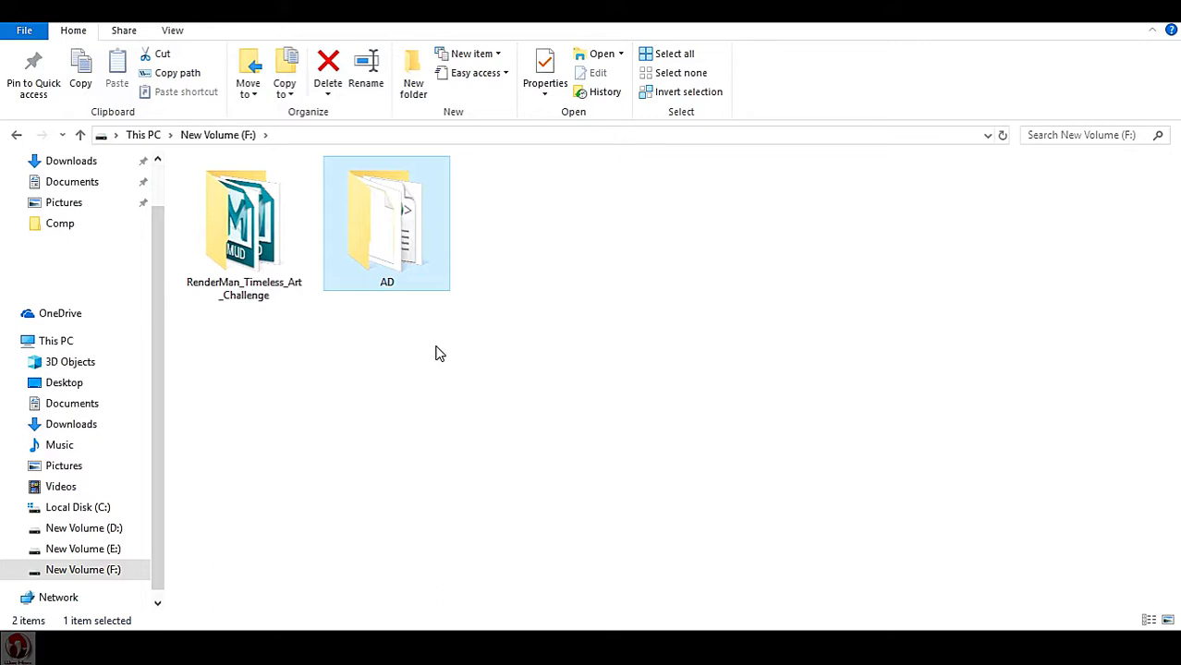
mouse_move(429, 383)
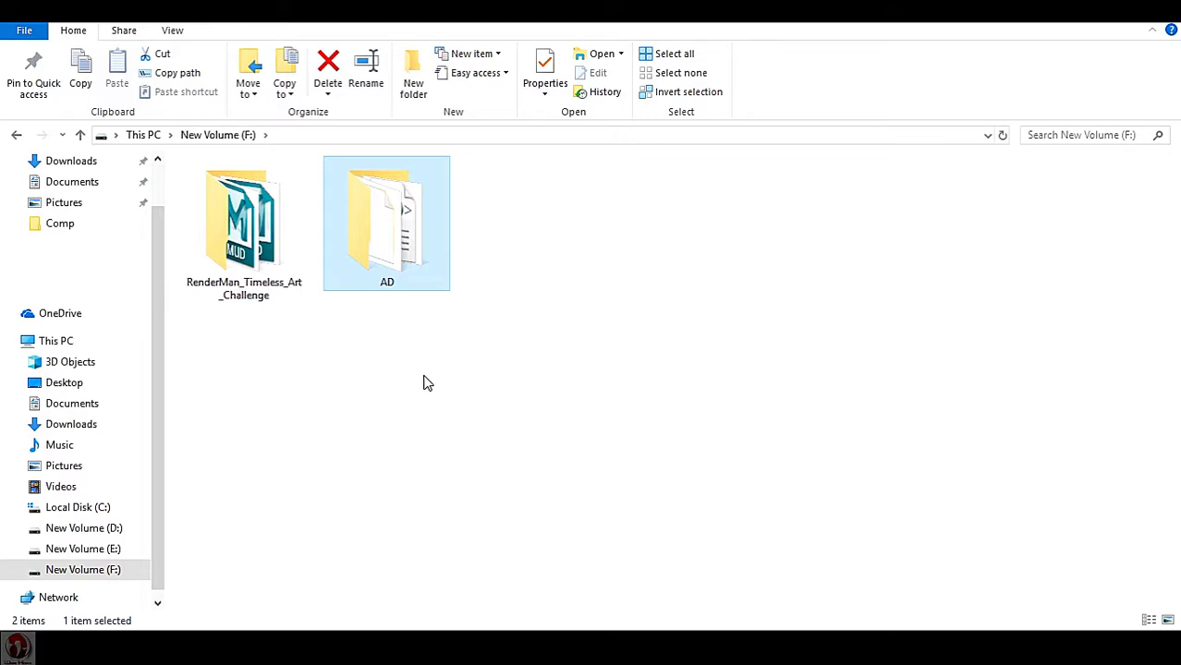
mouse_move(337, 183)
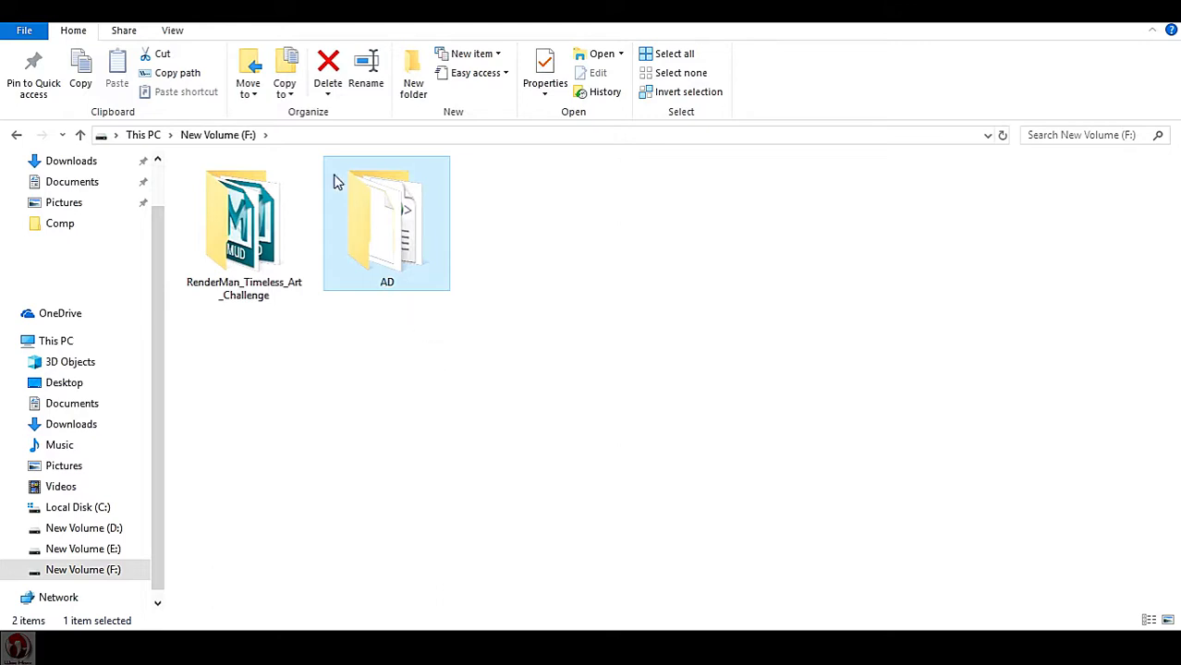
mouse_move(420, 351)
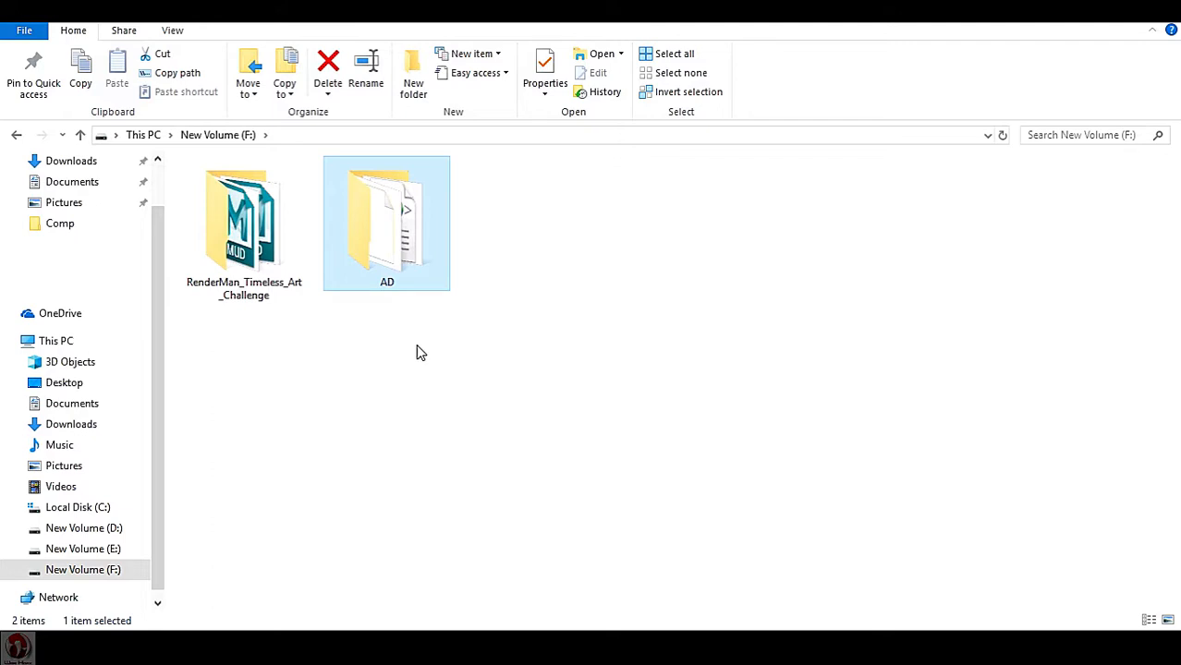
mouse_move(427, 361)
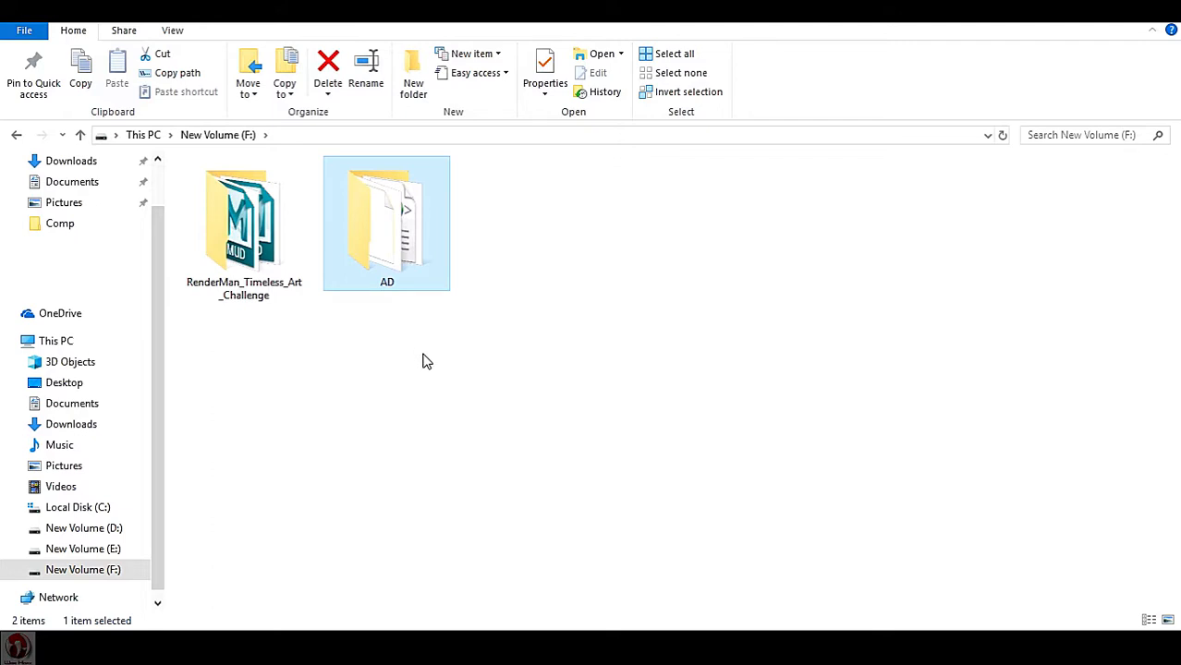
mouse_move(316, 201)
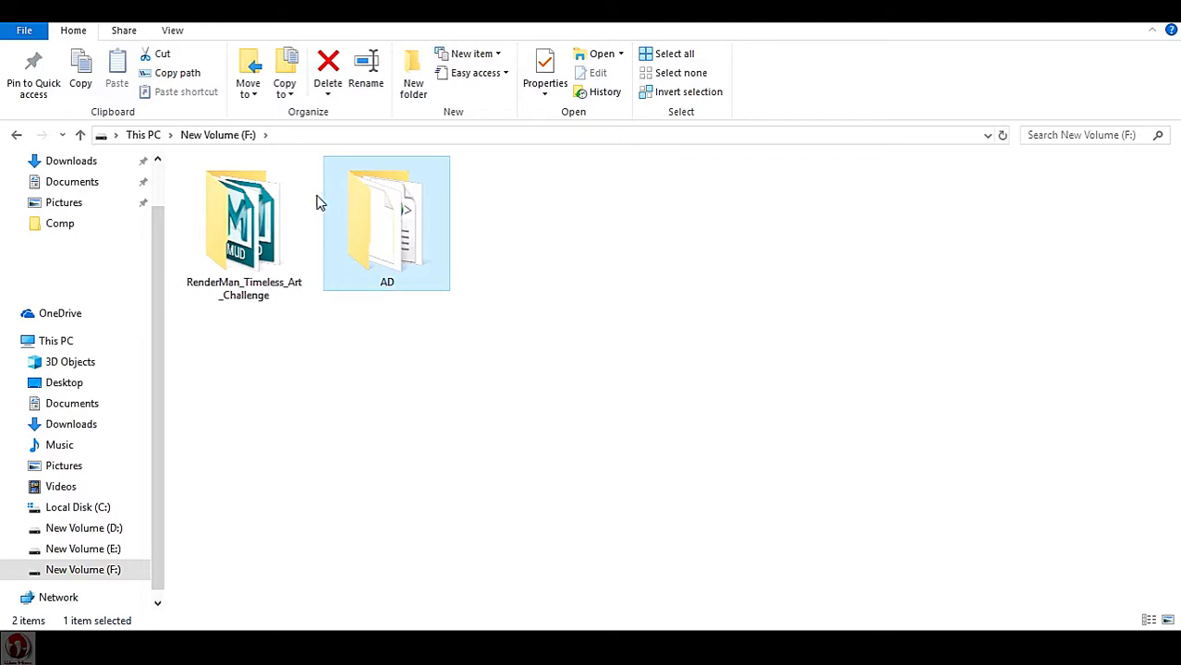
mouse_move(386, 222)
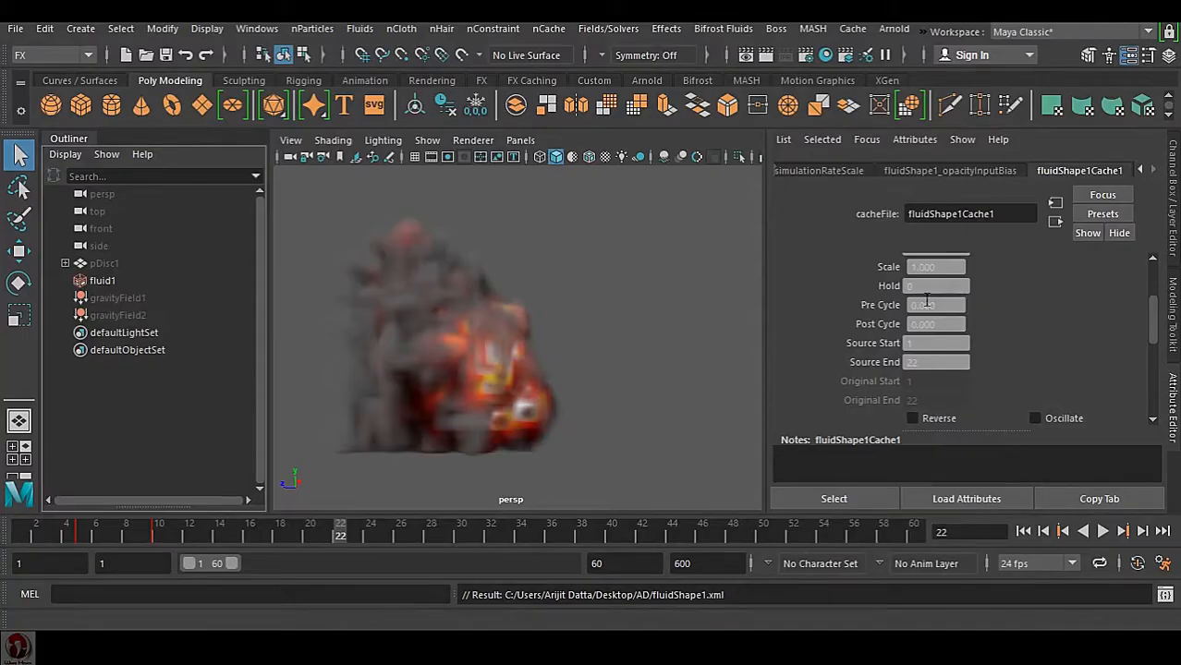
Step: Delete the fluid's cache node with nCache Delete Cache, keeping the cache files on disk
left_click(791, 266)
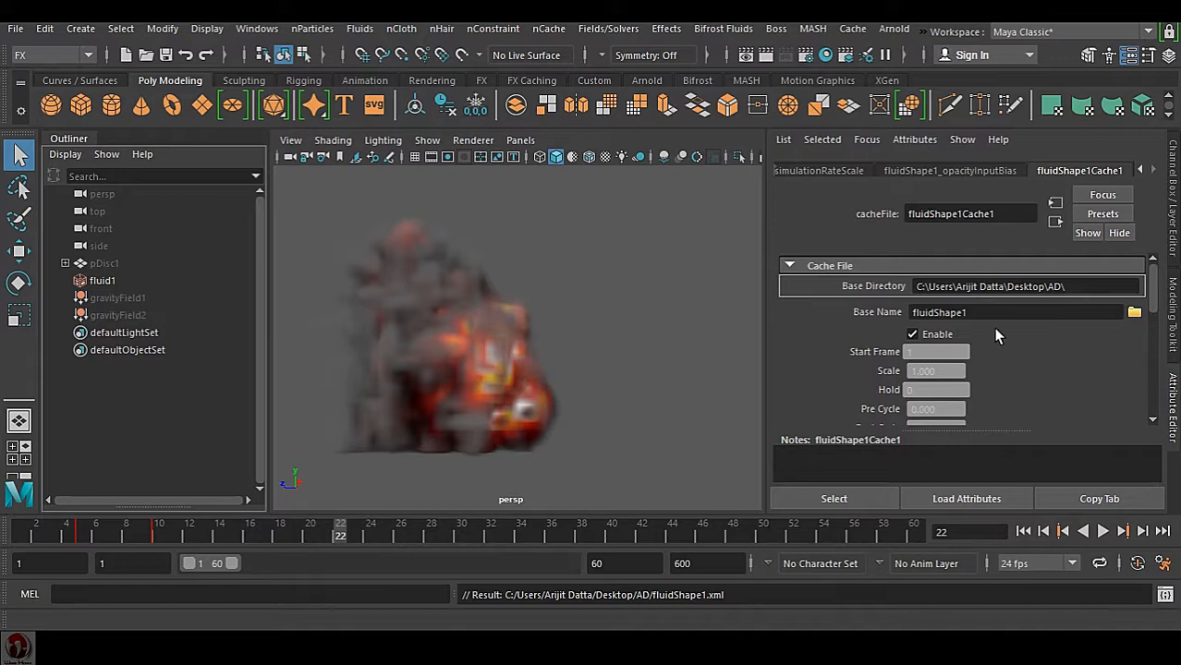
mouse_move(1046, 307)
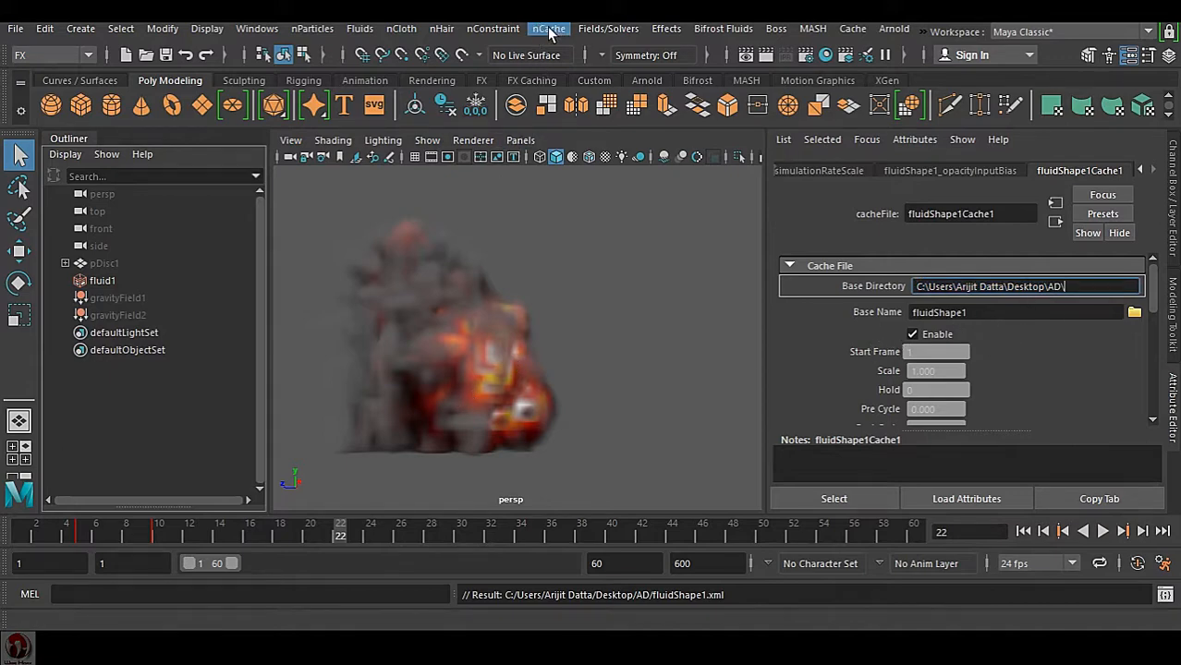
left_click(546, 29)
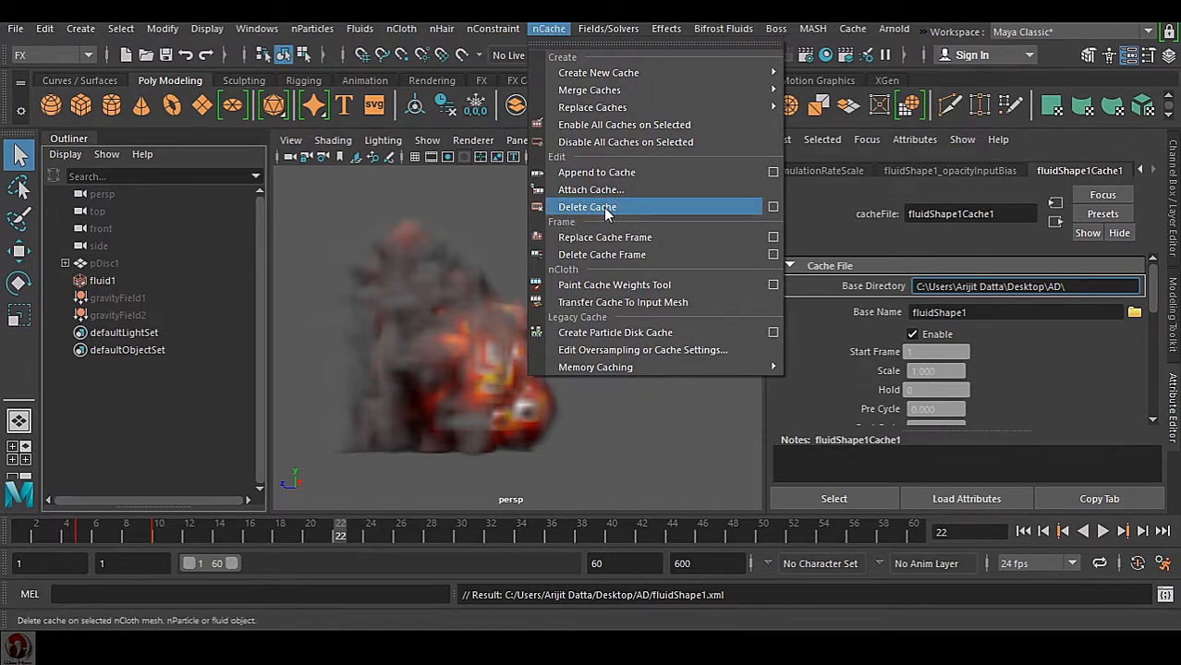
left_click(588, 207)
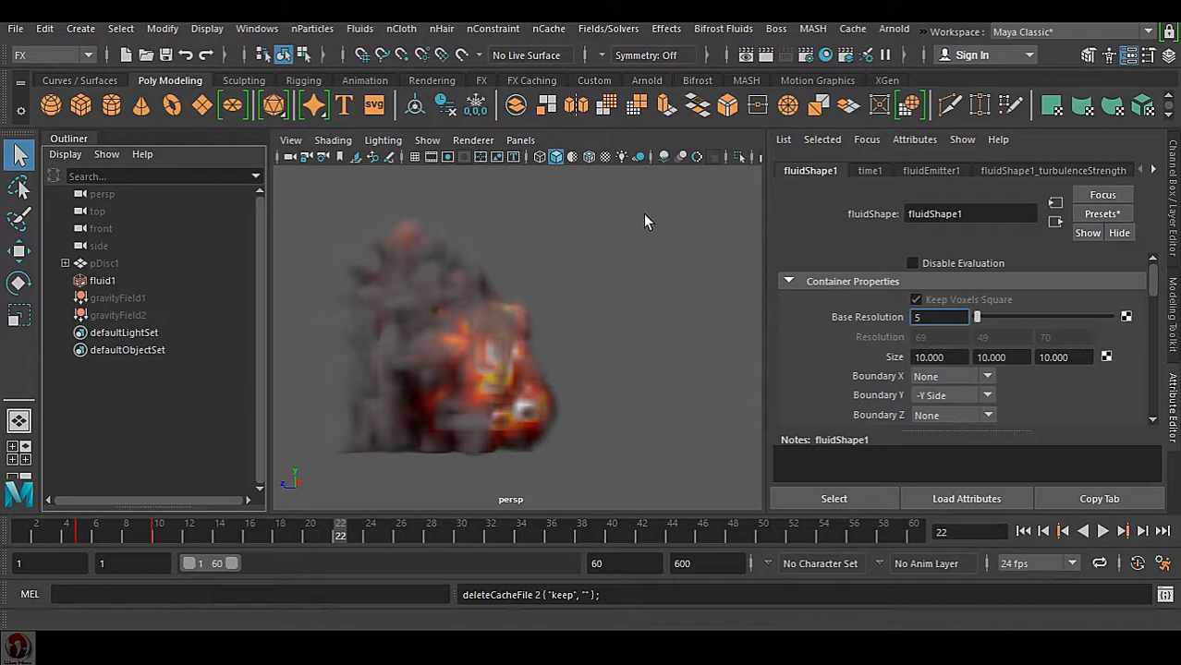
left_click(547, 28)
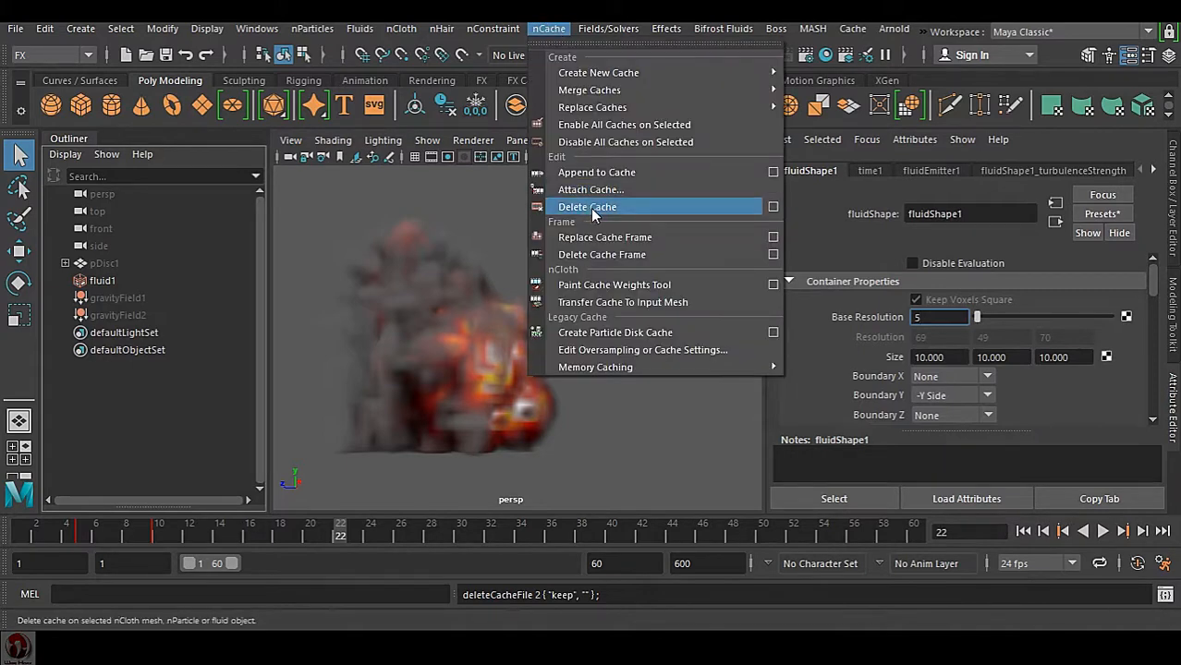
mouse_move(591, 189)
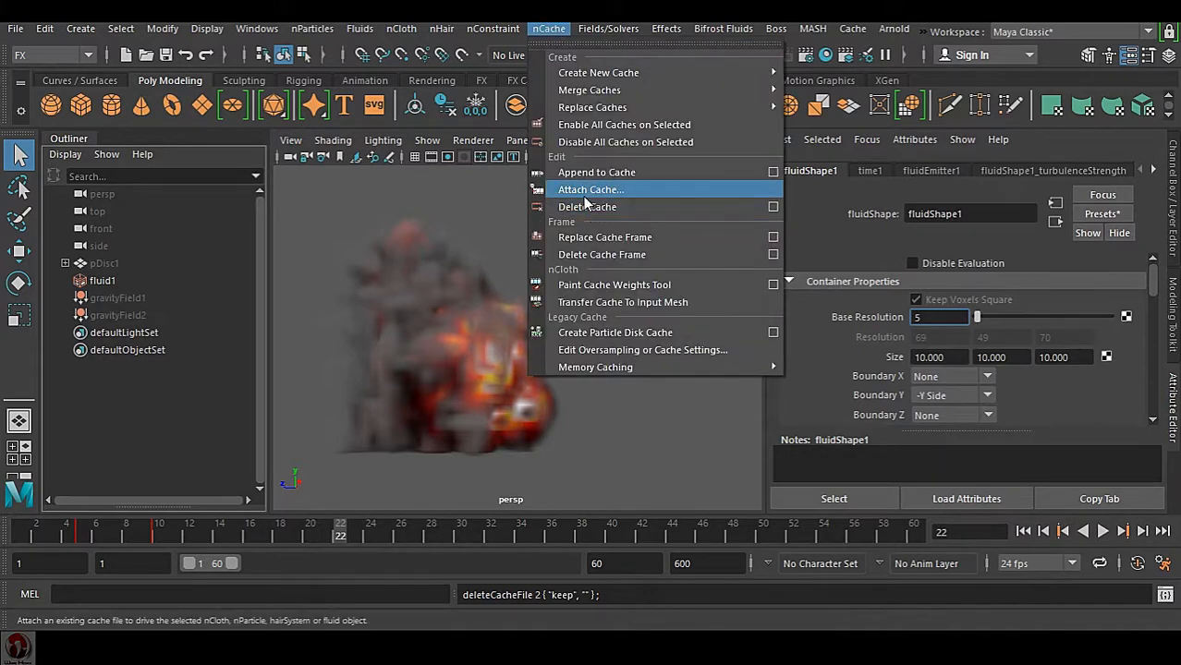
mouse_move(597, 172)
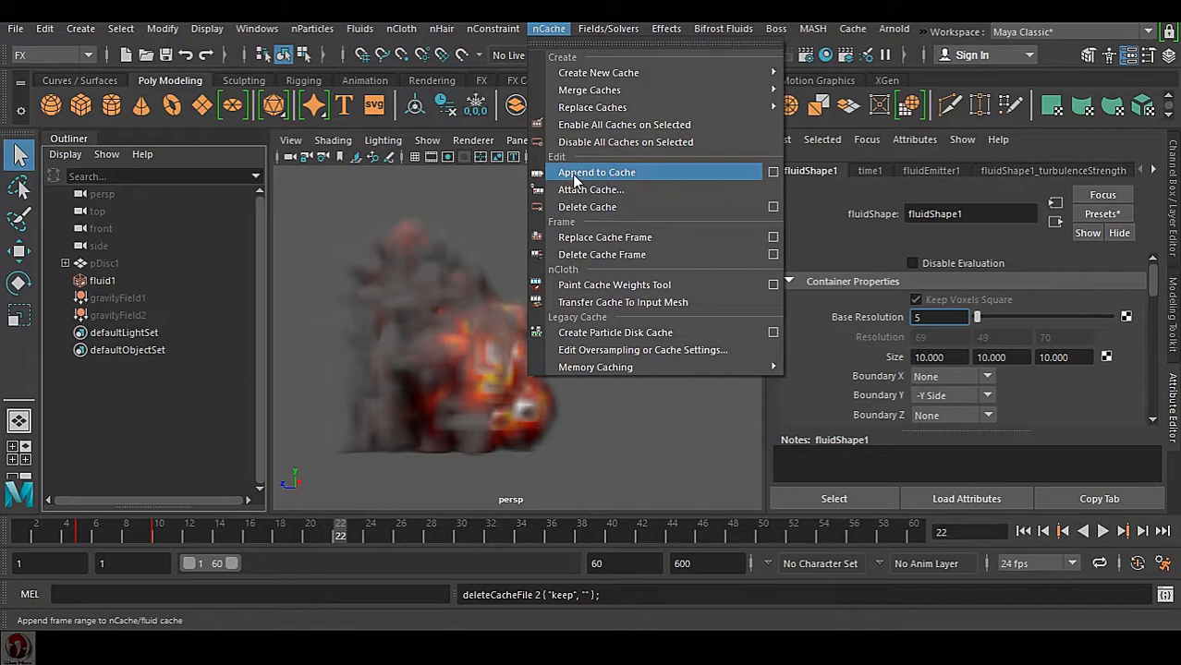
mouse_move(637, 181)
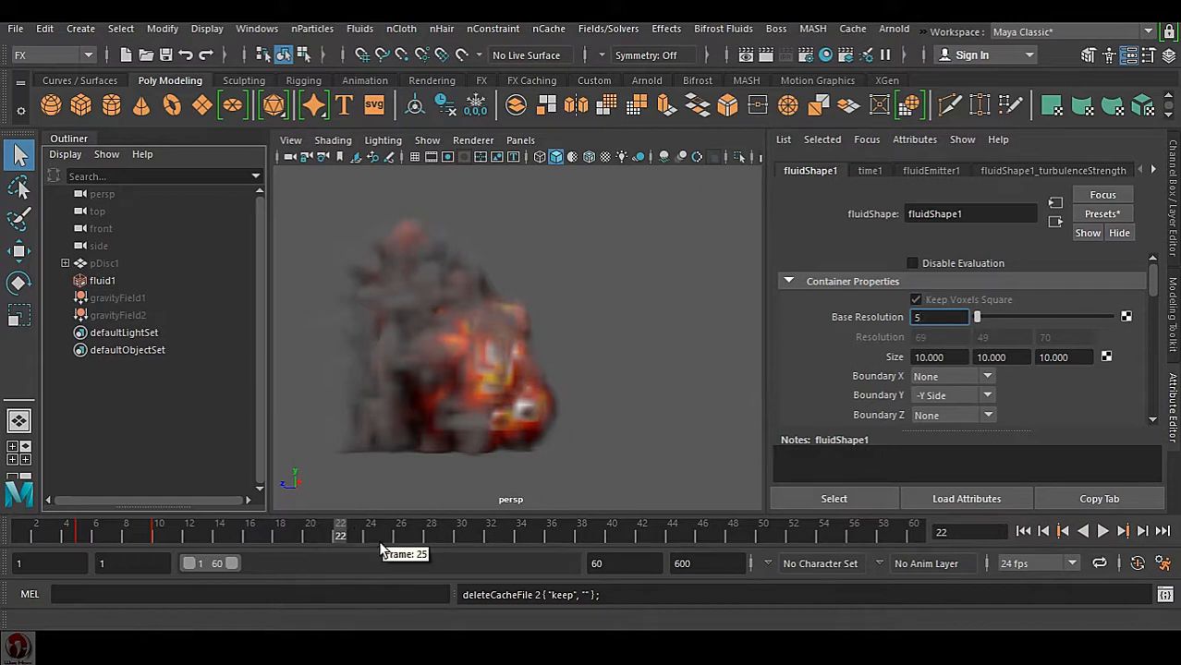
mouse_move(370, 540)
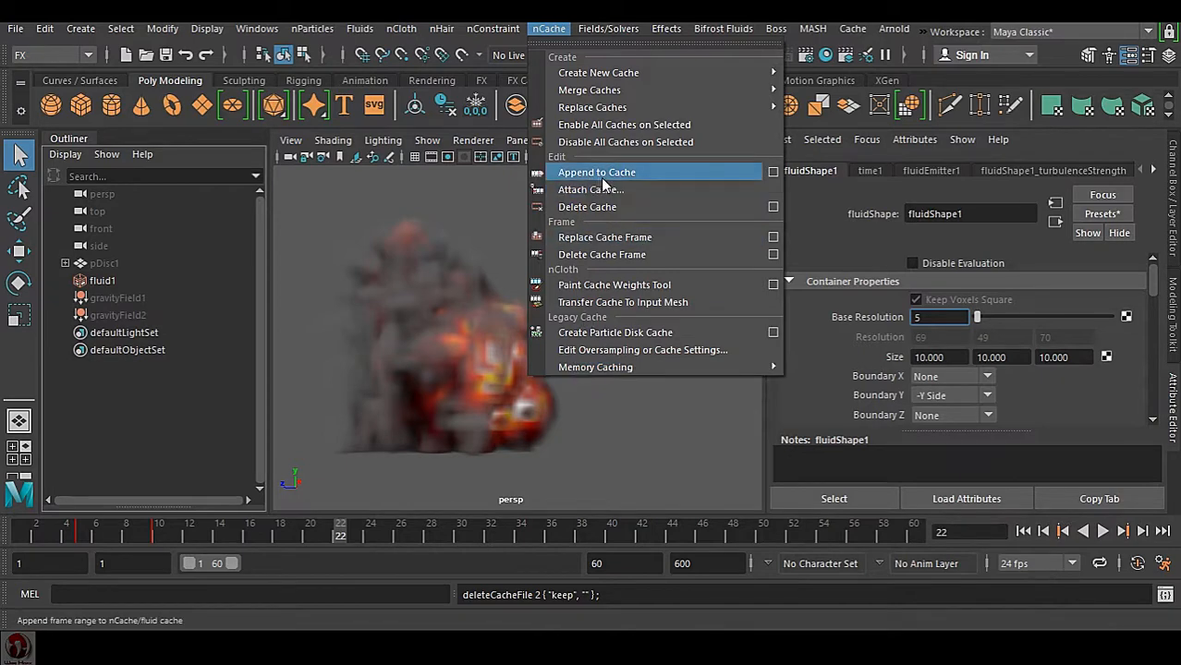
left_click(595, 172)
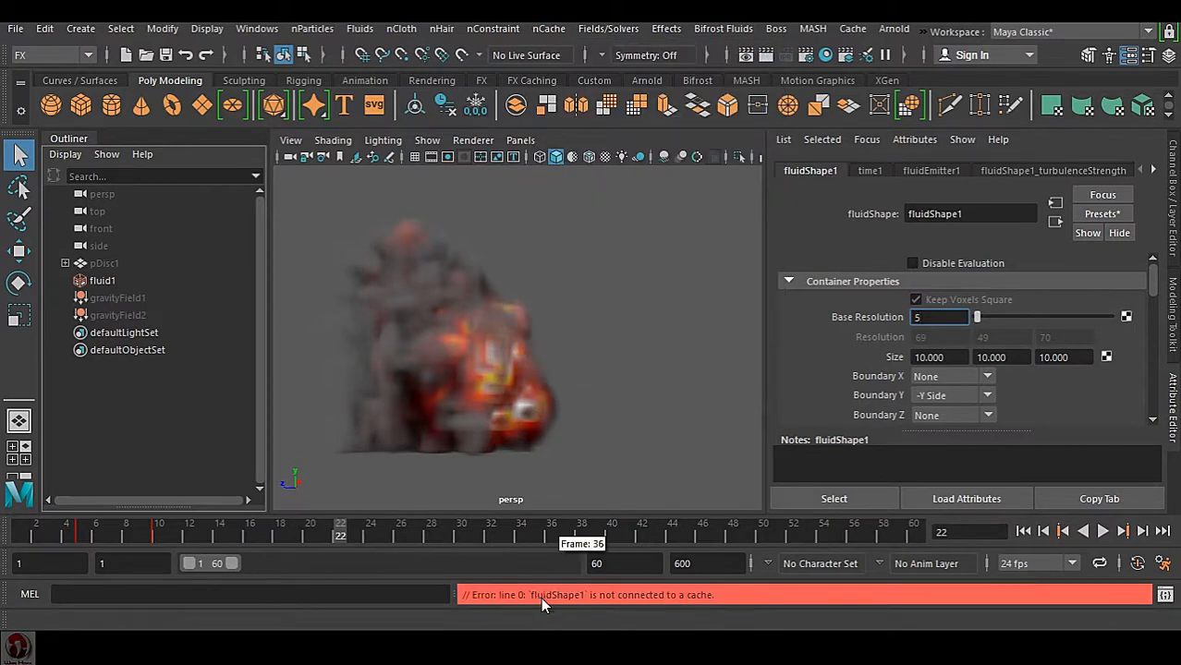
mouse_move(1141, 165)
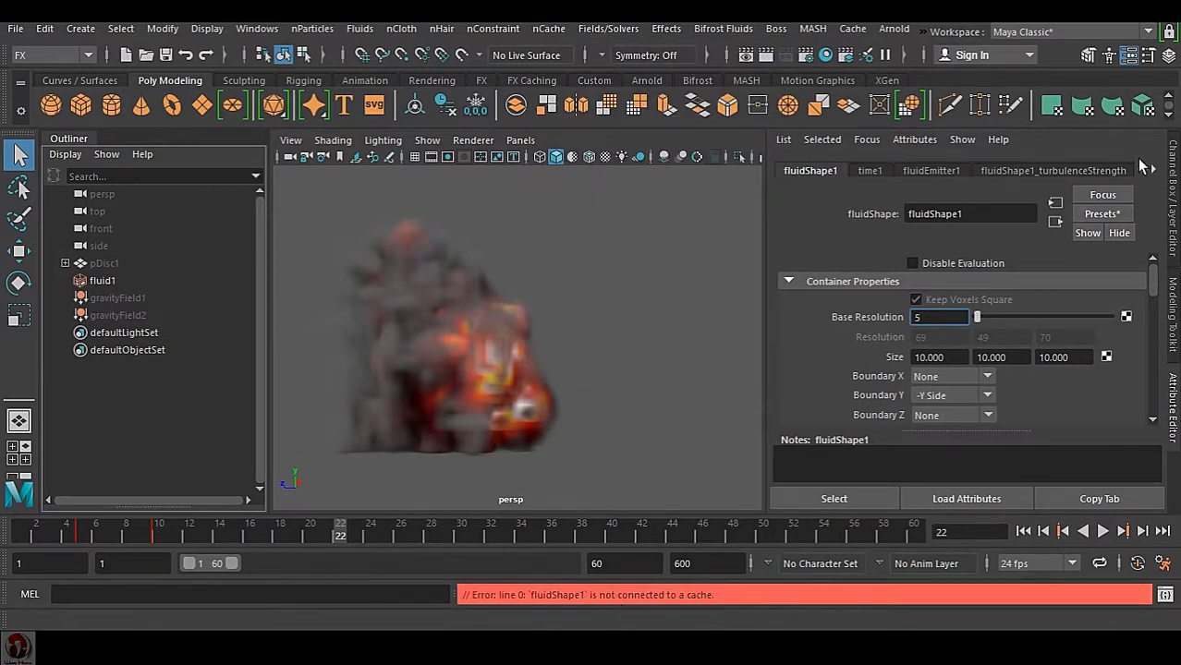
left_click(1157, 170)
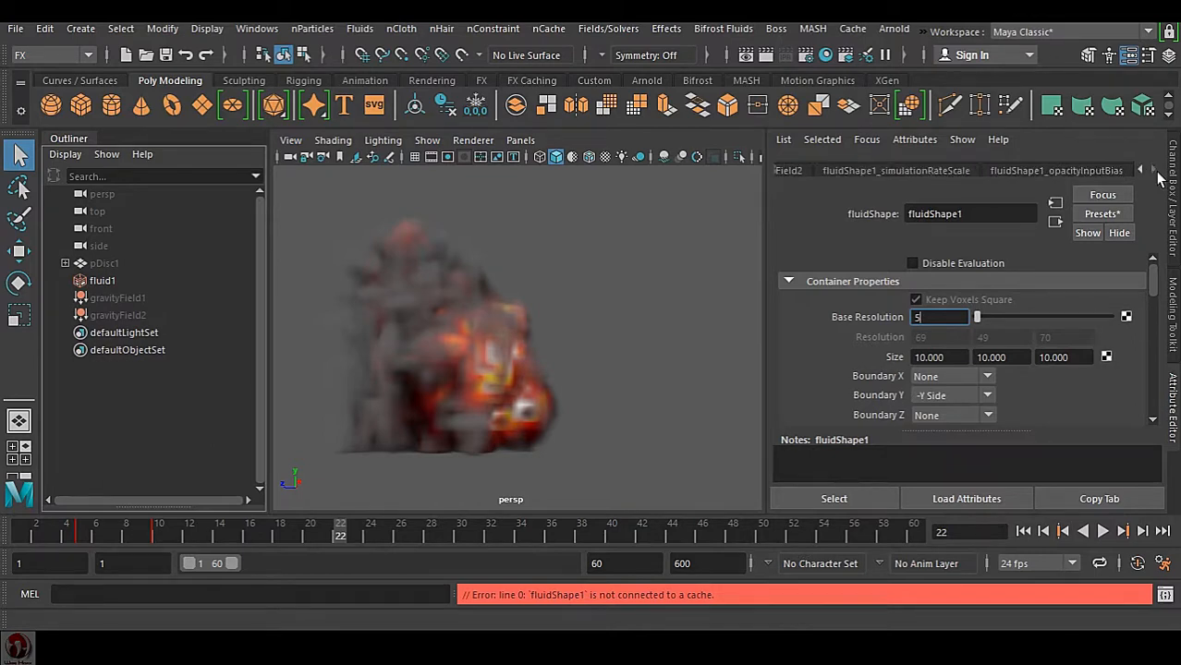
mouse_move(765, 318)
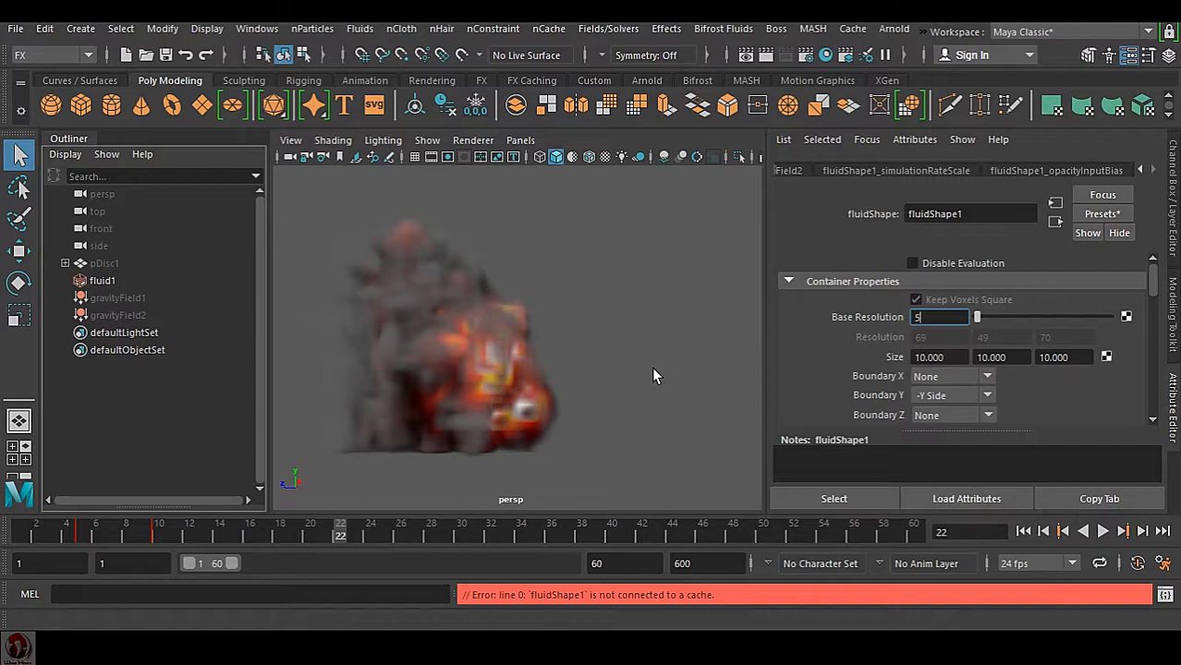
mouse_move(676, 359)
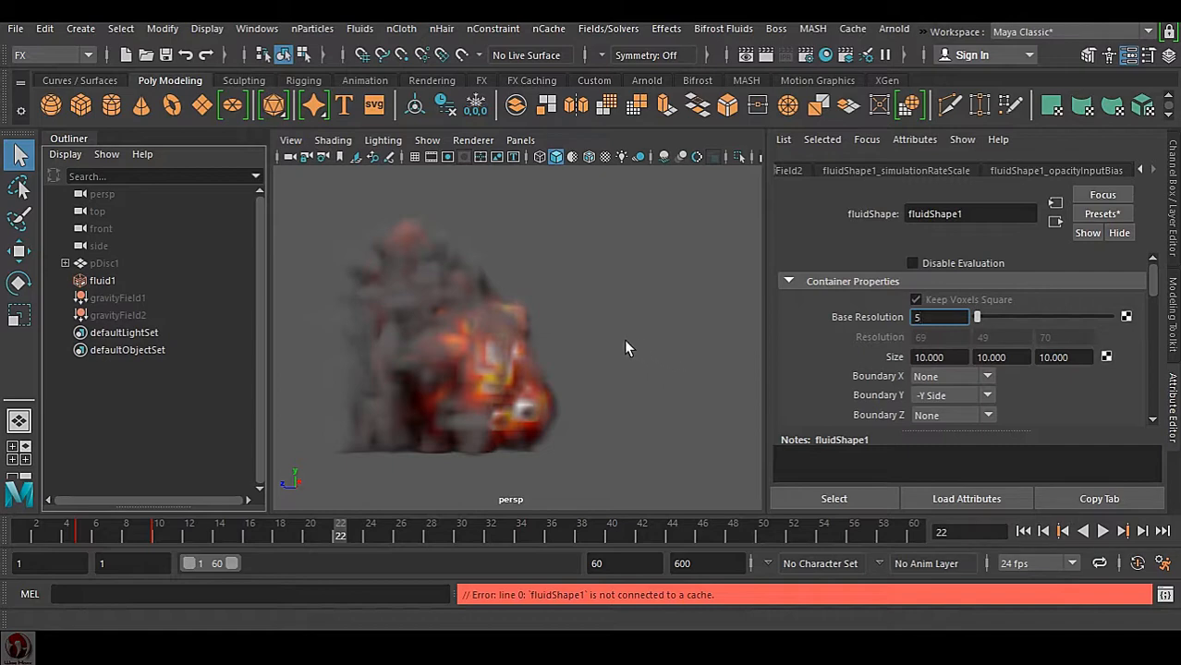
mouse_move(633, 355)
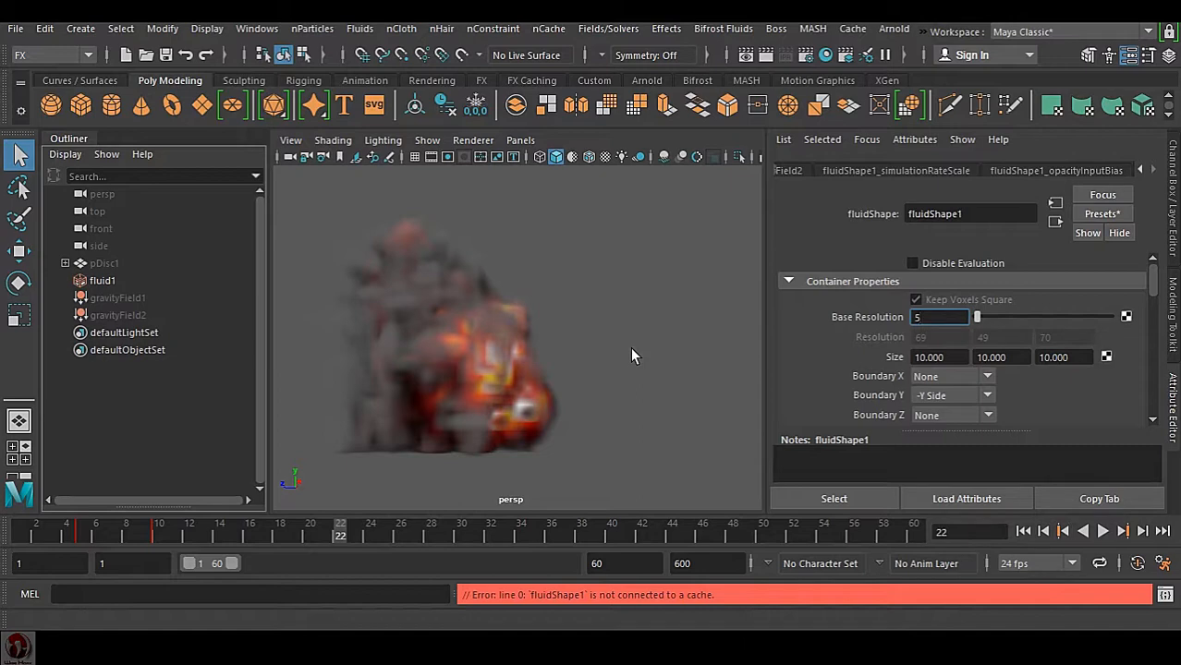
mouse_move(567, 288)
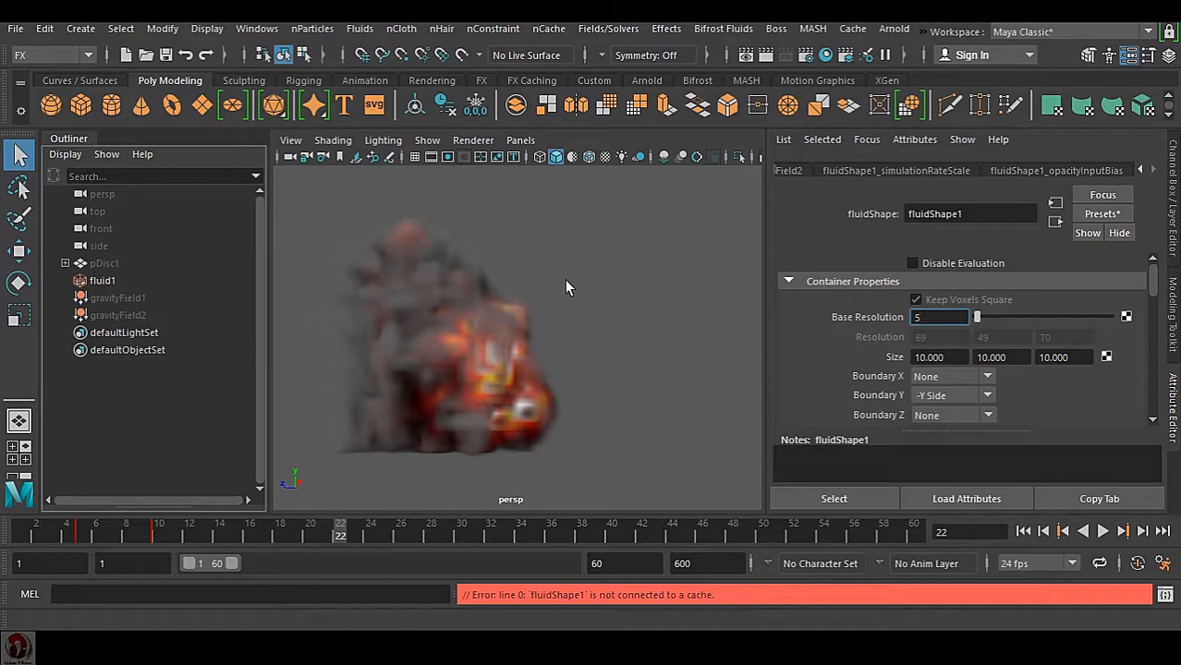
Step: Attach the saved cache XML to the fluid and show the fluidShape1Cache1 attributes
left_click(547, 29)
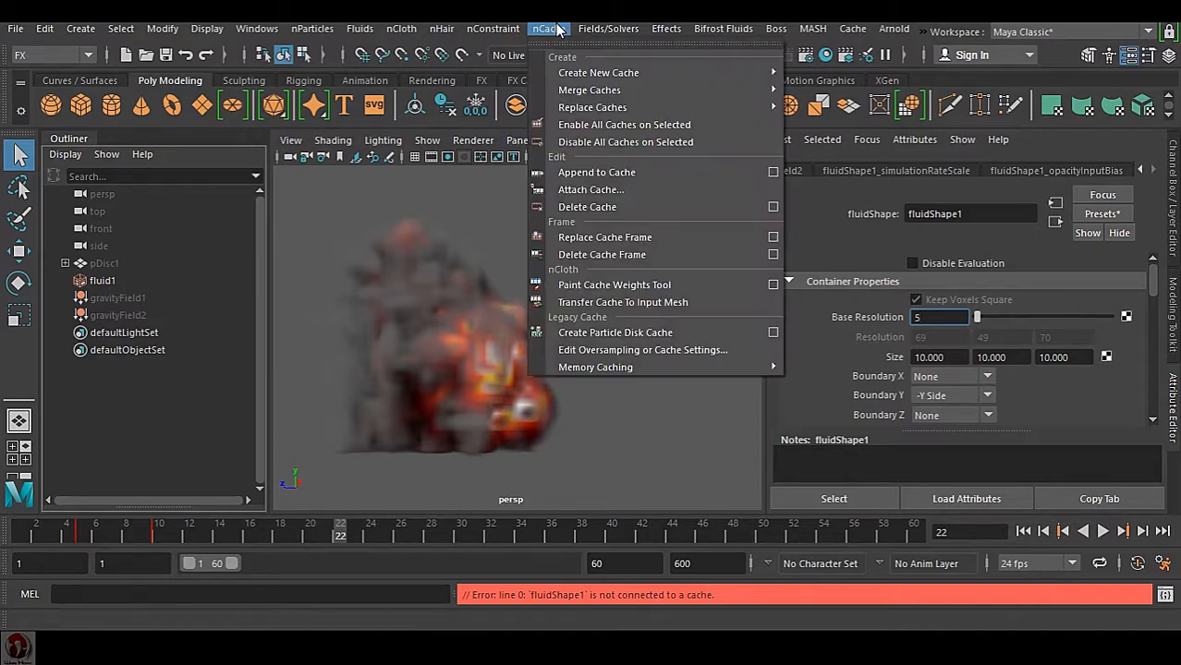
mouse_move(595, 172)
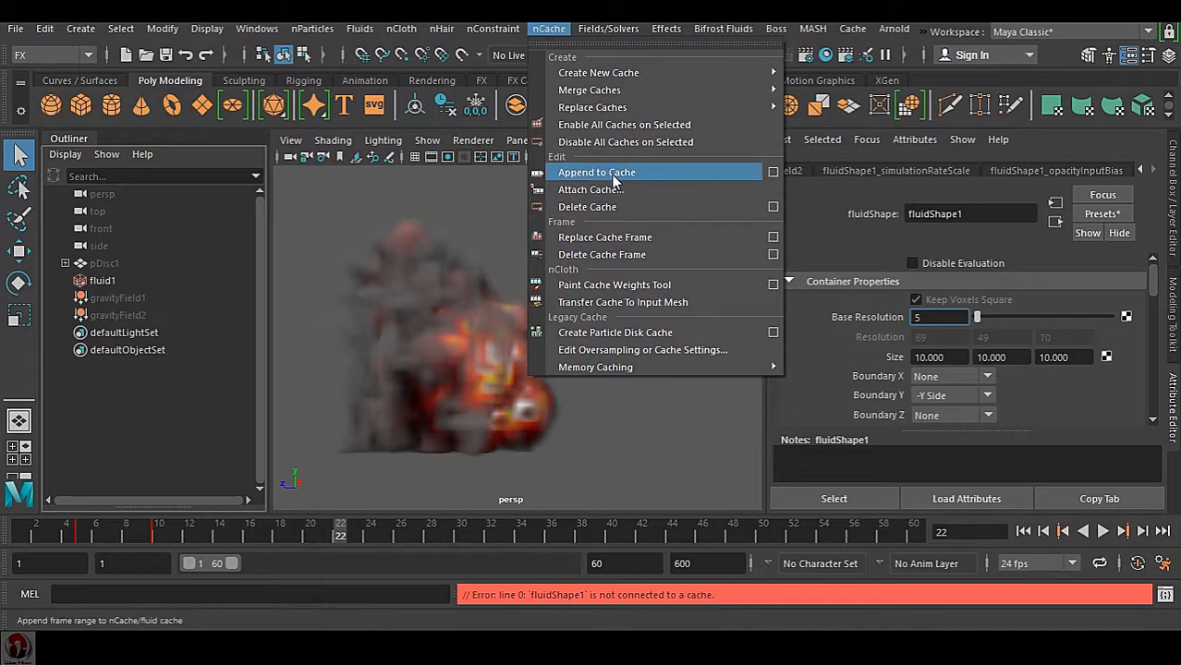
mouse_move(643, 179)
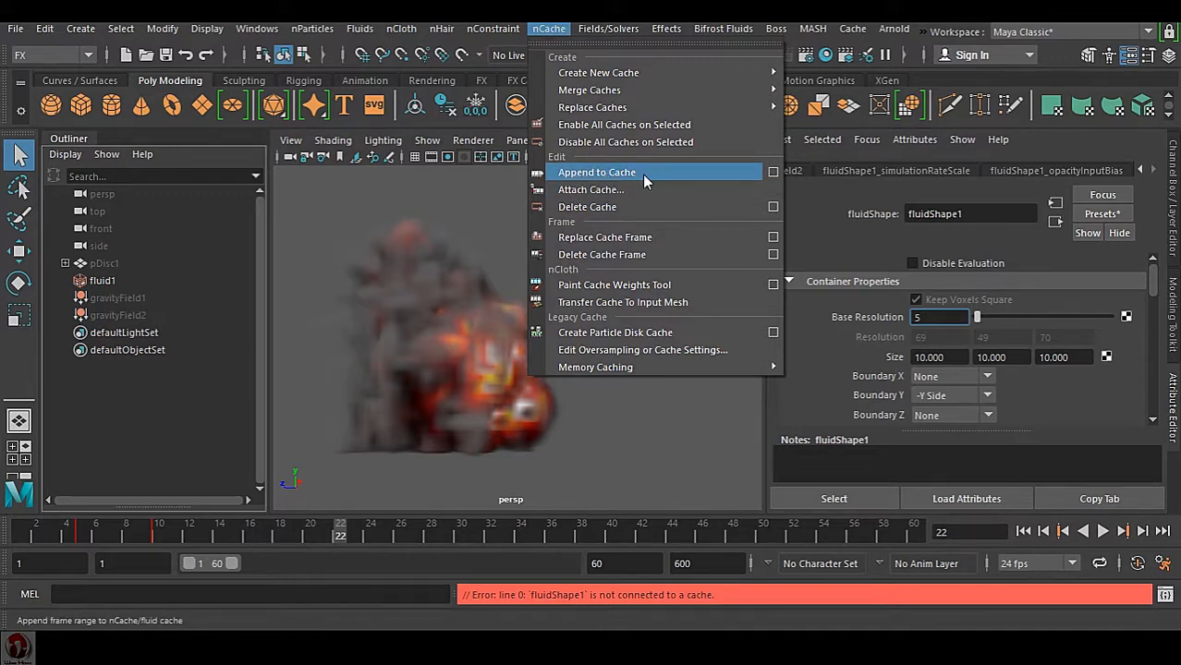
mouse_move(589, 189)
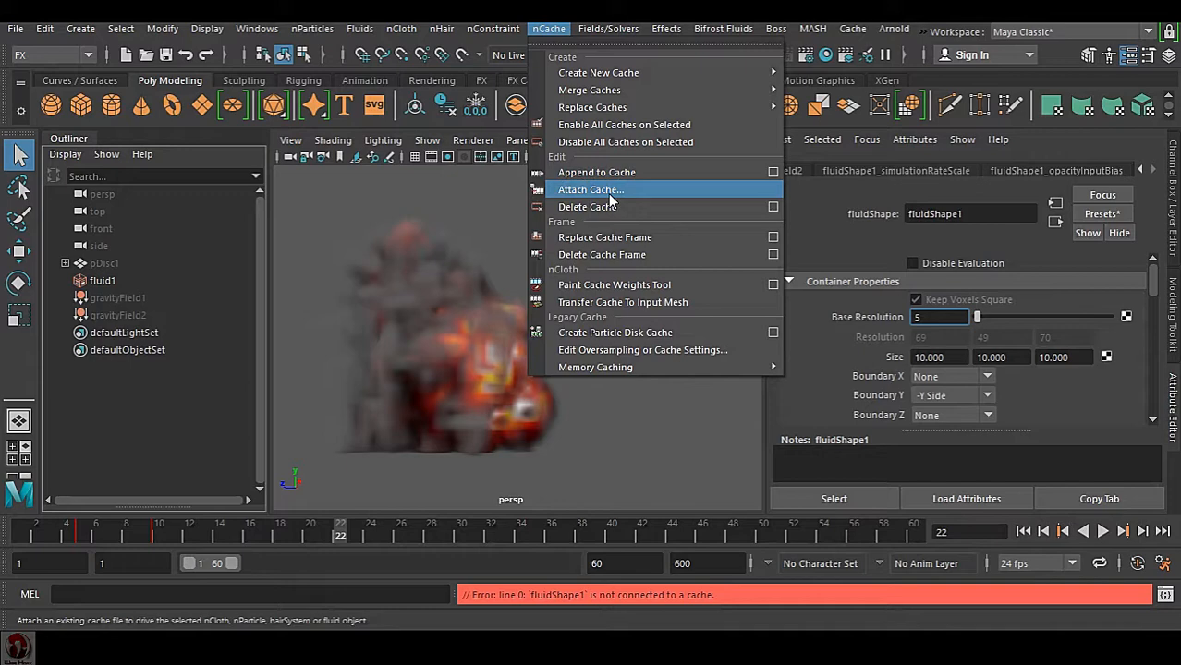
left_click(591, 188)
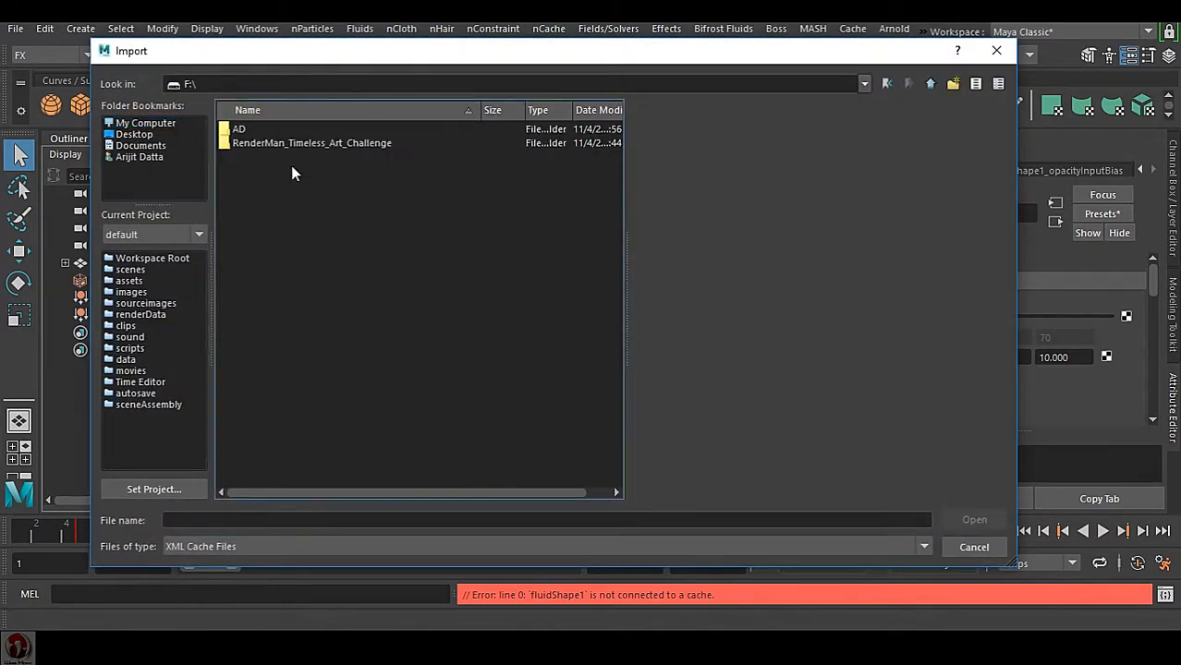
left_click(972, 547)
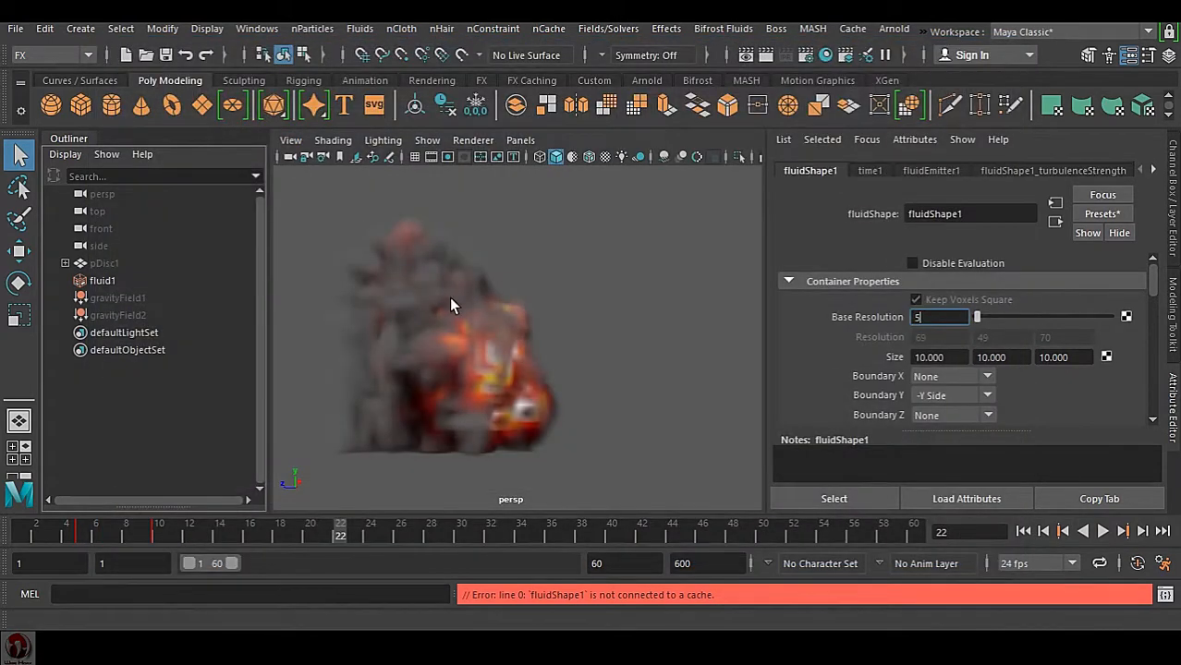
left_click(1153, 170)
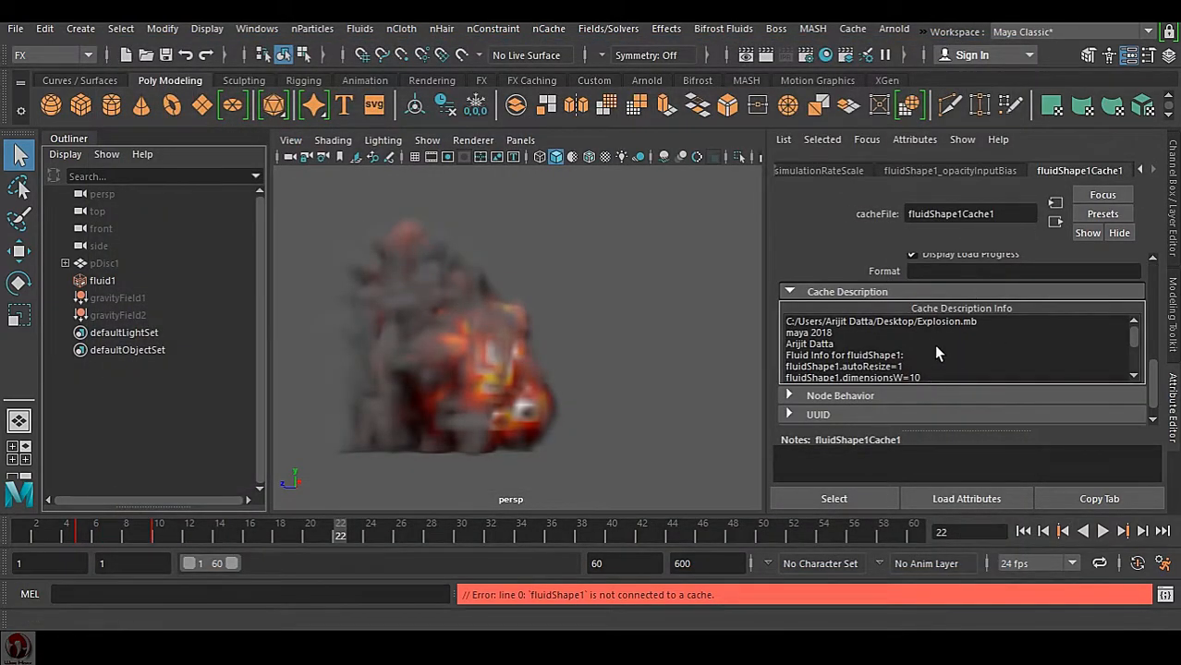
mouse_move(608, 29)
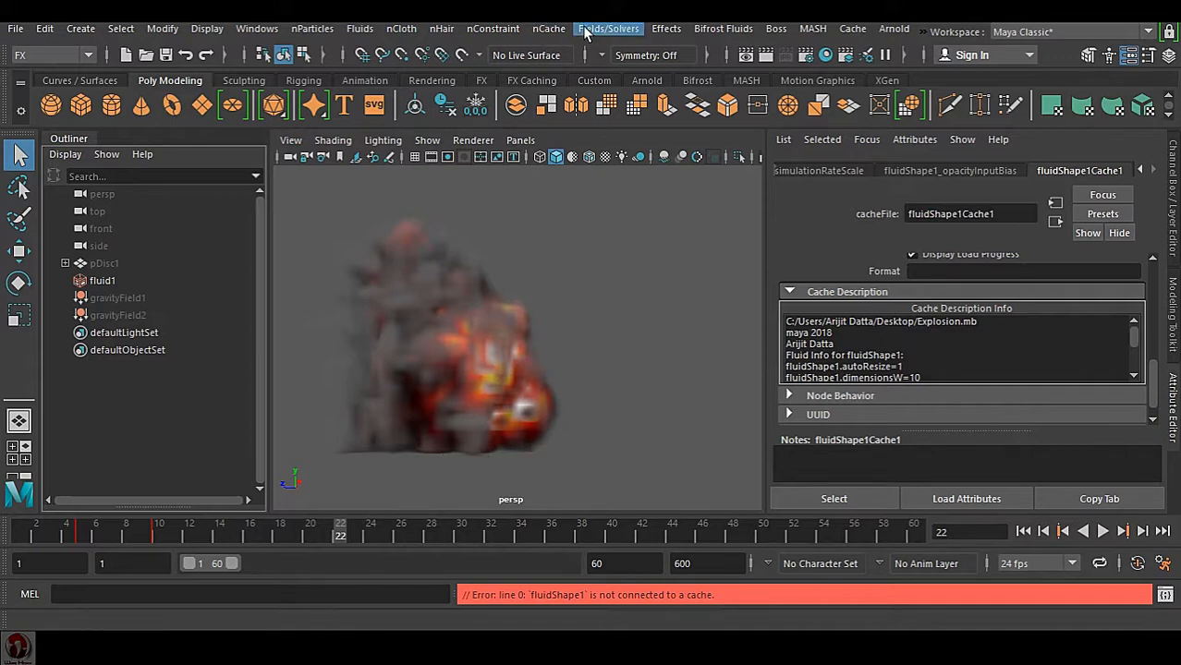
Step: Bring up the Append to Fluid nCache options with Current Time to Time Slider End
left_click(547, 30)
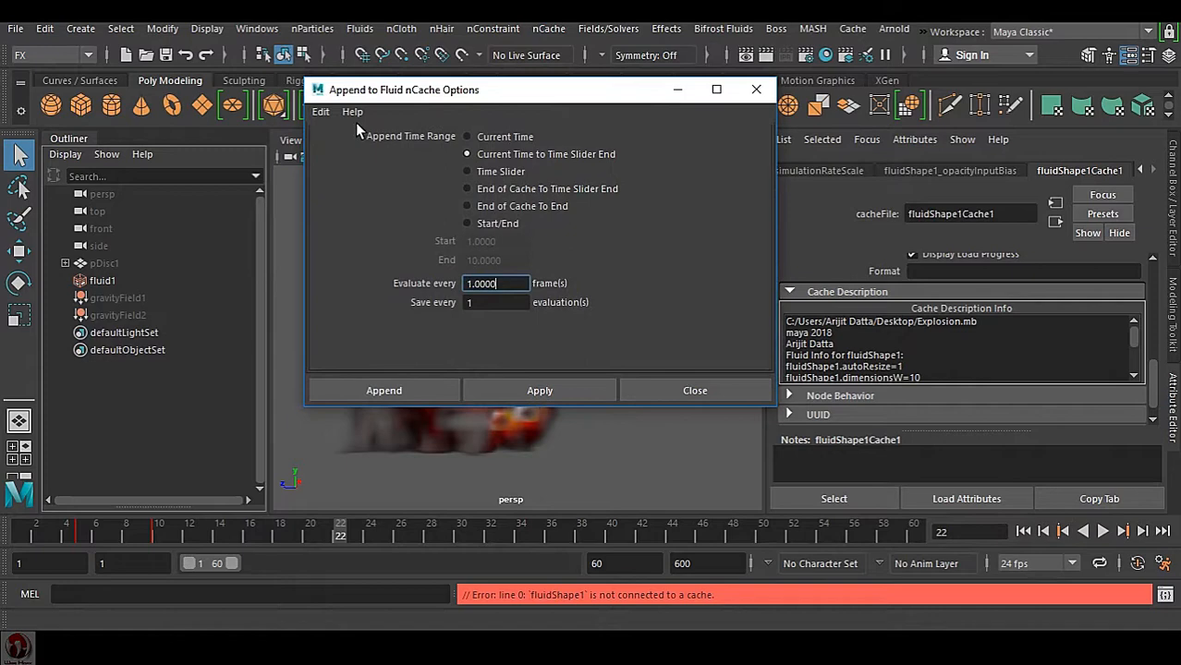
left_click(320, 112)
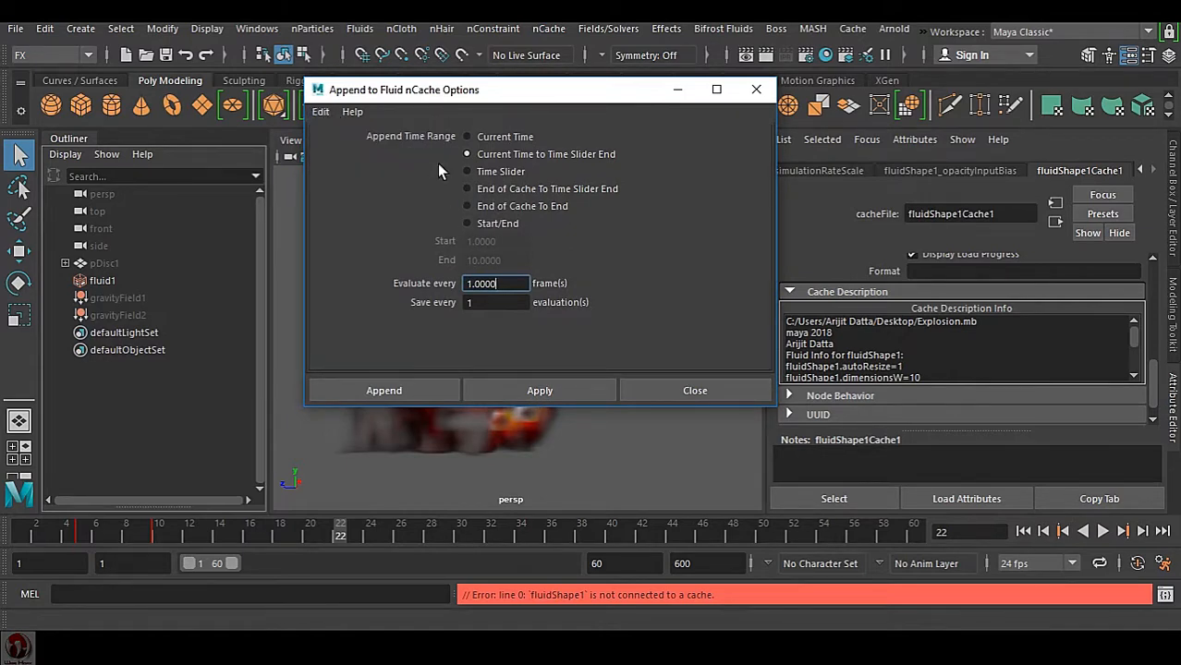
mouse_move(495, 247)
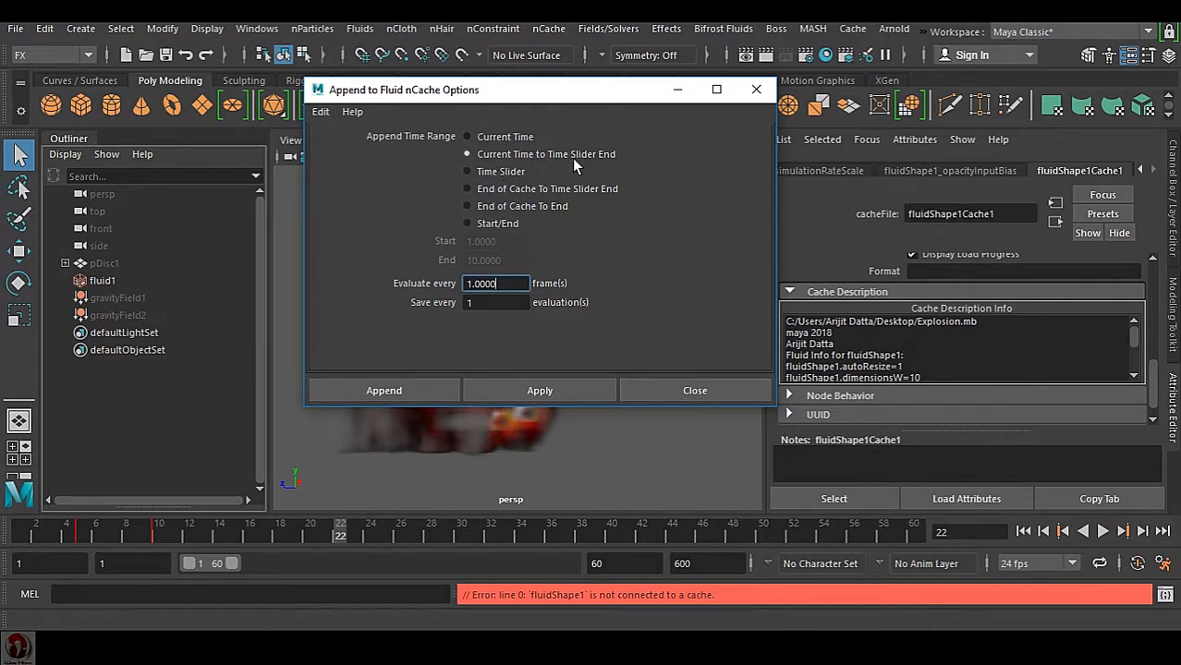
mouse_move(377, 510)
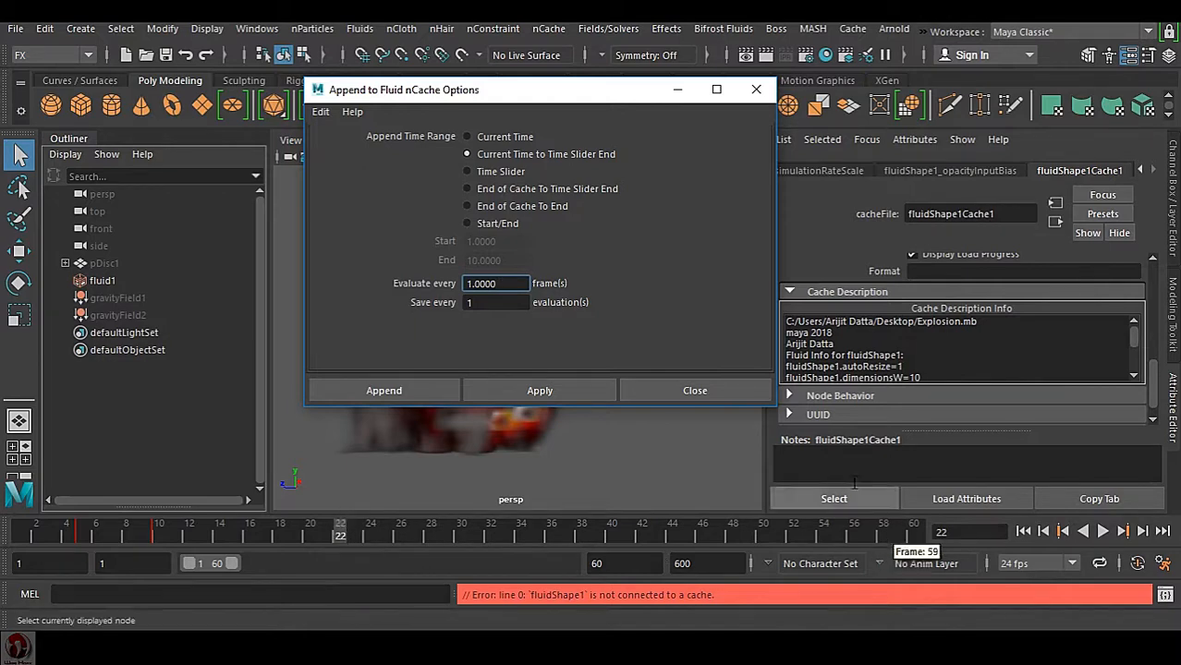
Step: Append frames to the fluid cache from the current time onward
left_click(694, 390)
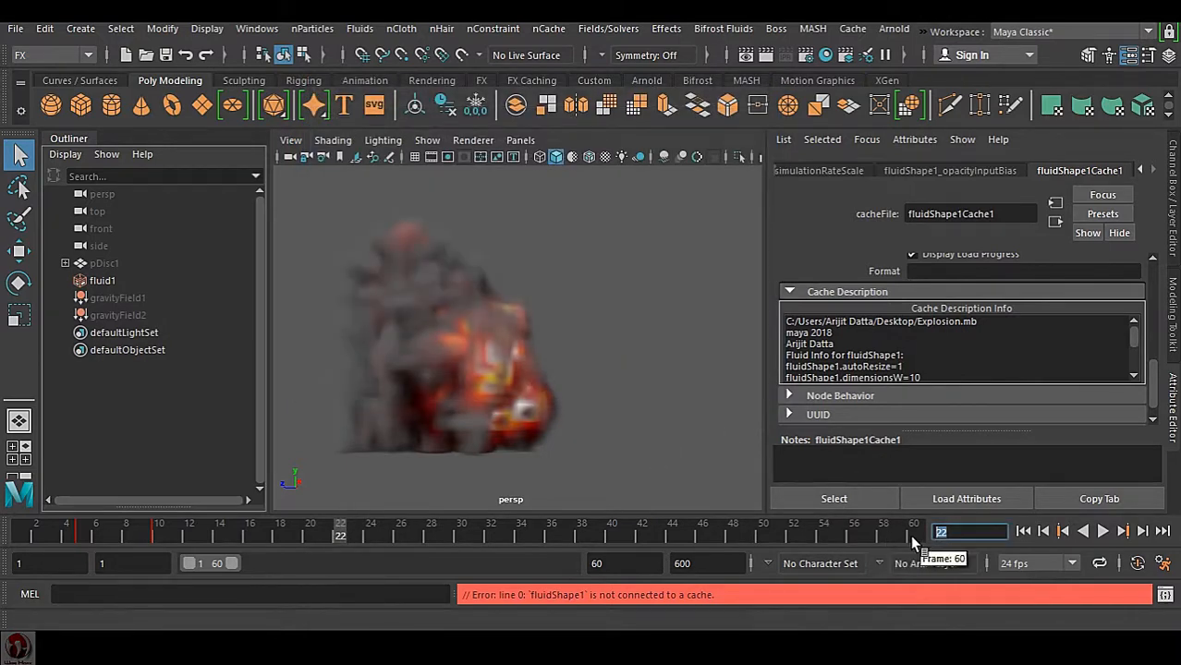
mouse_move(859, 545)
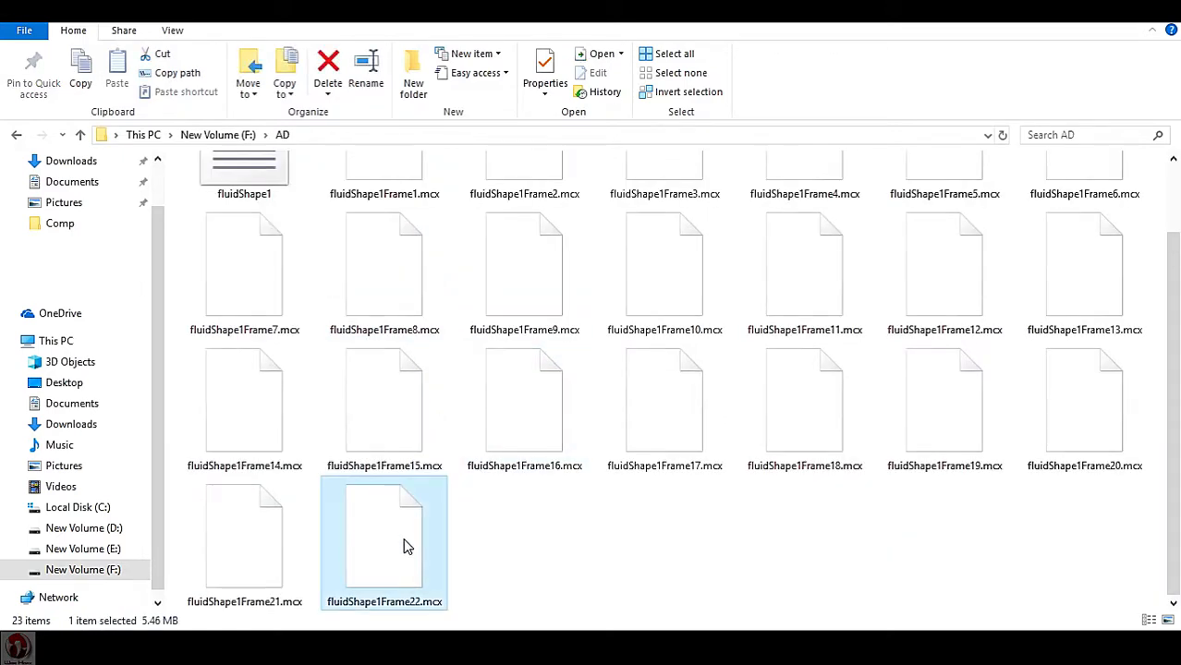
mouse_move(521, 547)
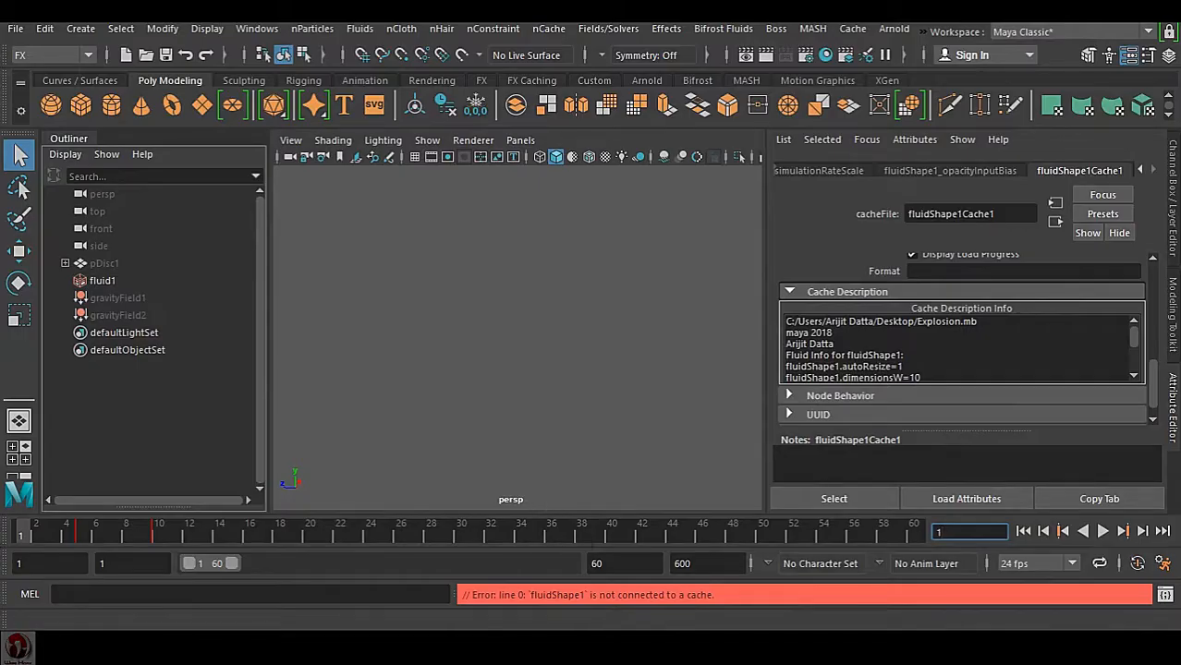
mouse_move(846, 539)
type("23")
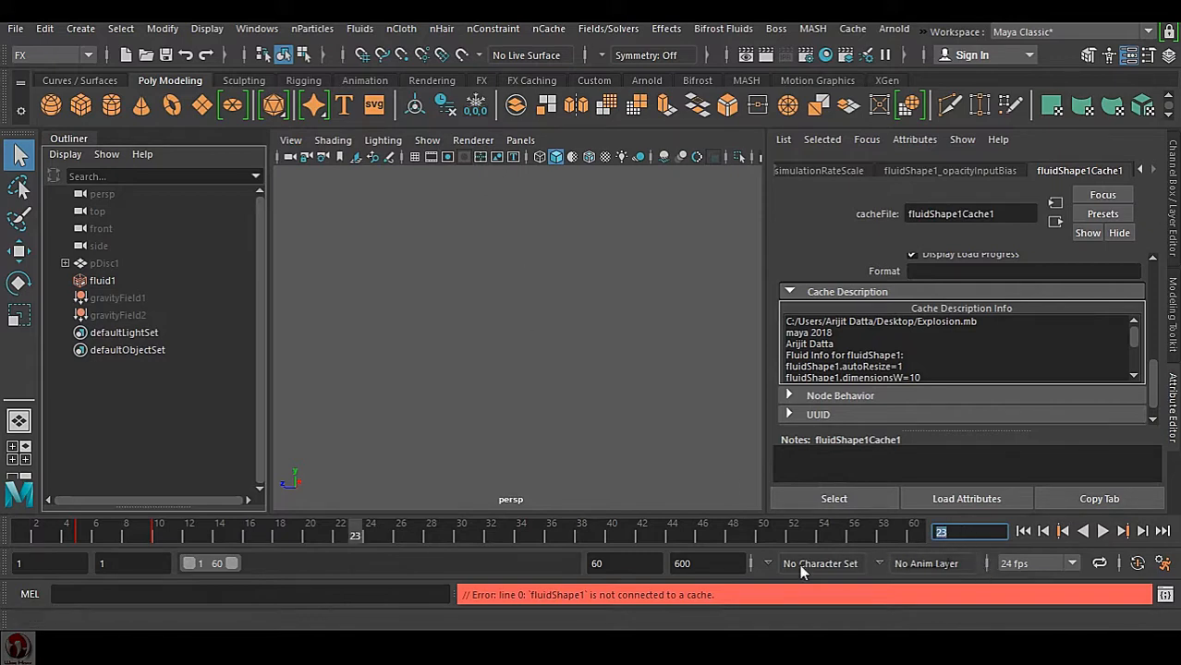
Step: Run Append to Cache again on the explosion fluid to write additional frame files
left_click(547, 30)
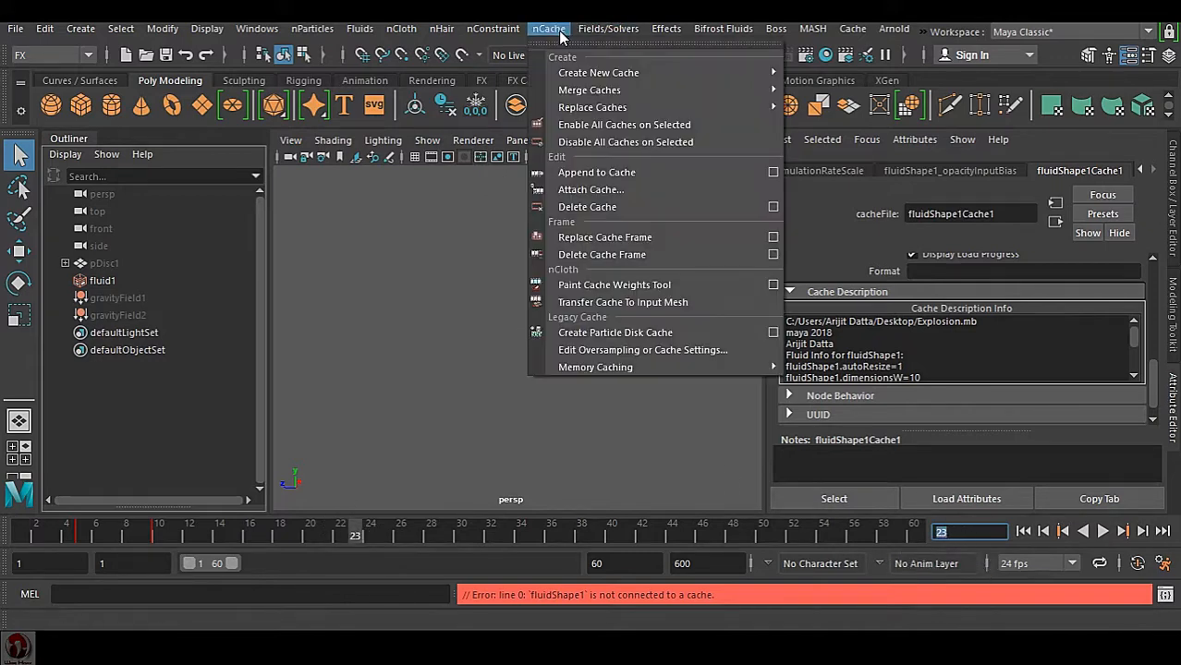
mouse_move(595, 171)
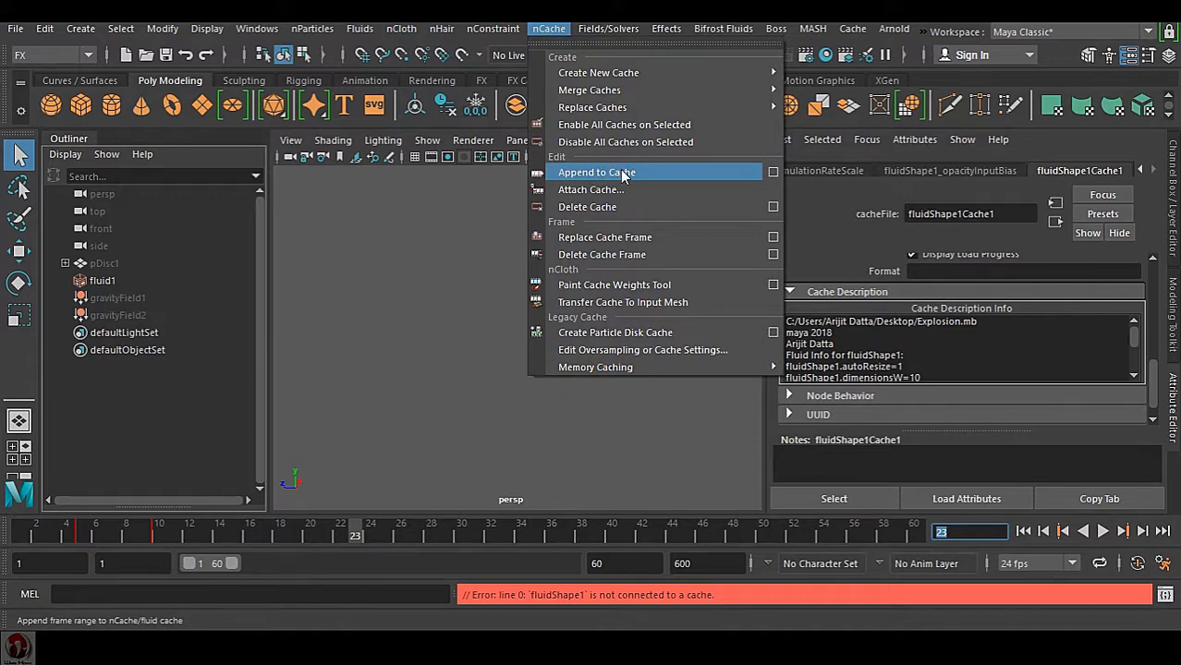
left_click(595, 174)
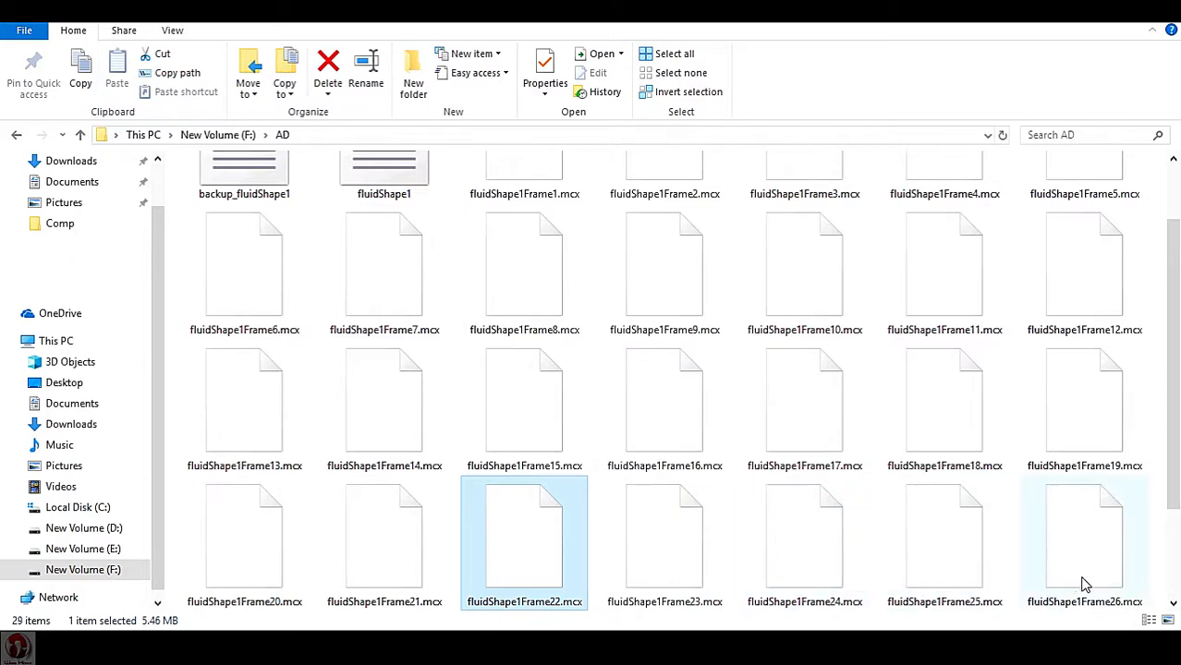
Step: Scroll the AD folder to confirm new cache frames through fluidShape1Frame28.mcx and a backup file
scroll("down", 3)
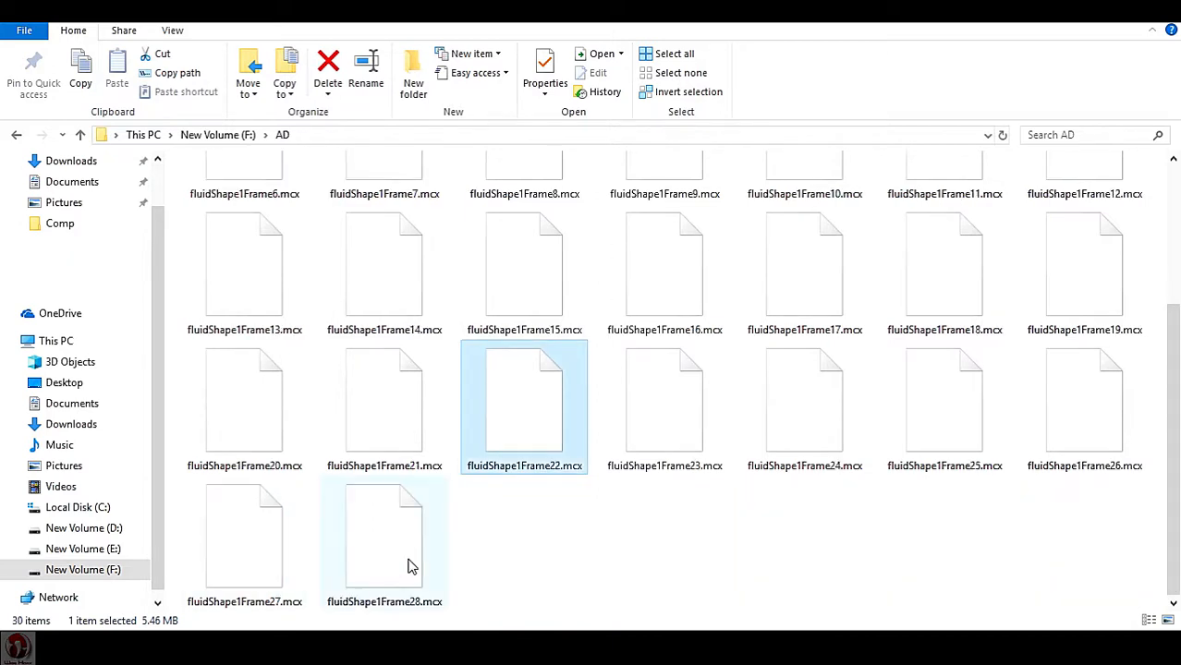